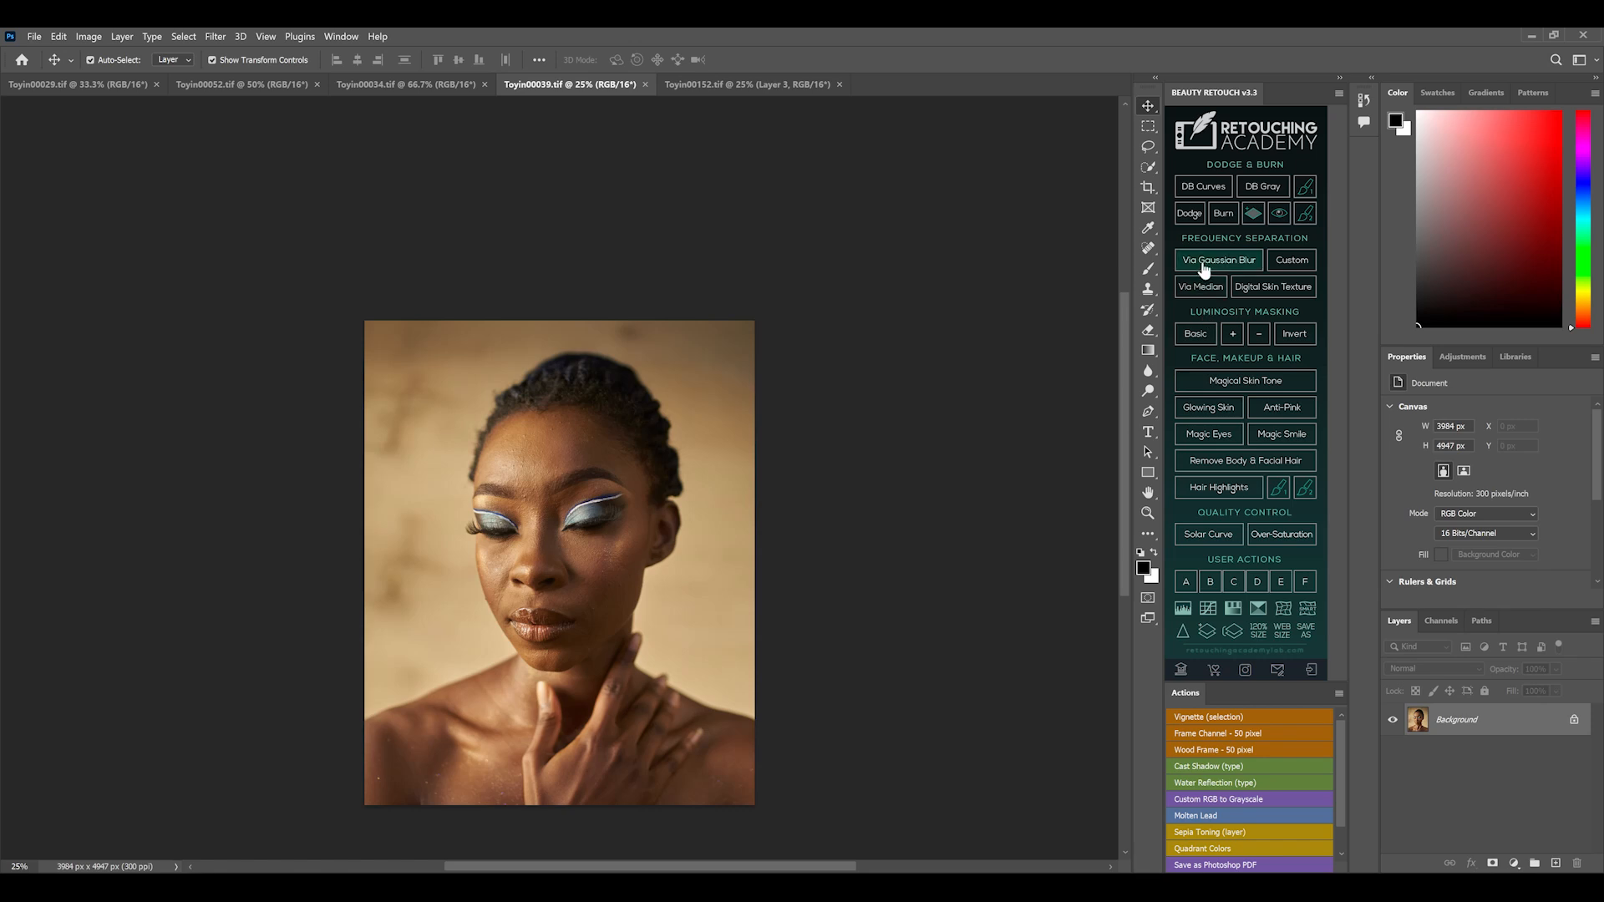
- Run the Beauty Retouch frequency separation via Gaussian Blur until the blur radius prompt appears
click(1218, 260)
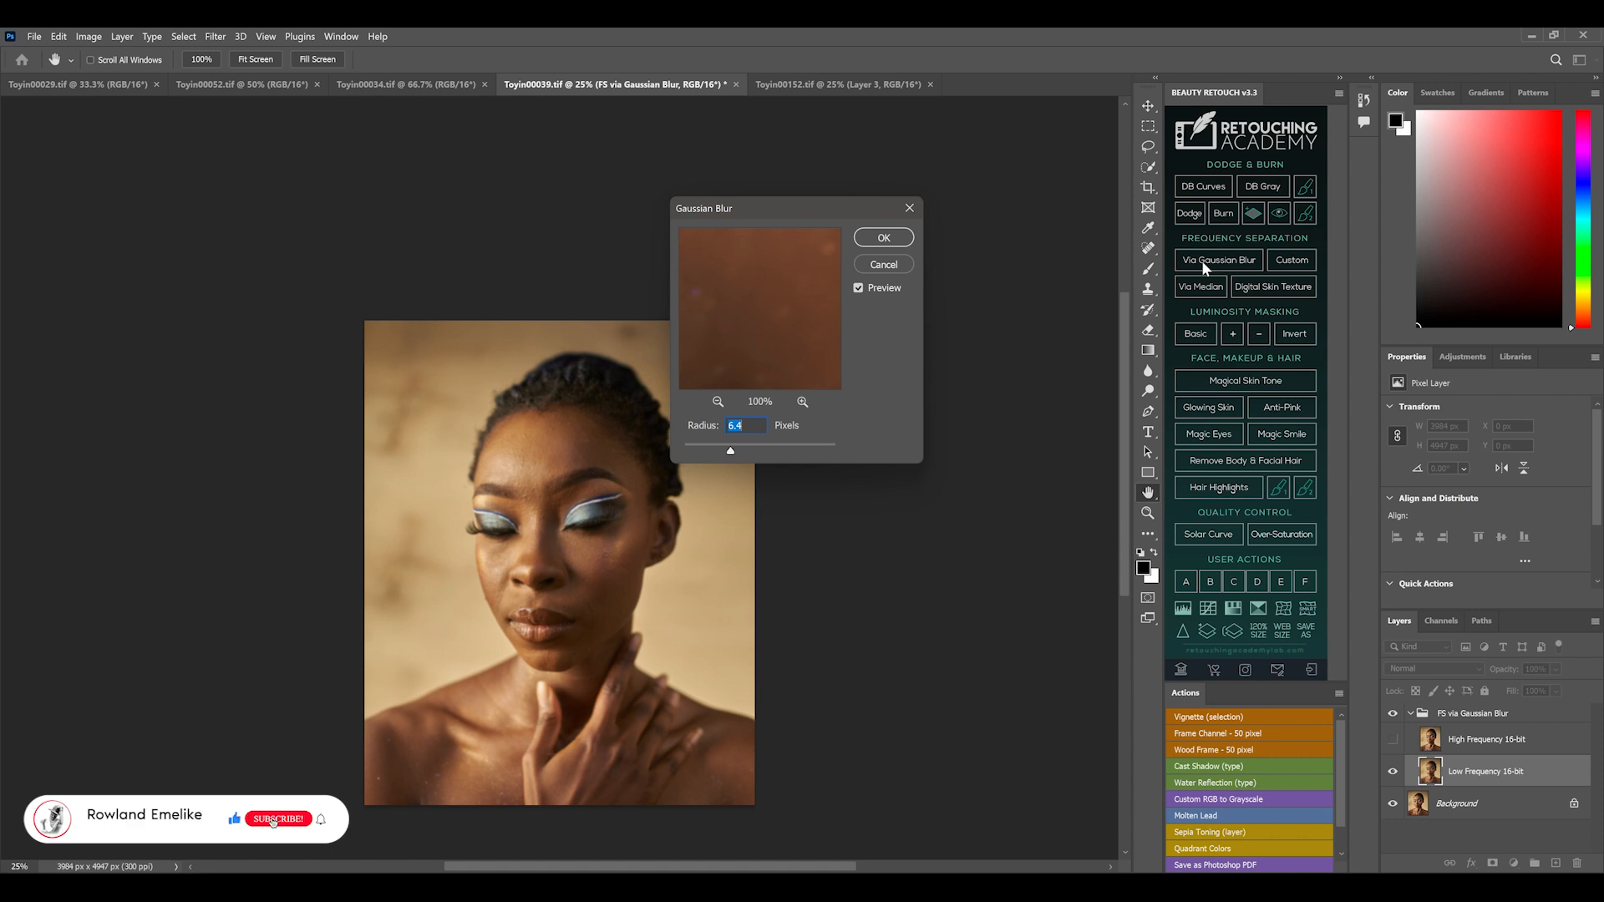
- Enter a blur radius of 20 and let the action build texture, correcting-tones and colours-and-tones layers
click(278, 819)
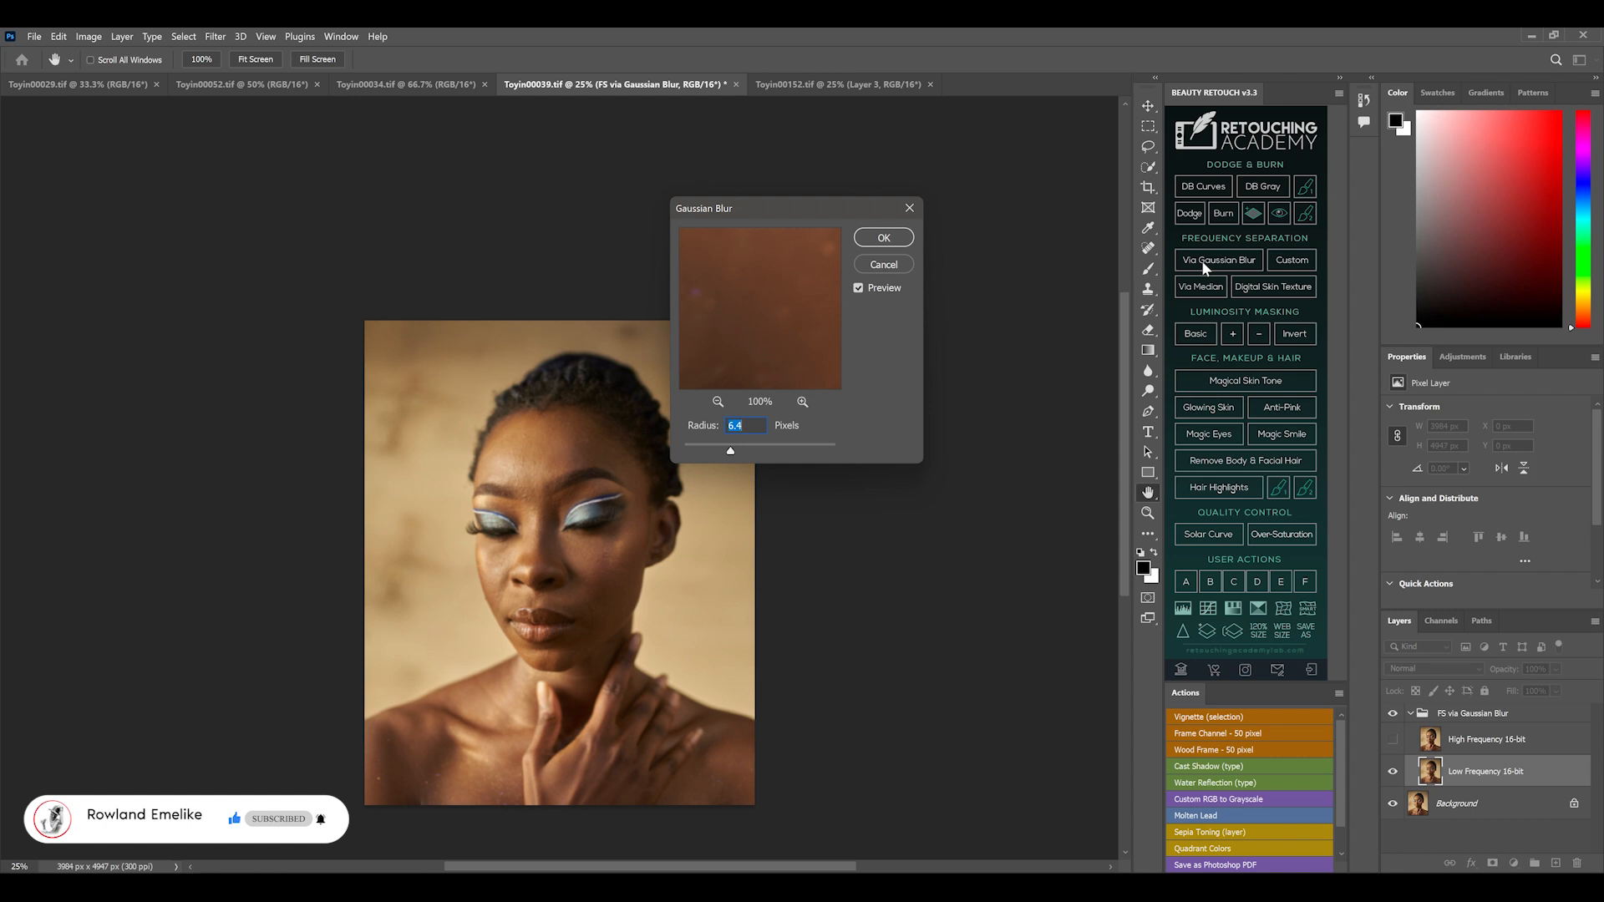
text(2)
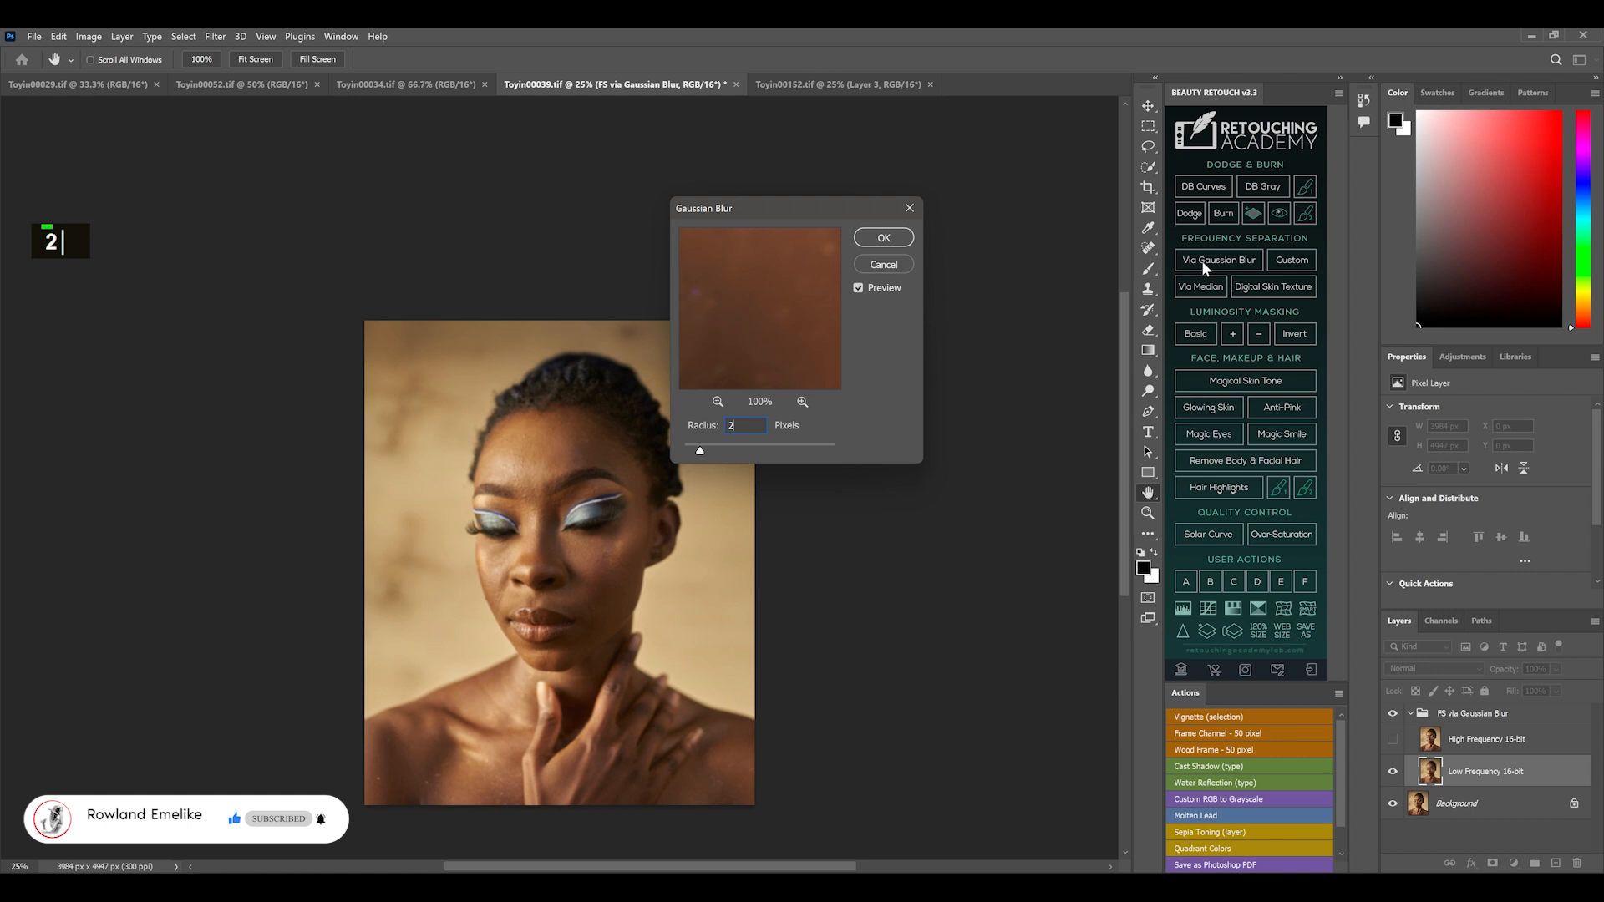
text(0)
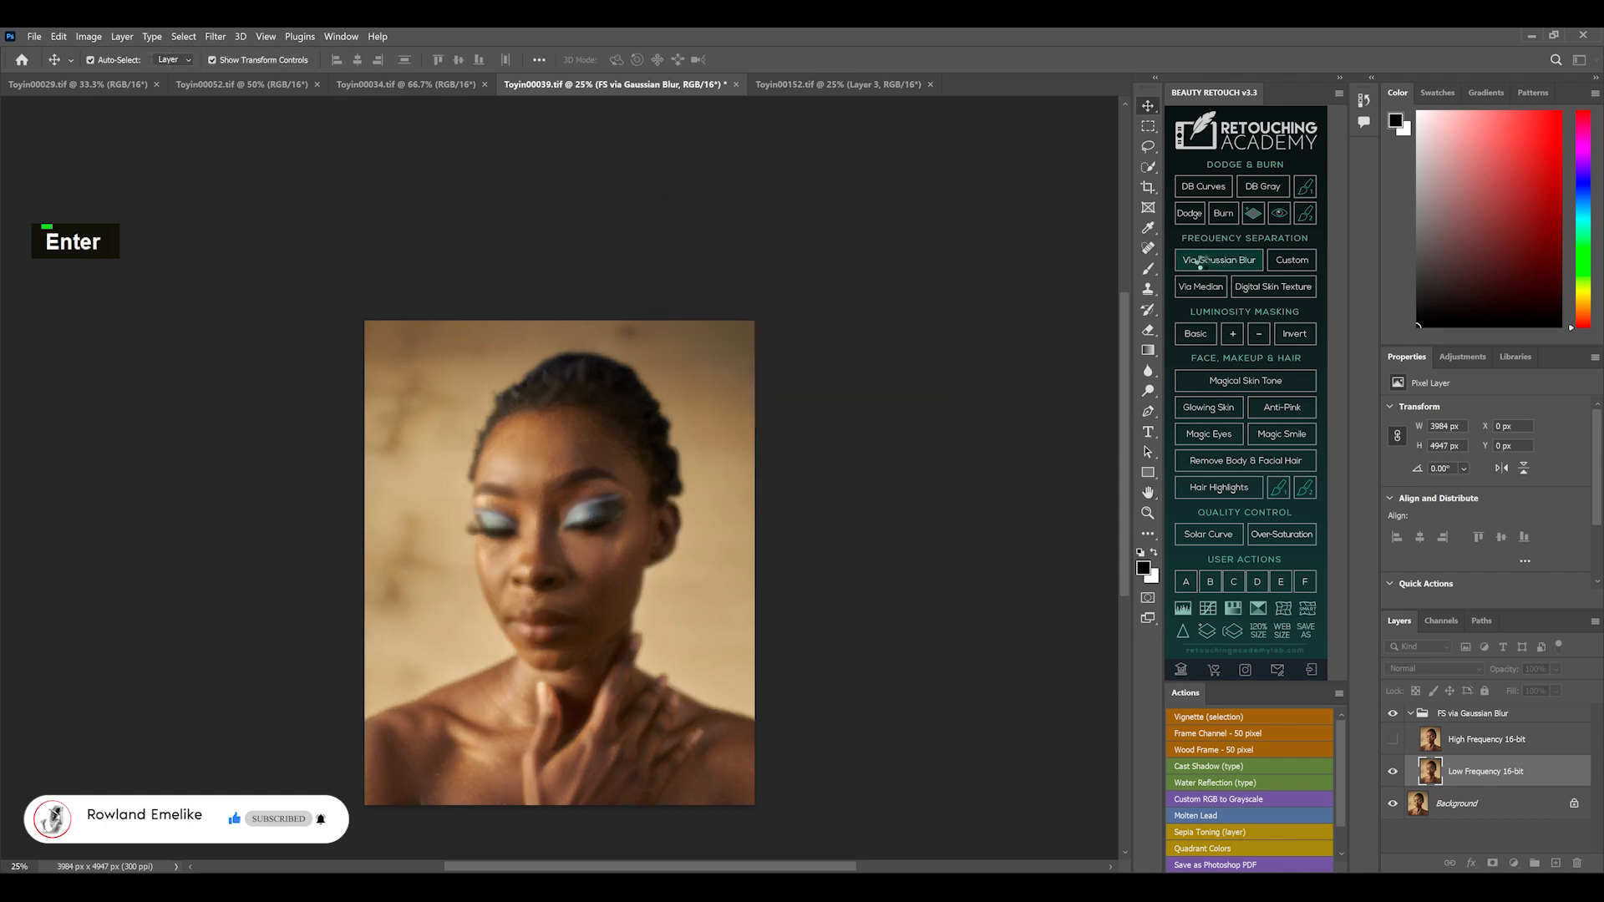
click(1218, 261)
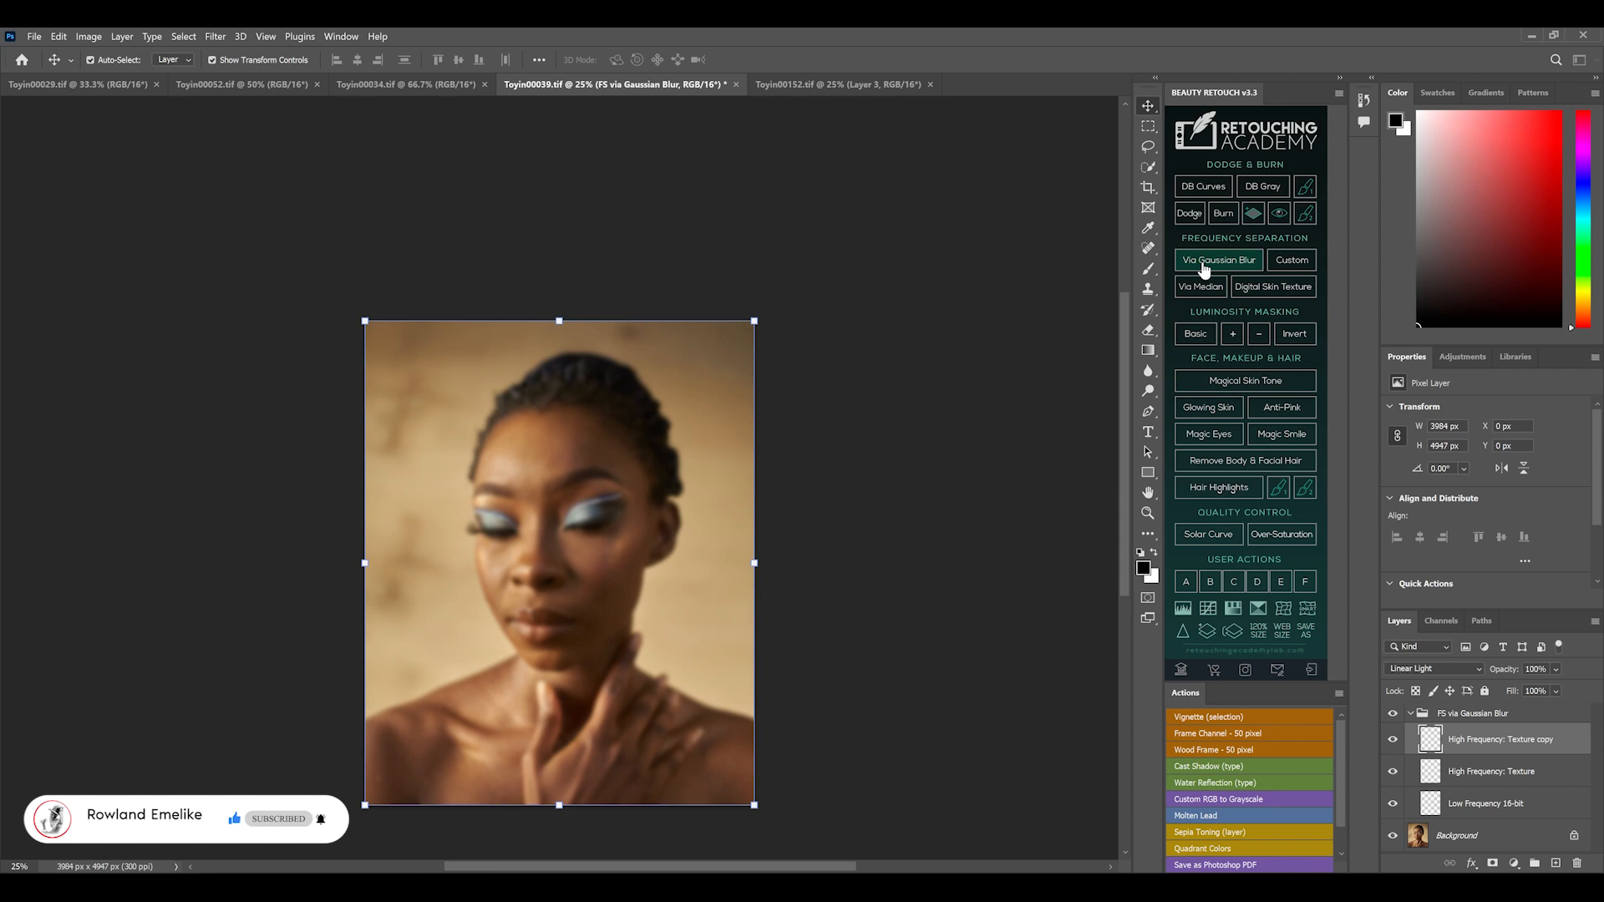
key(Backspace)
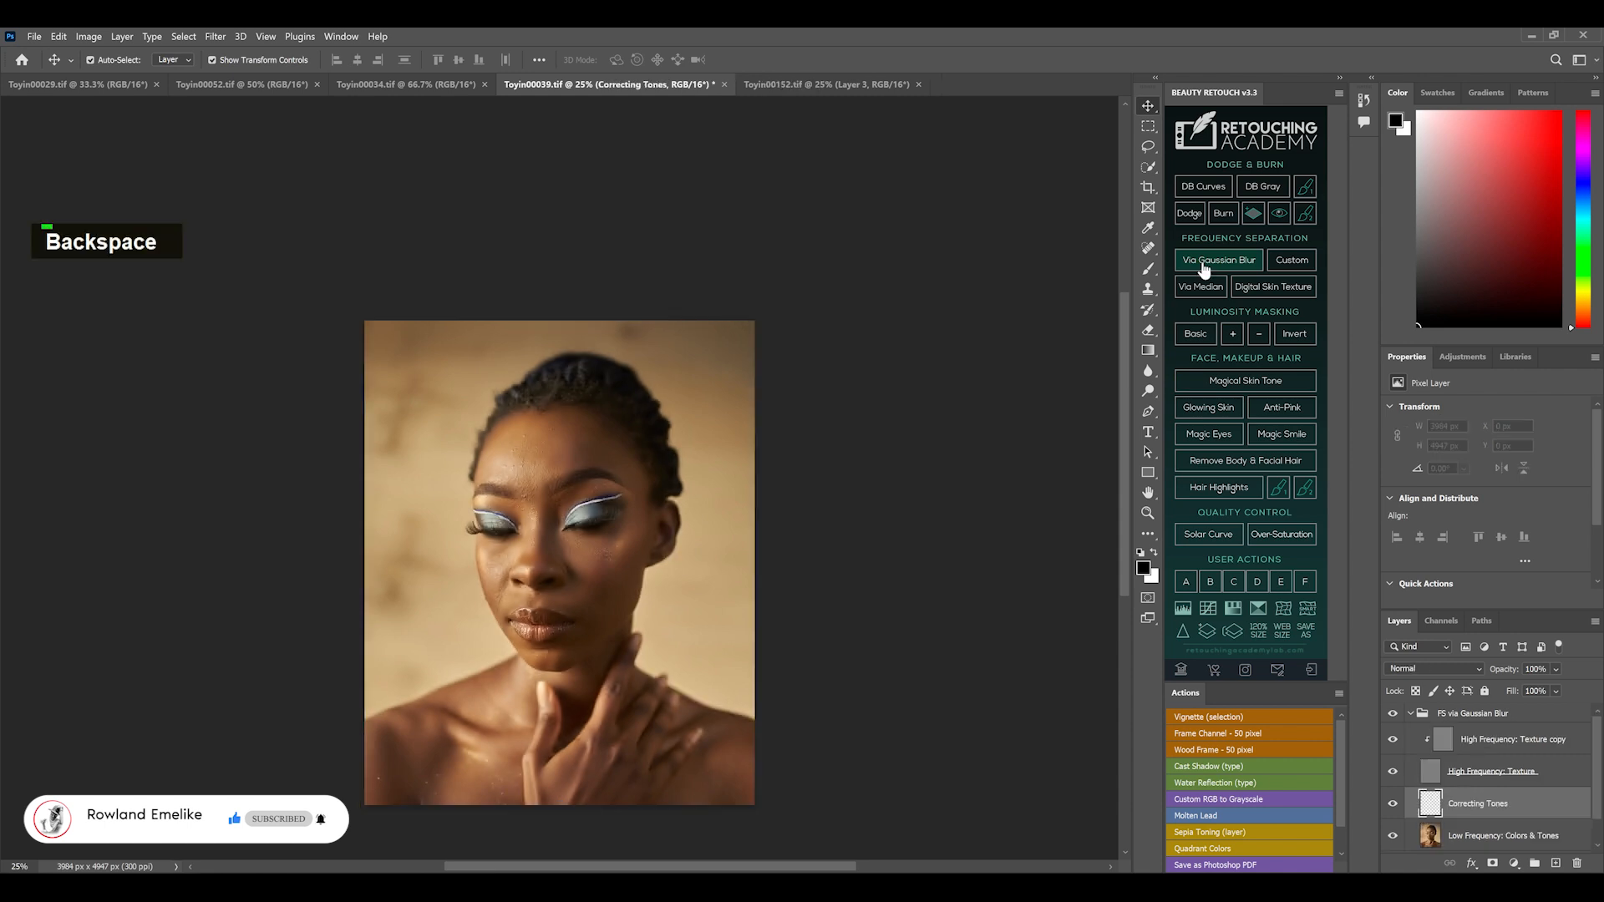
- Smooth blotchy face and neck tones with the 20% Mixer Brush on the colours-and-tones layer
key(n)
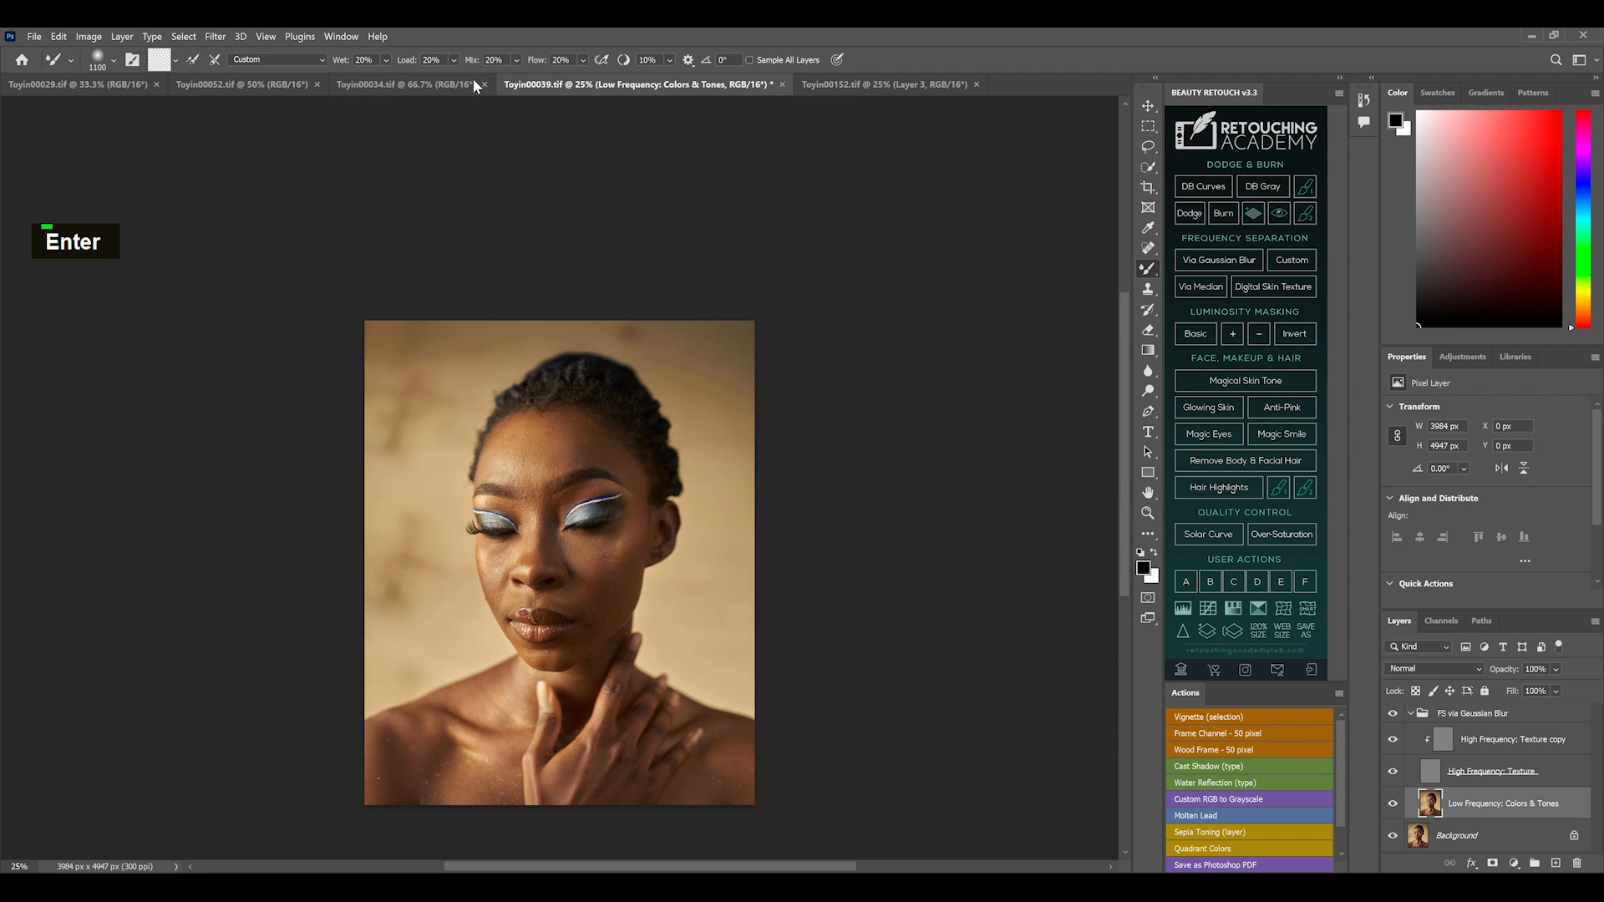
mouse_move(752, 760)
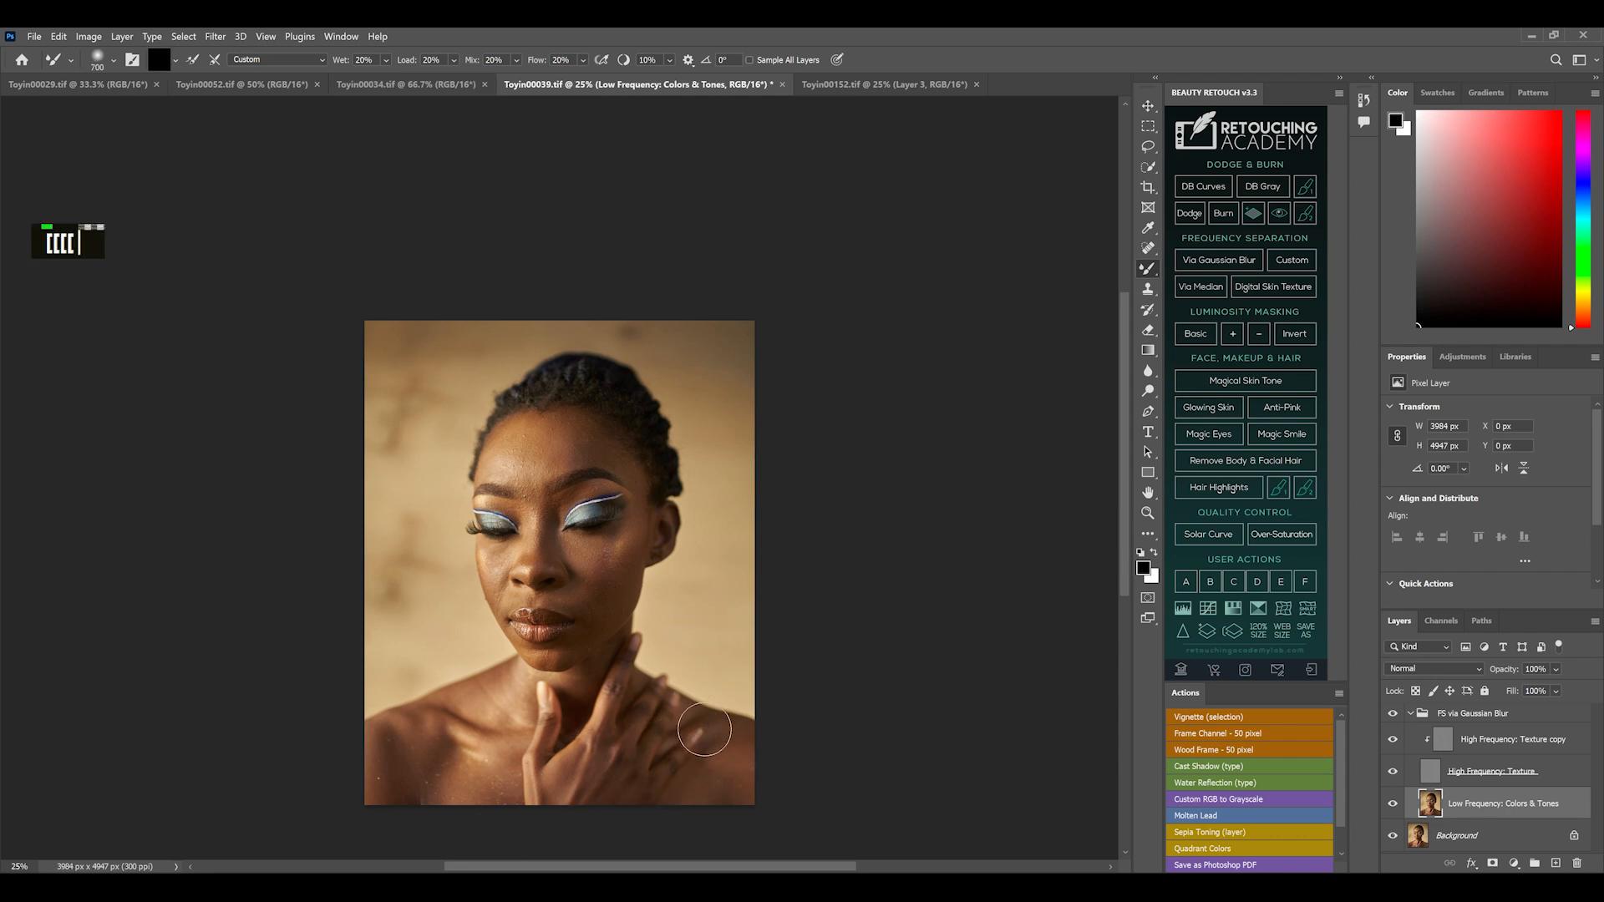
key(ctrl+=)
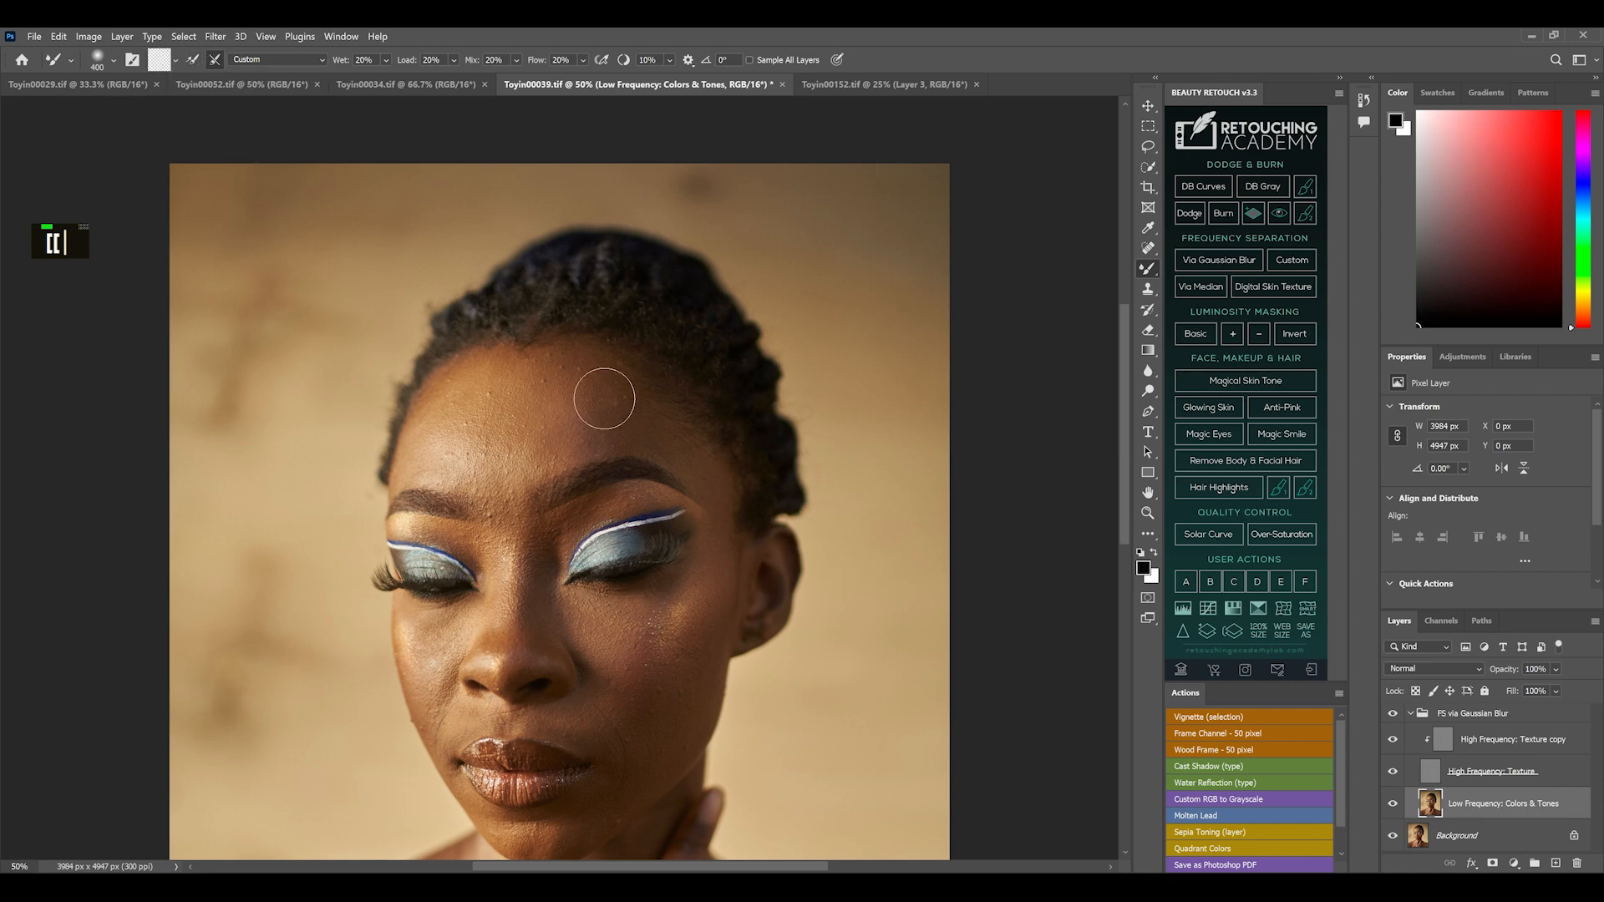
mouse_move(640, 419)
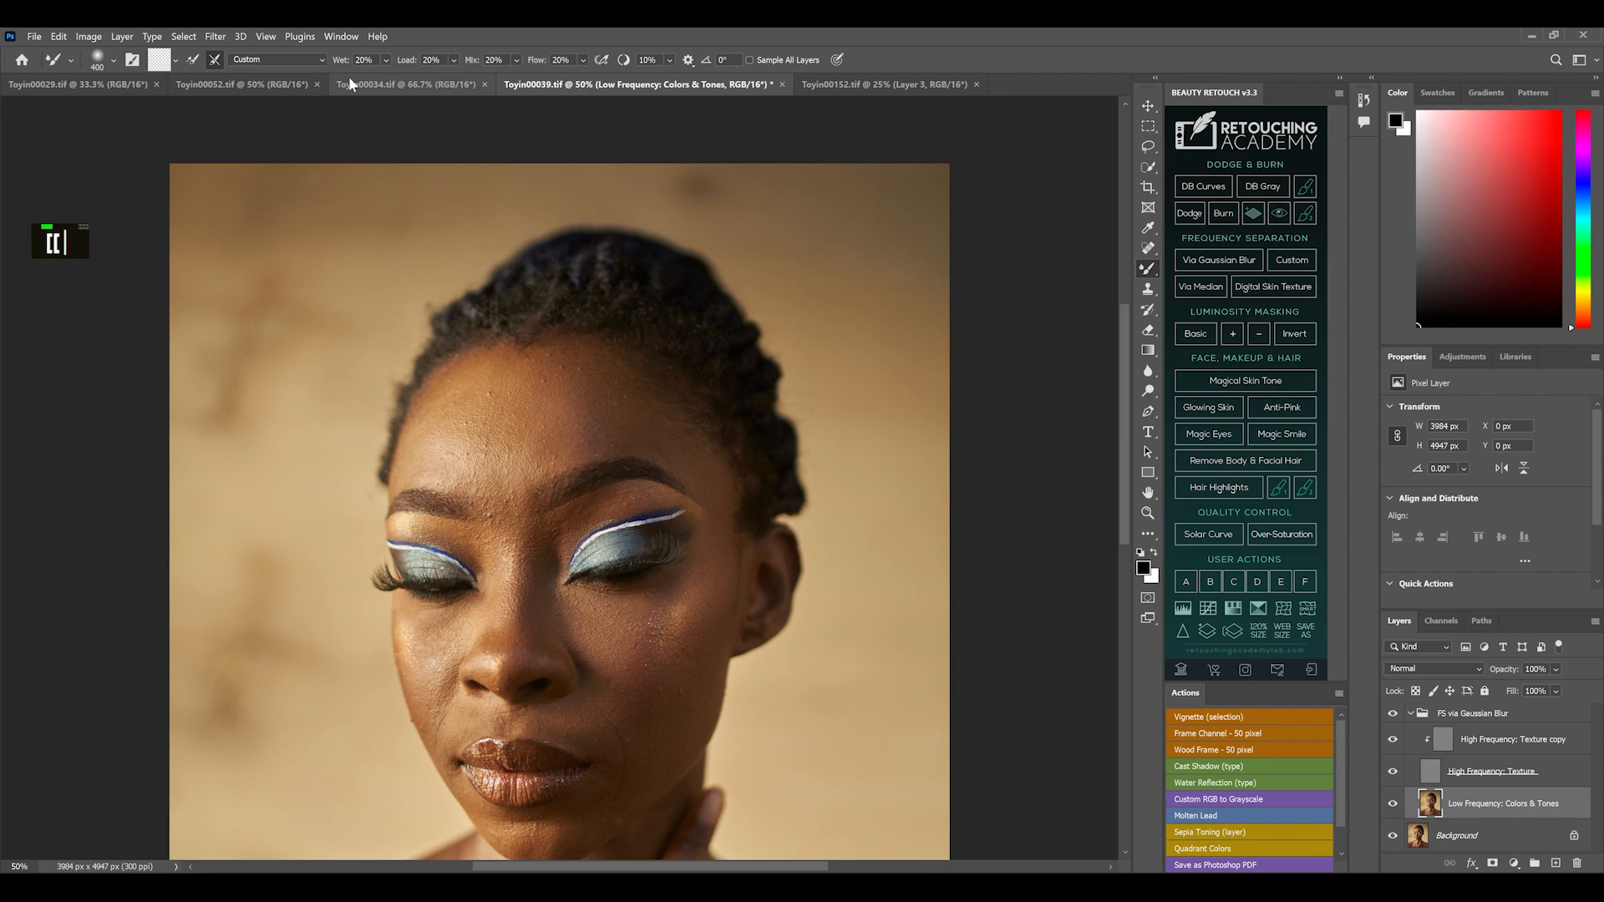
- Enable Override Pressure under Brush Pose, then keep evening forehead tones with the Mixer Brush
click(341, 35)
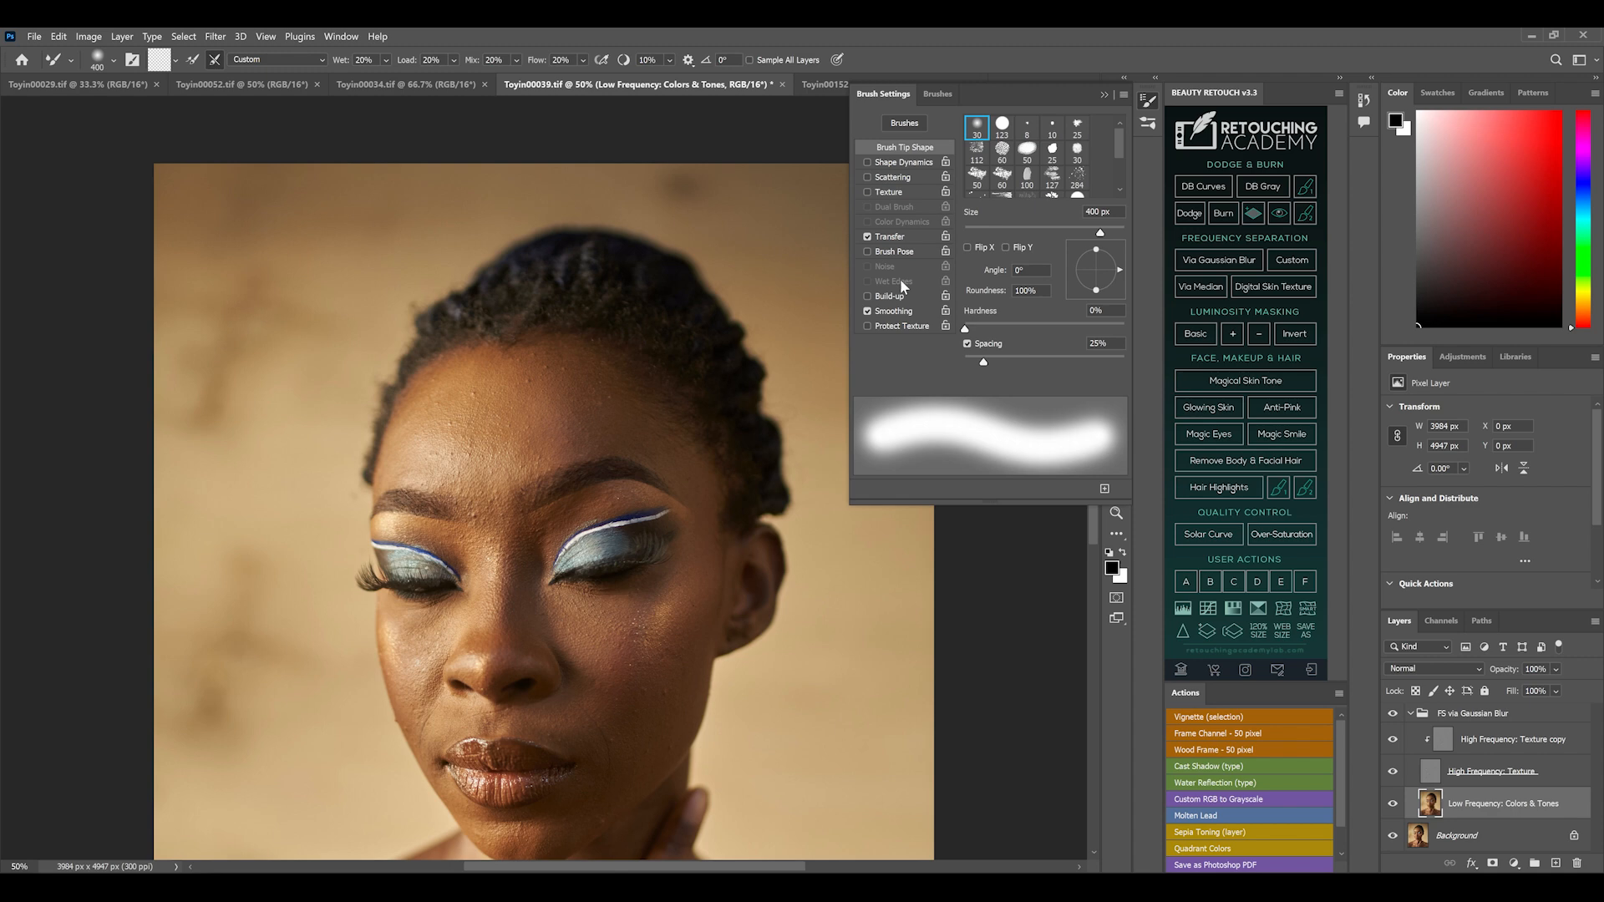
click(892, 252)
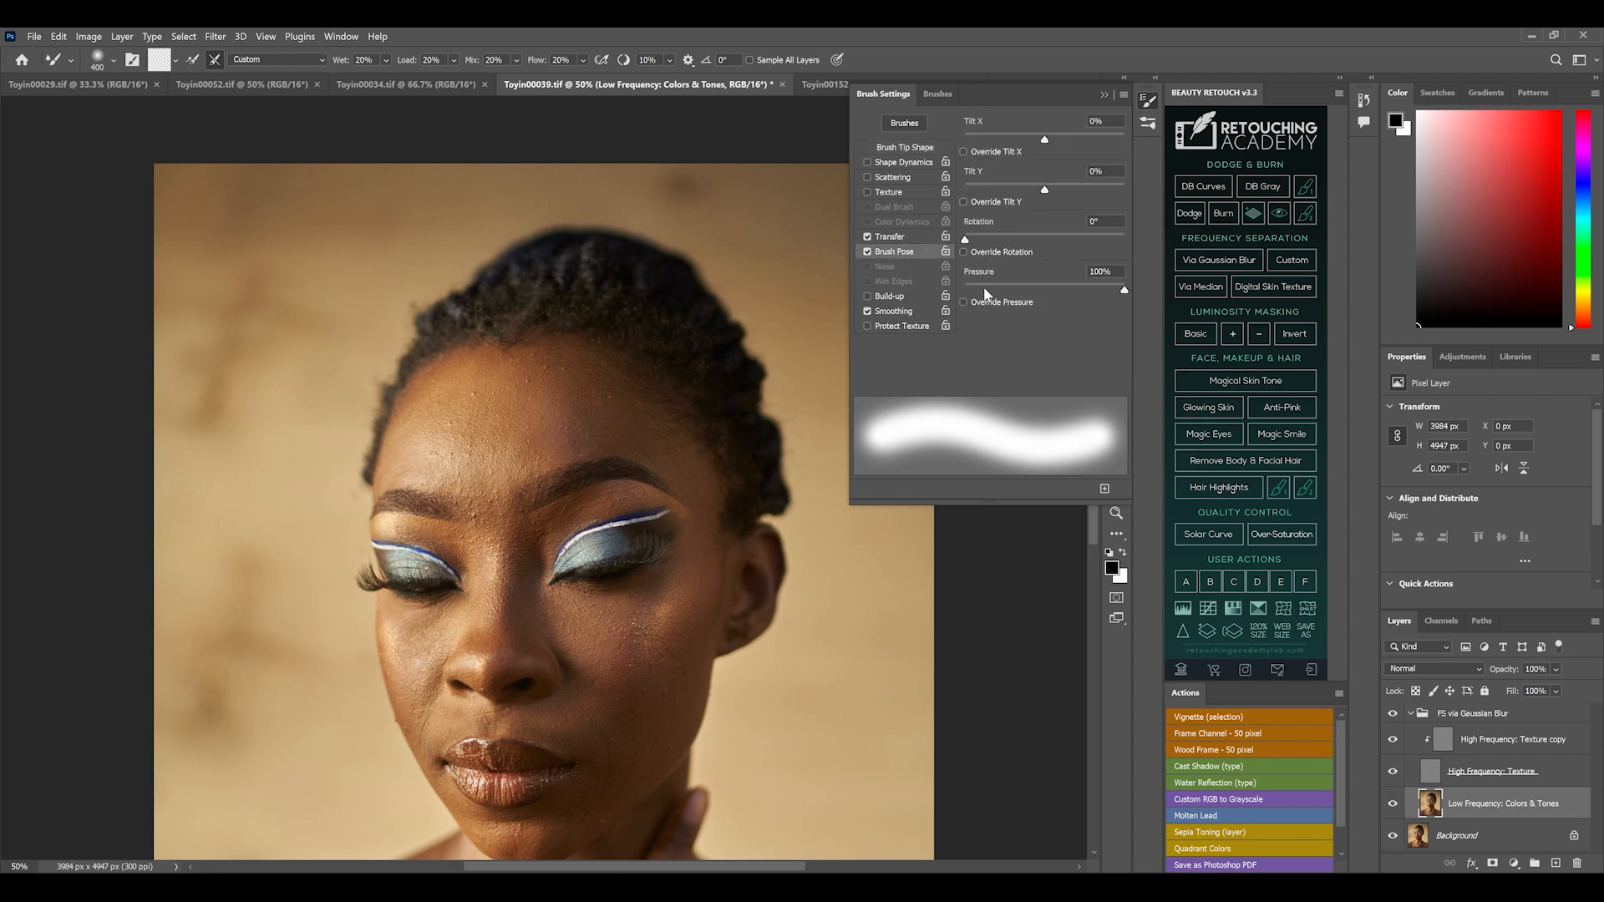
click(962, 303)
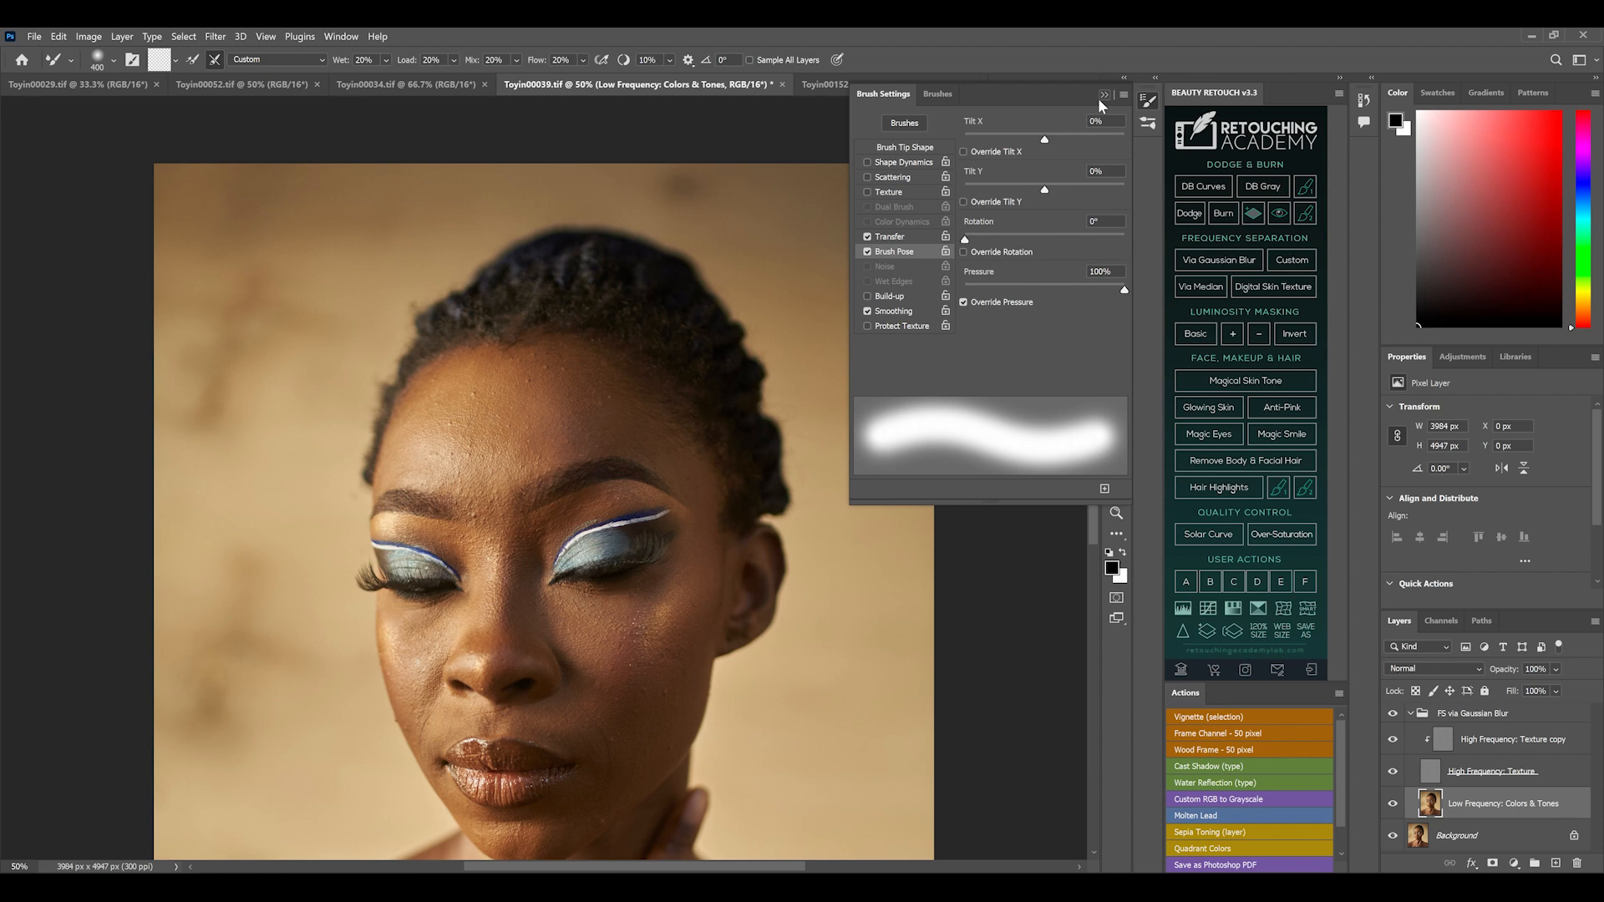
click(1104, 94)
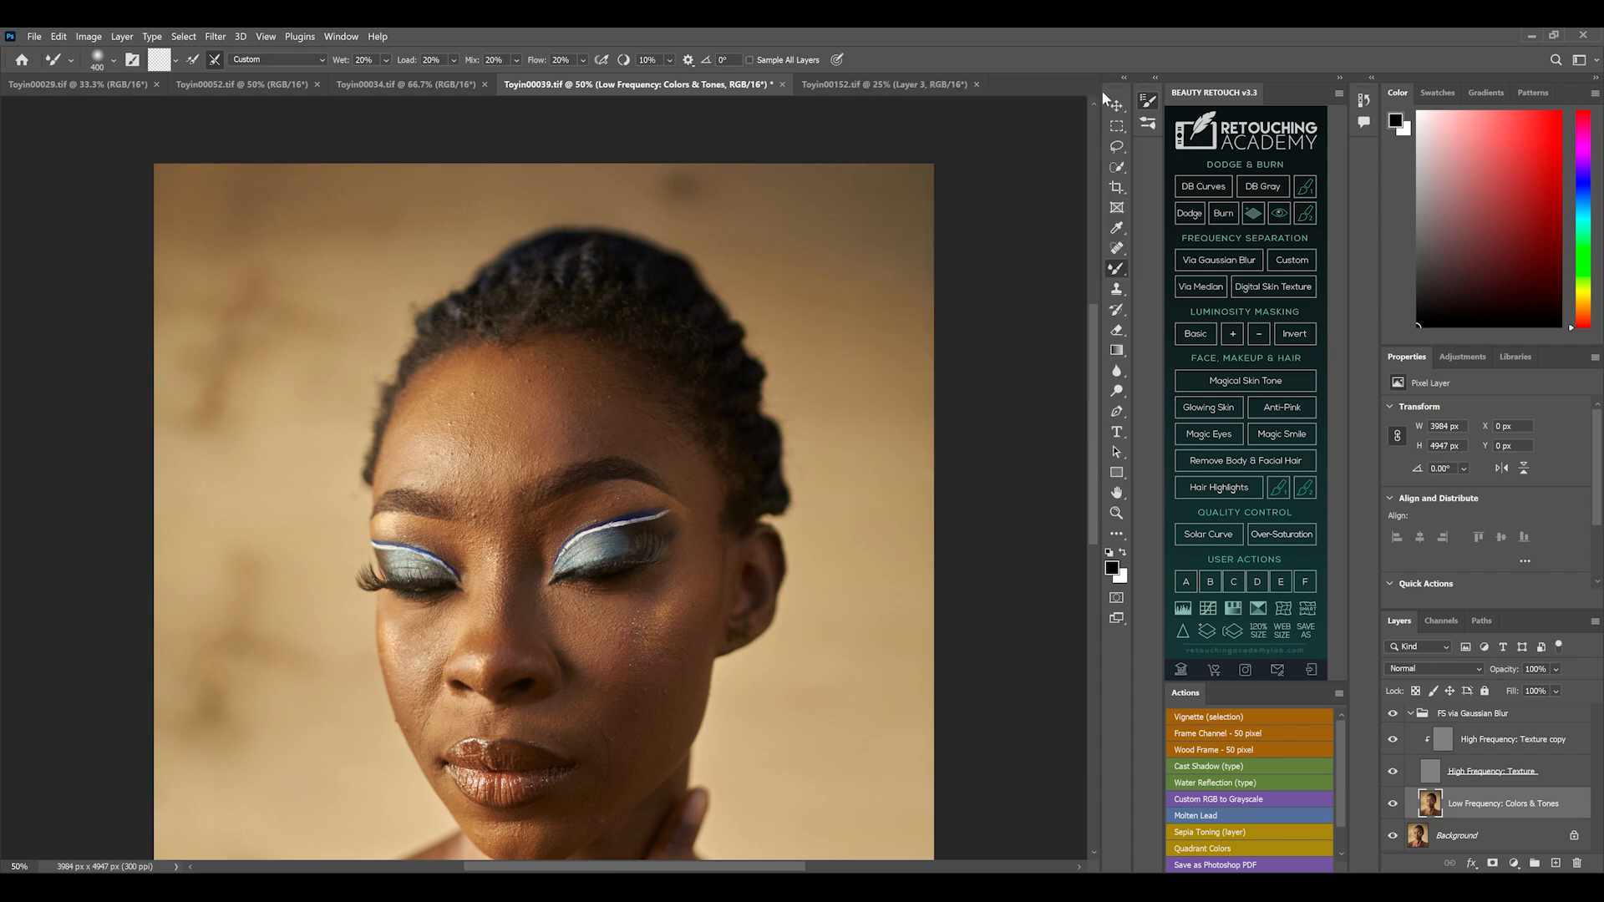
mouse_move(624, 399)
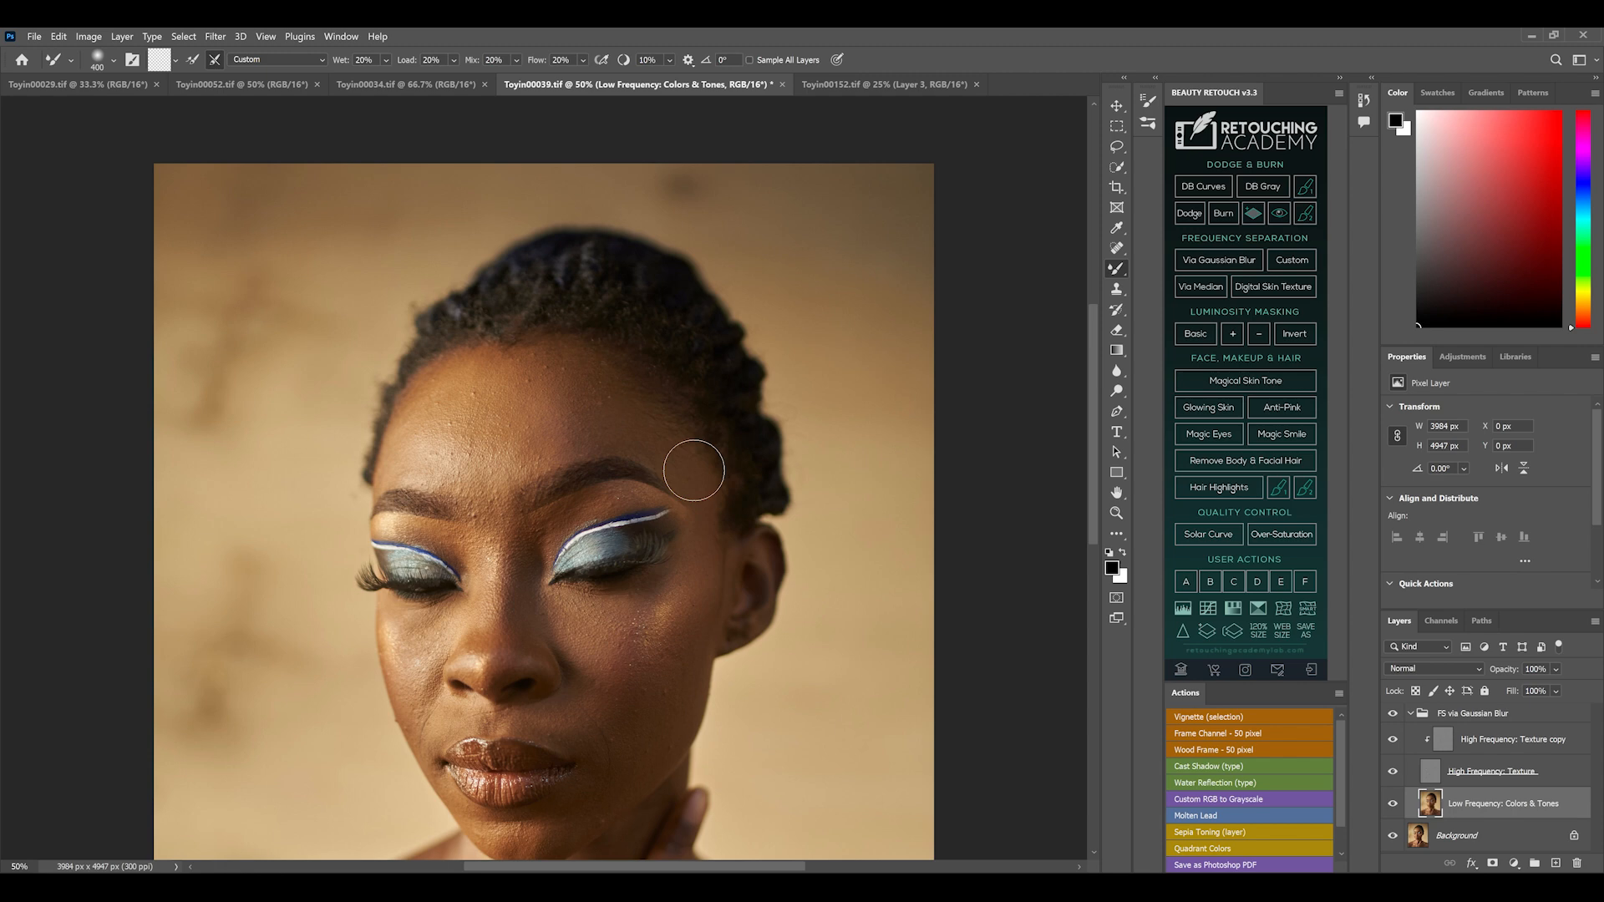
key(space)
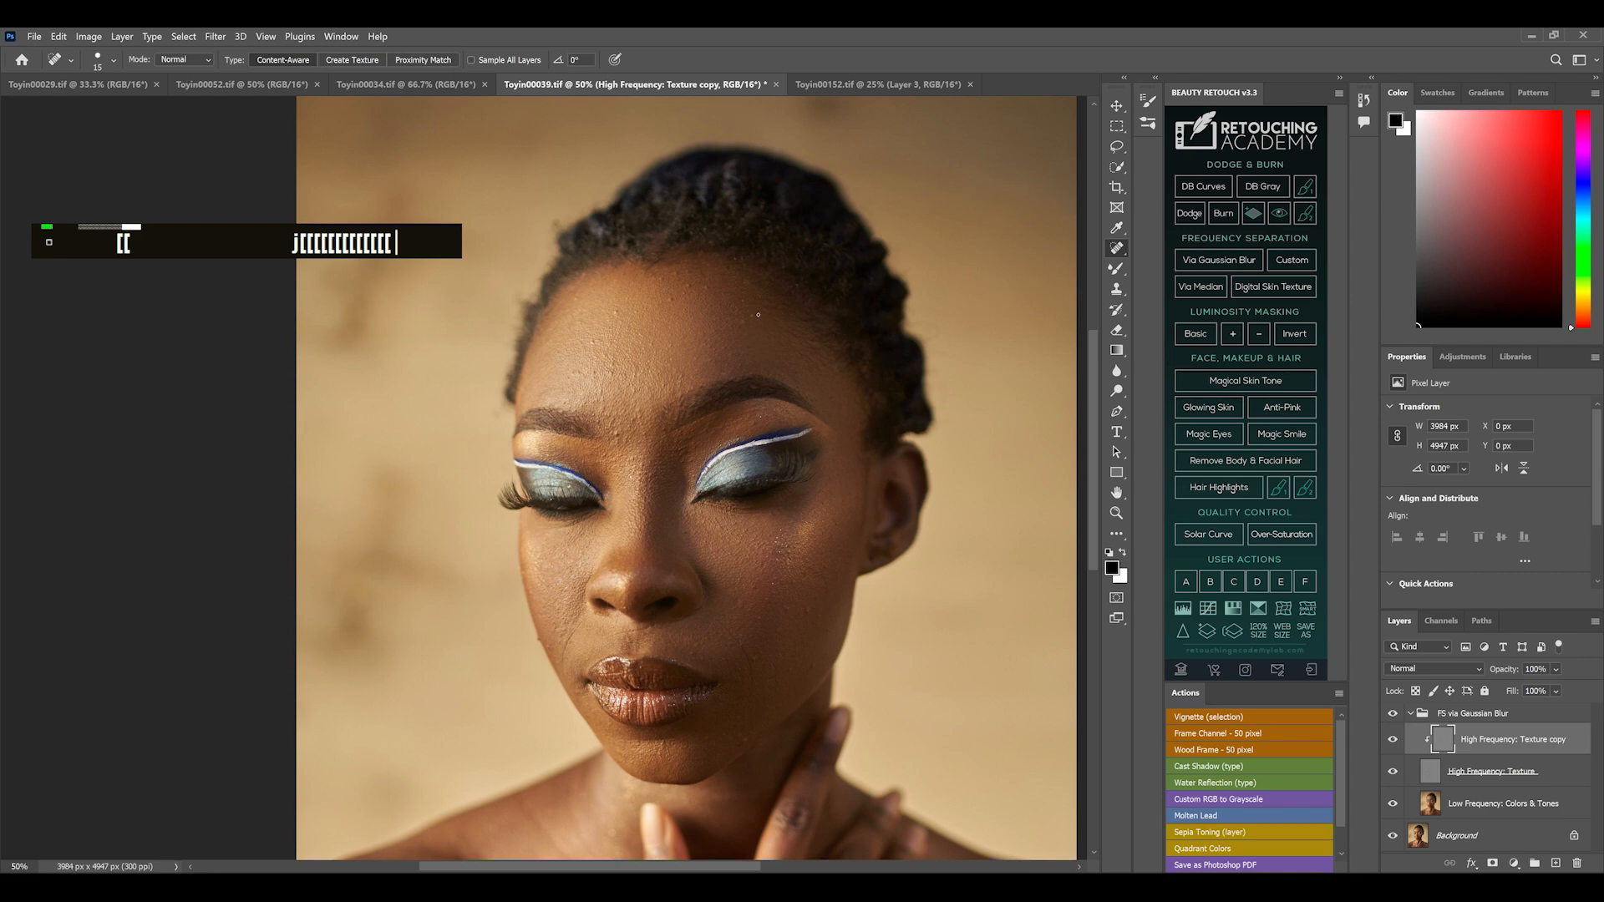
- Spot-heal blemishes on the forehead, face and hairline on the texture copy layer
double_click(688, 270)
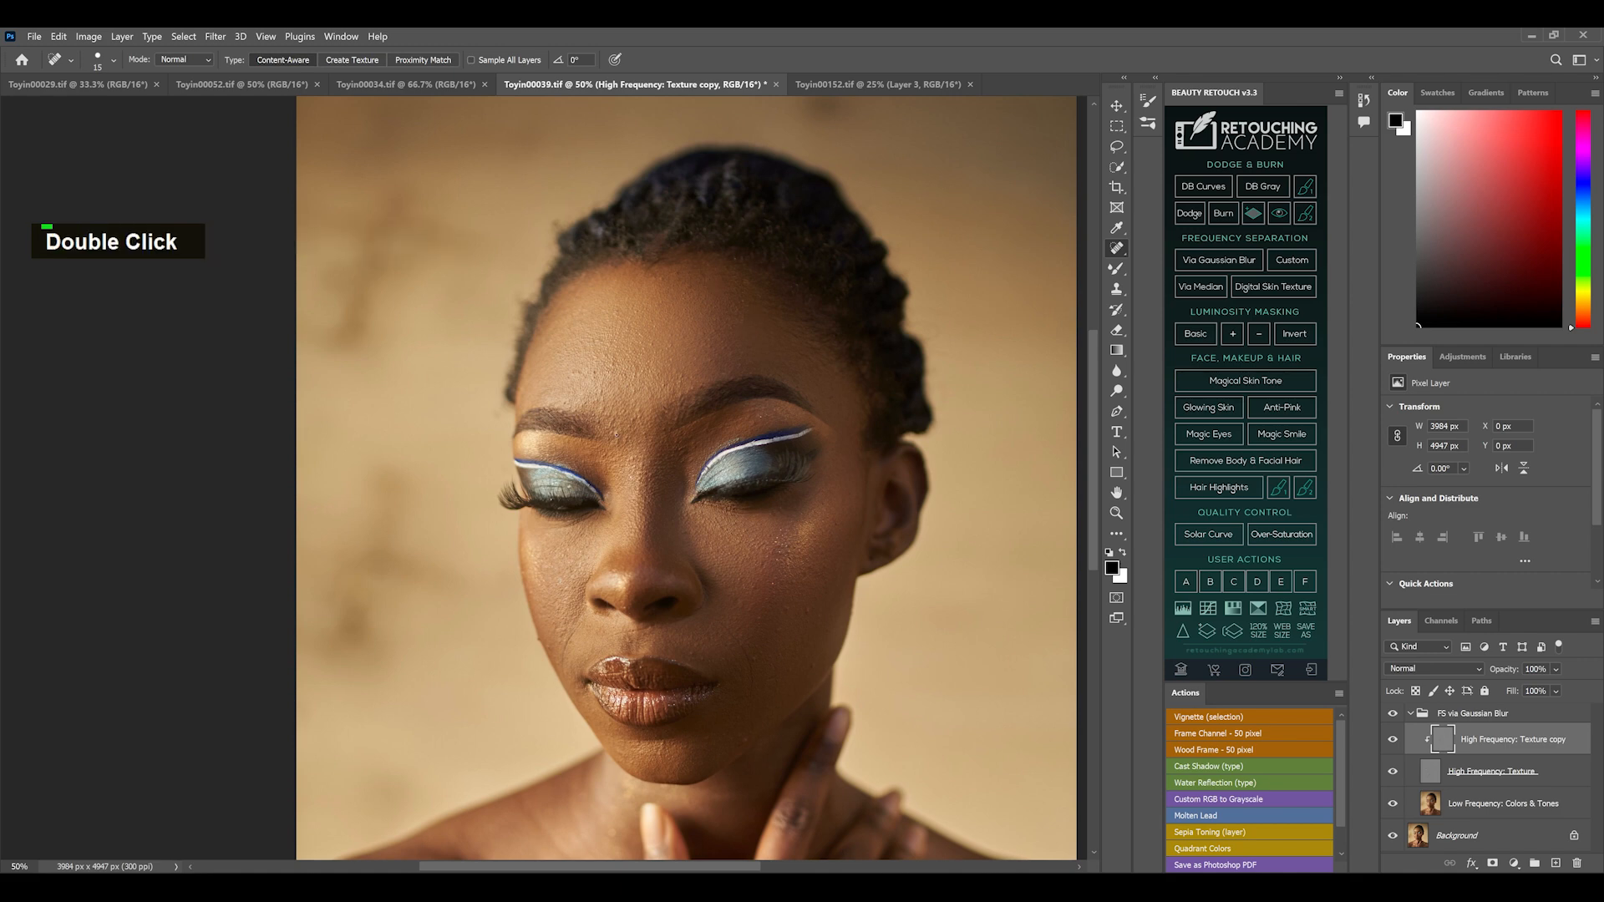
double_click(659, 277)
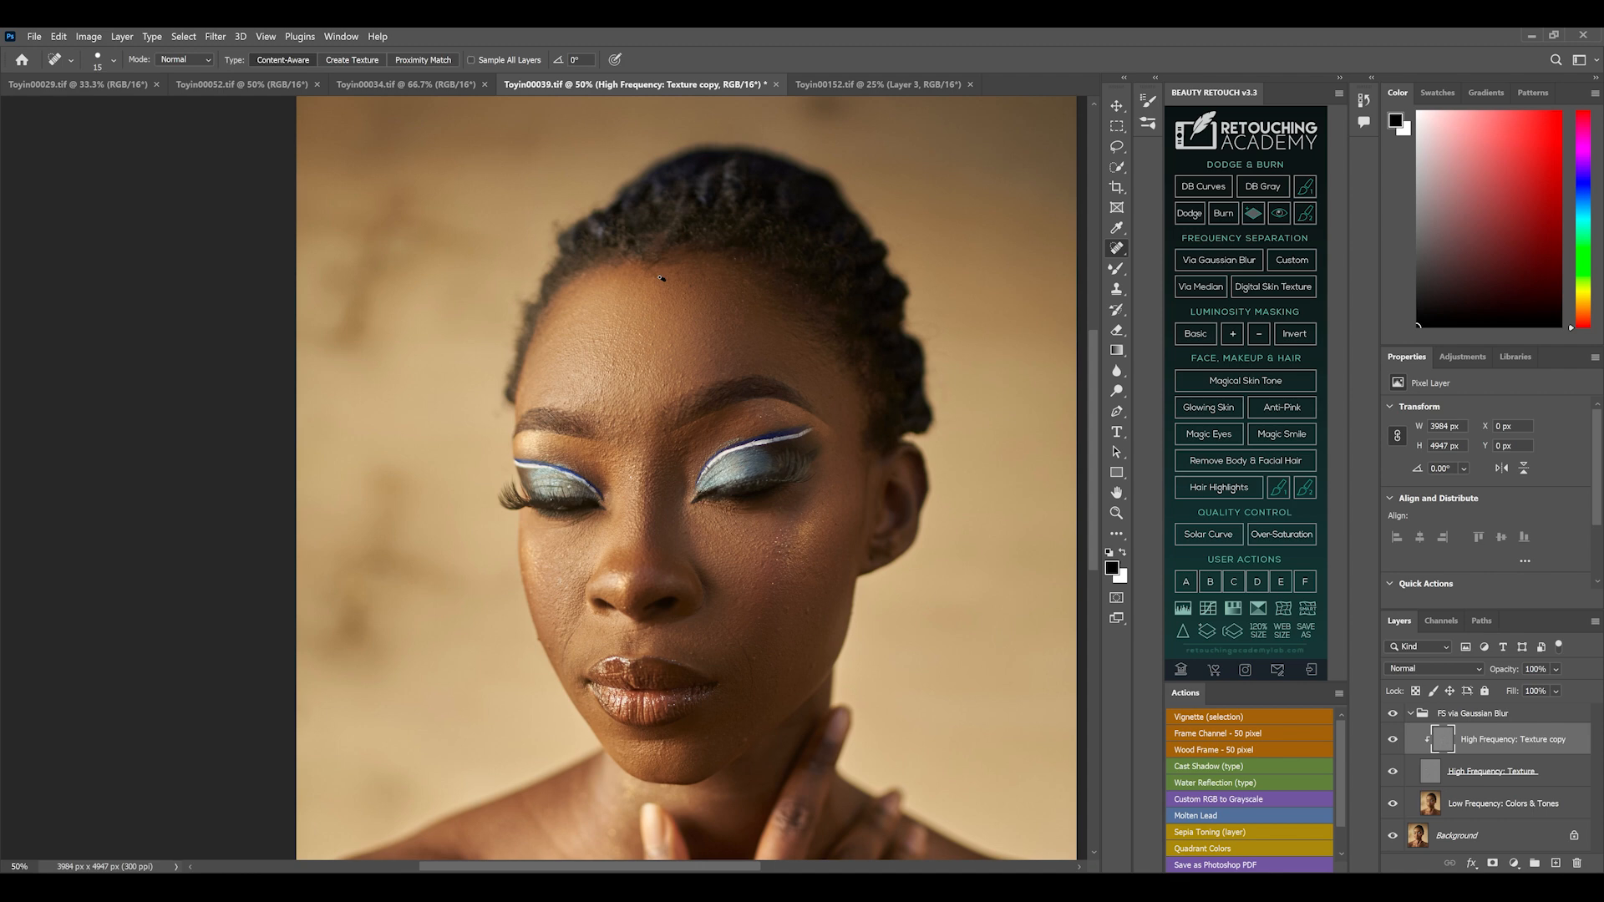
double_click(772, 676)
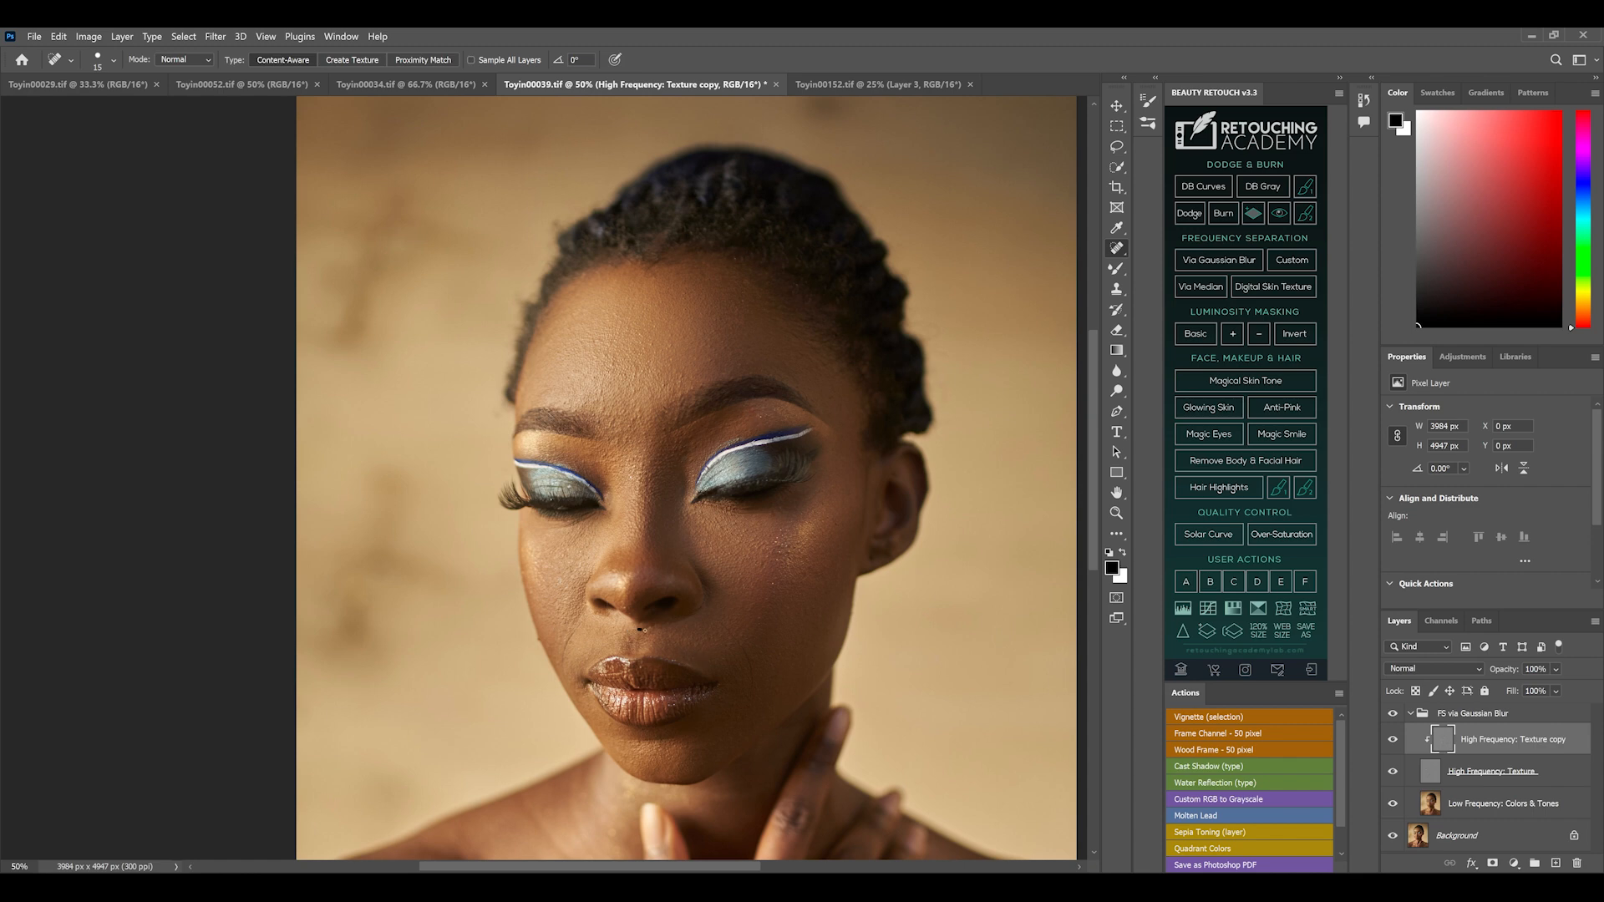
key(ctrl+0)
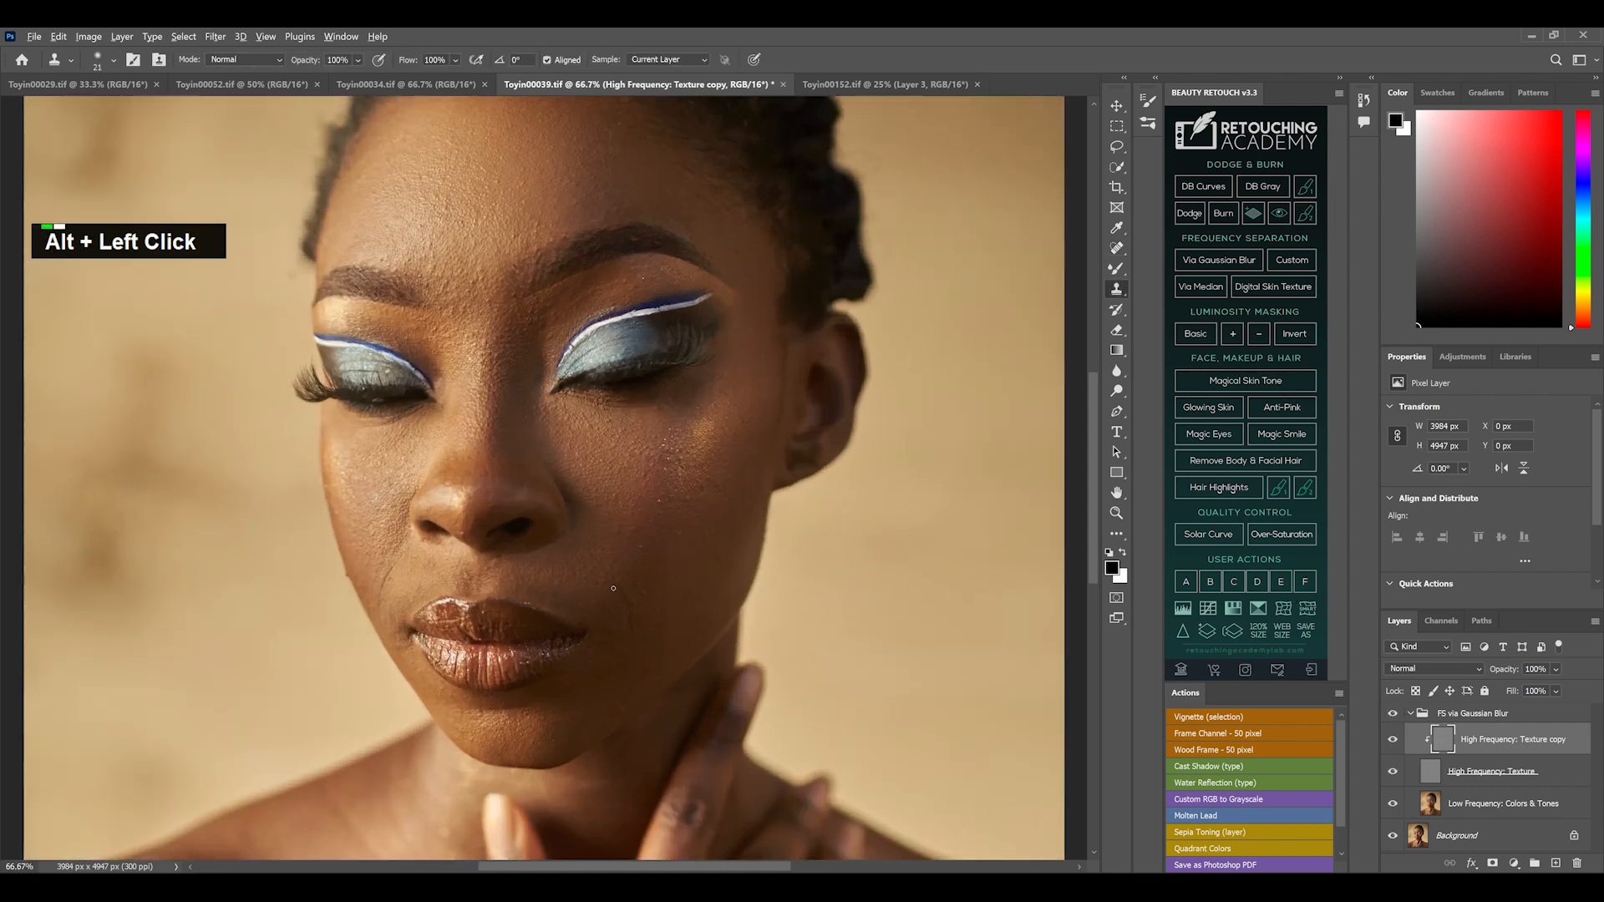
- Clone clean texture from cheek and forehead over blemishes near the right eyebrow, then view the whole portrait
click(611, 585)
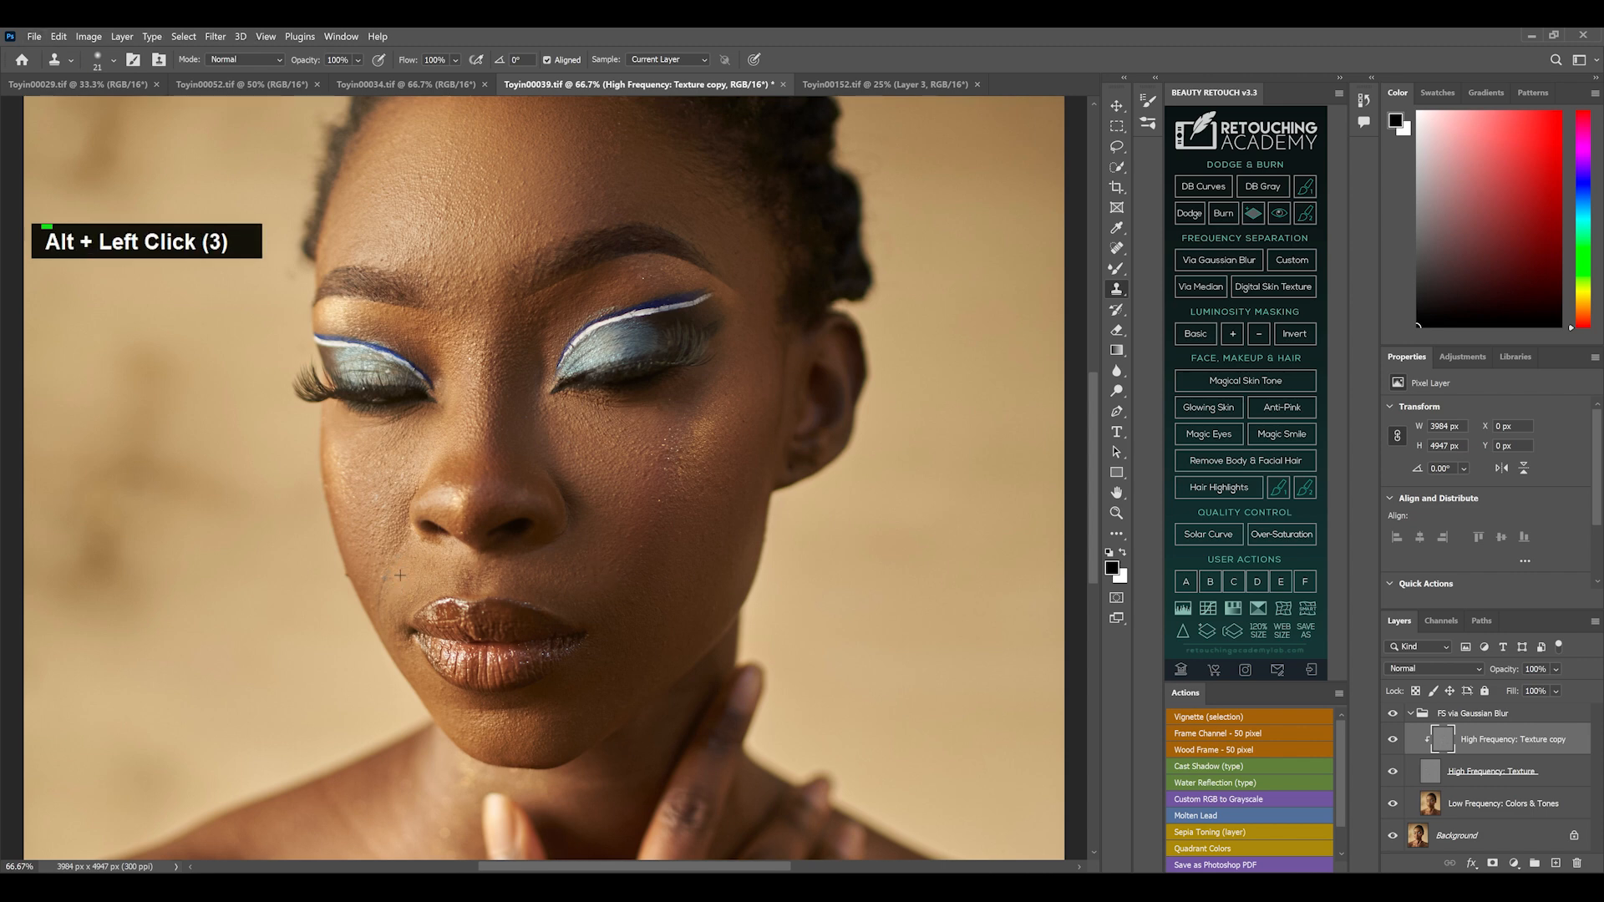
click(399, 574)
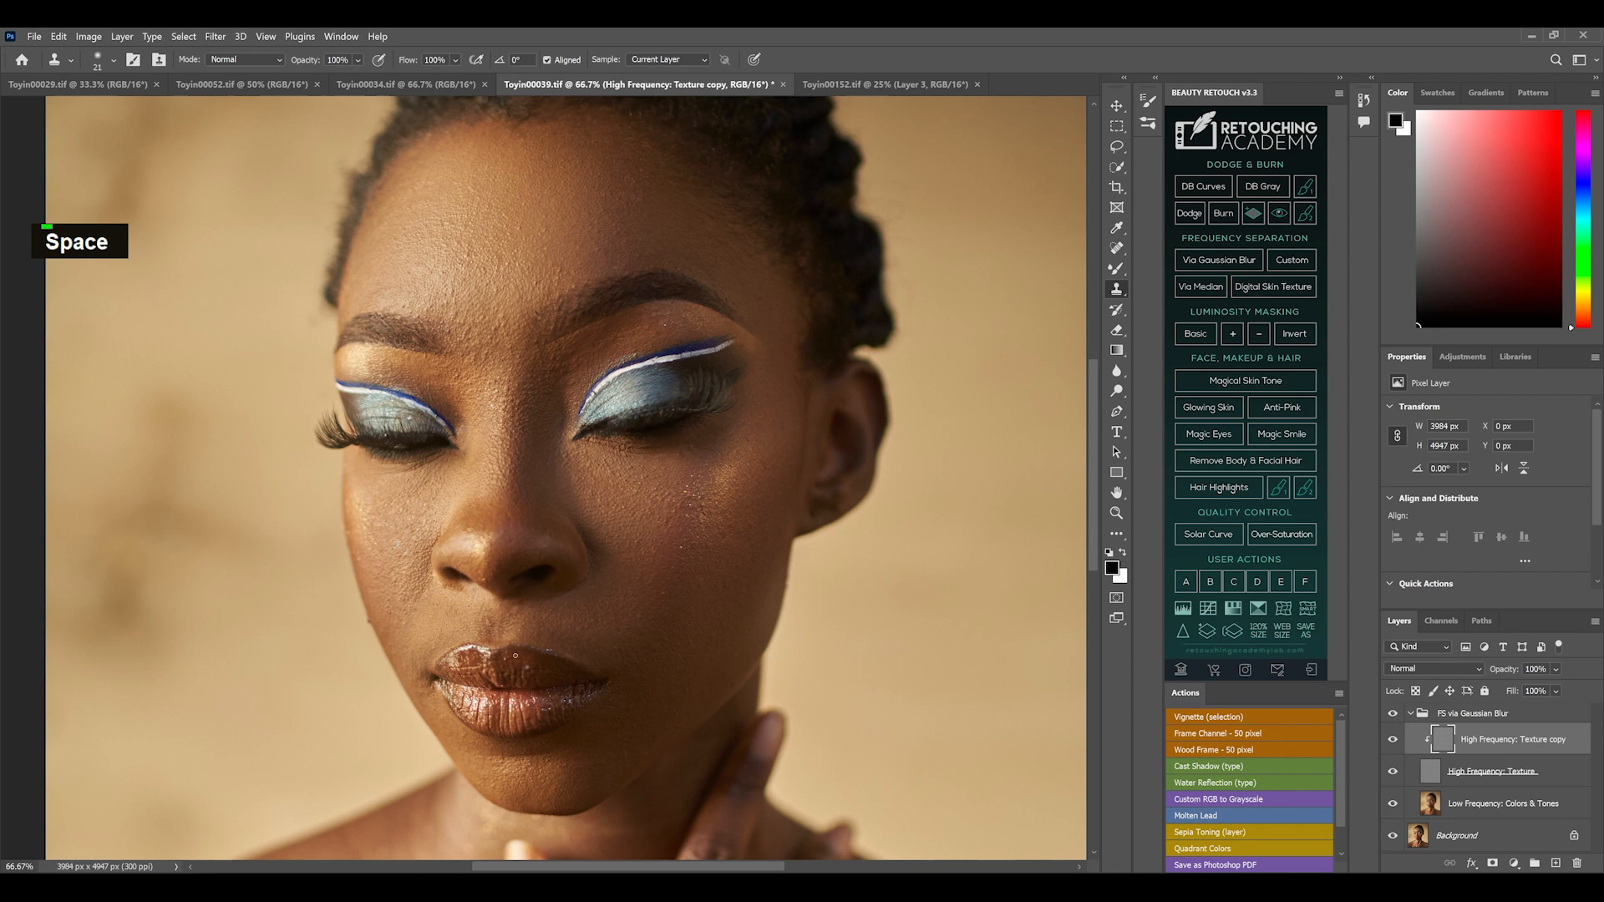
key(alt)
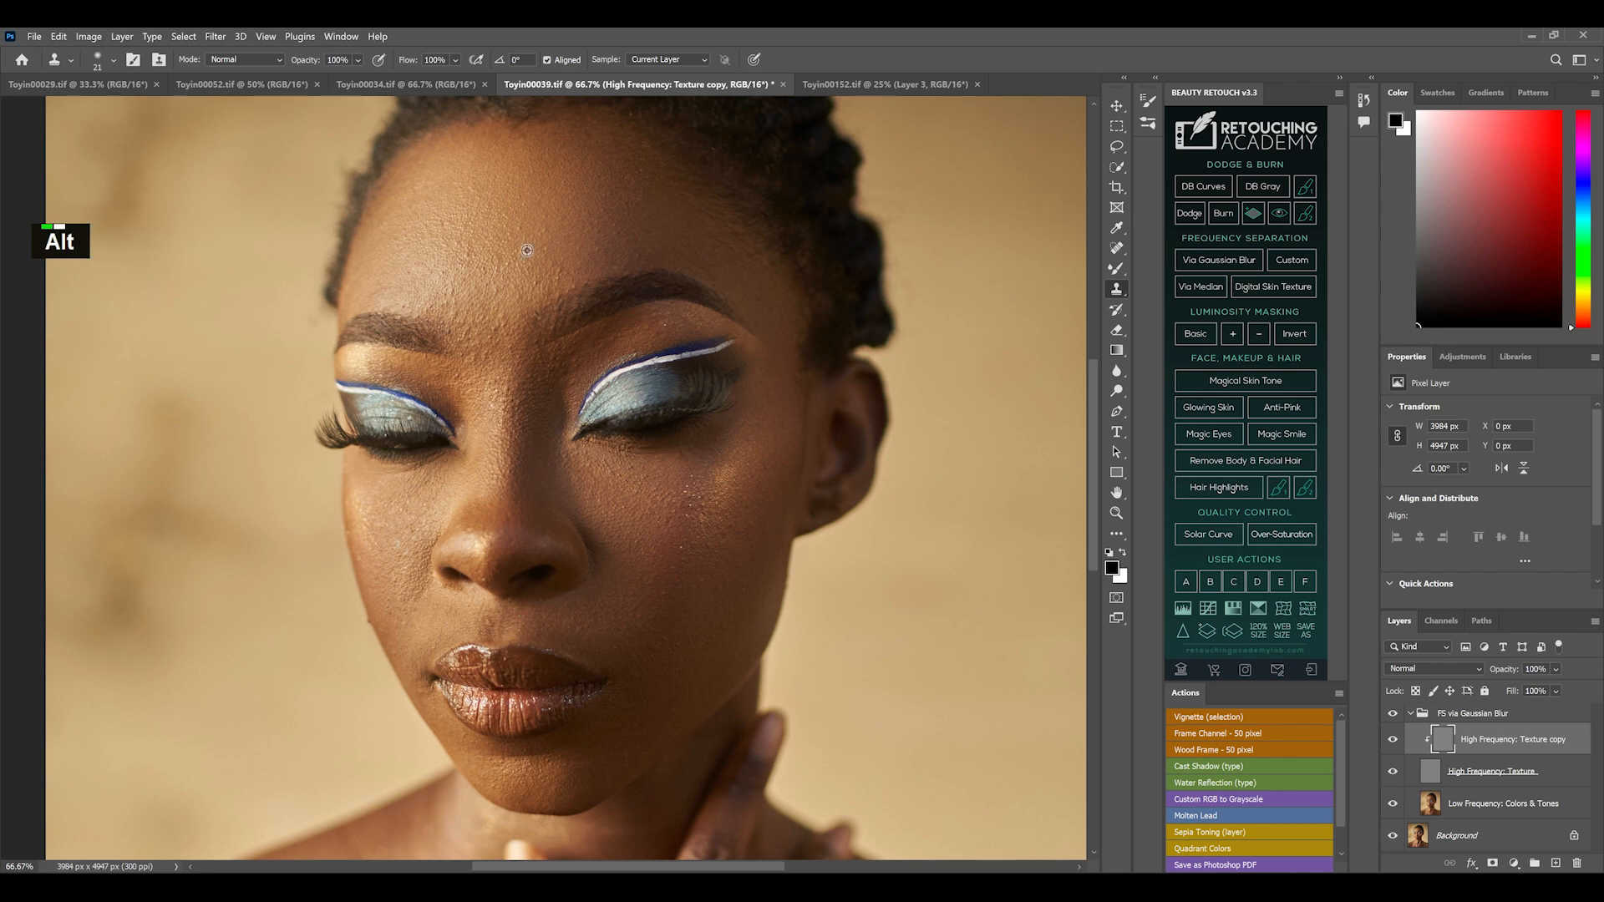
click(526, 249)
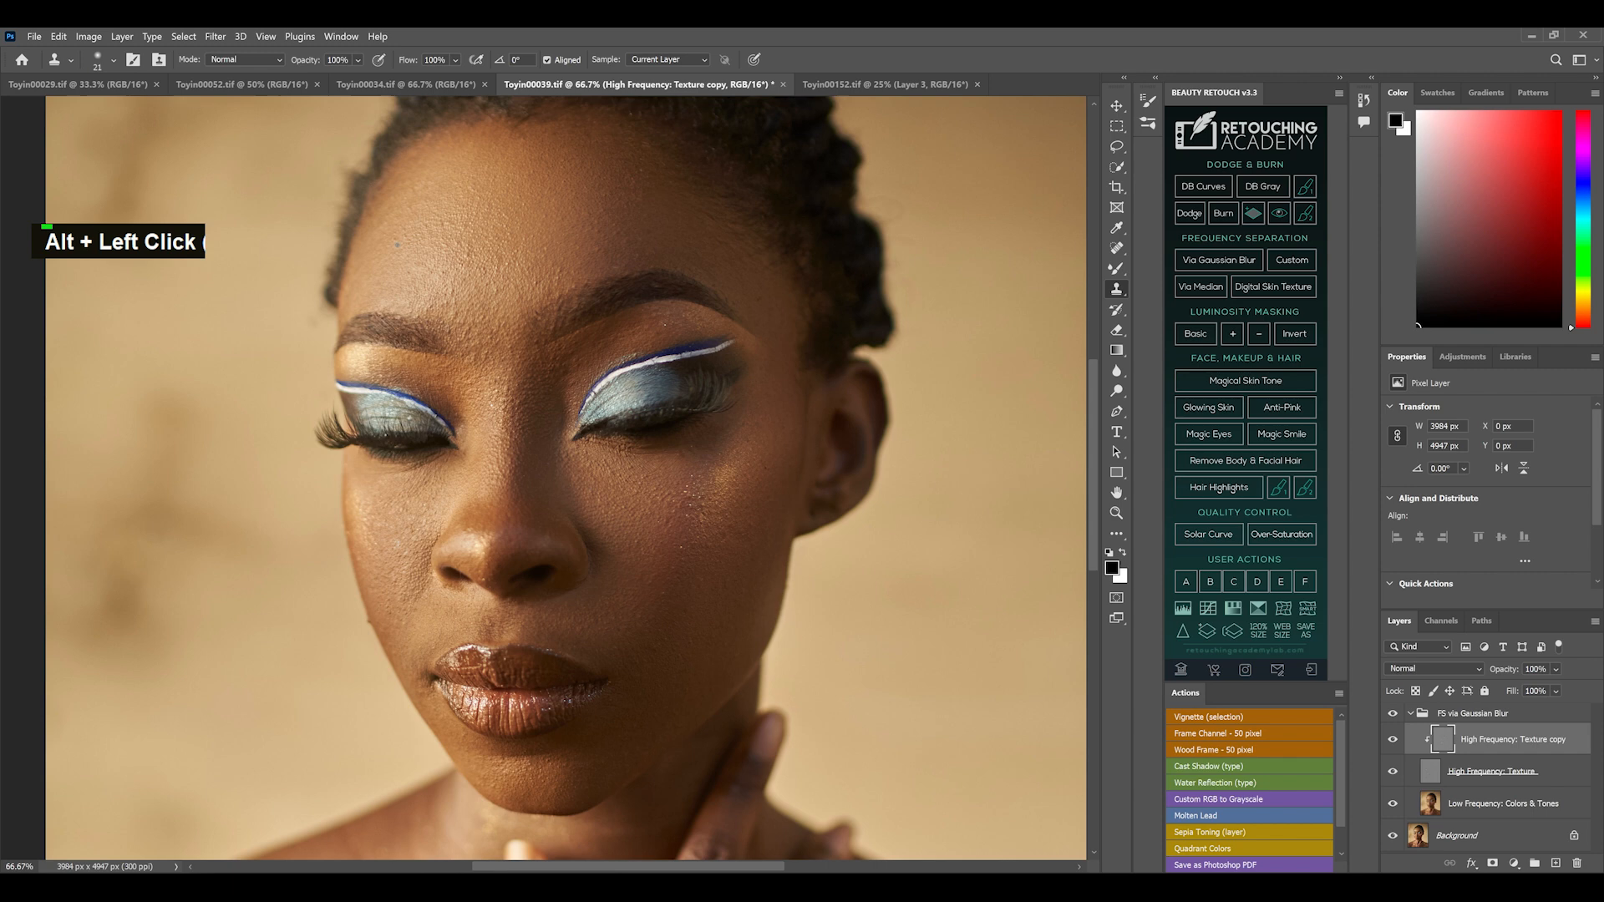
click(757, 299)
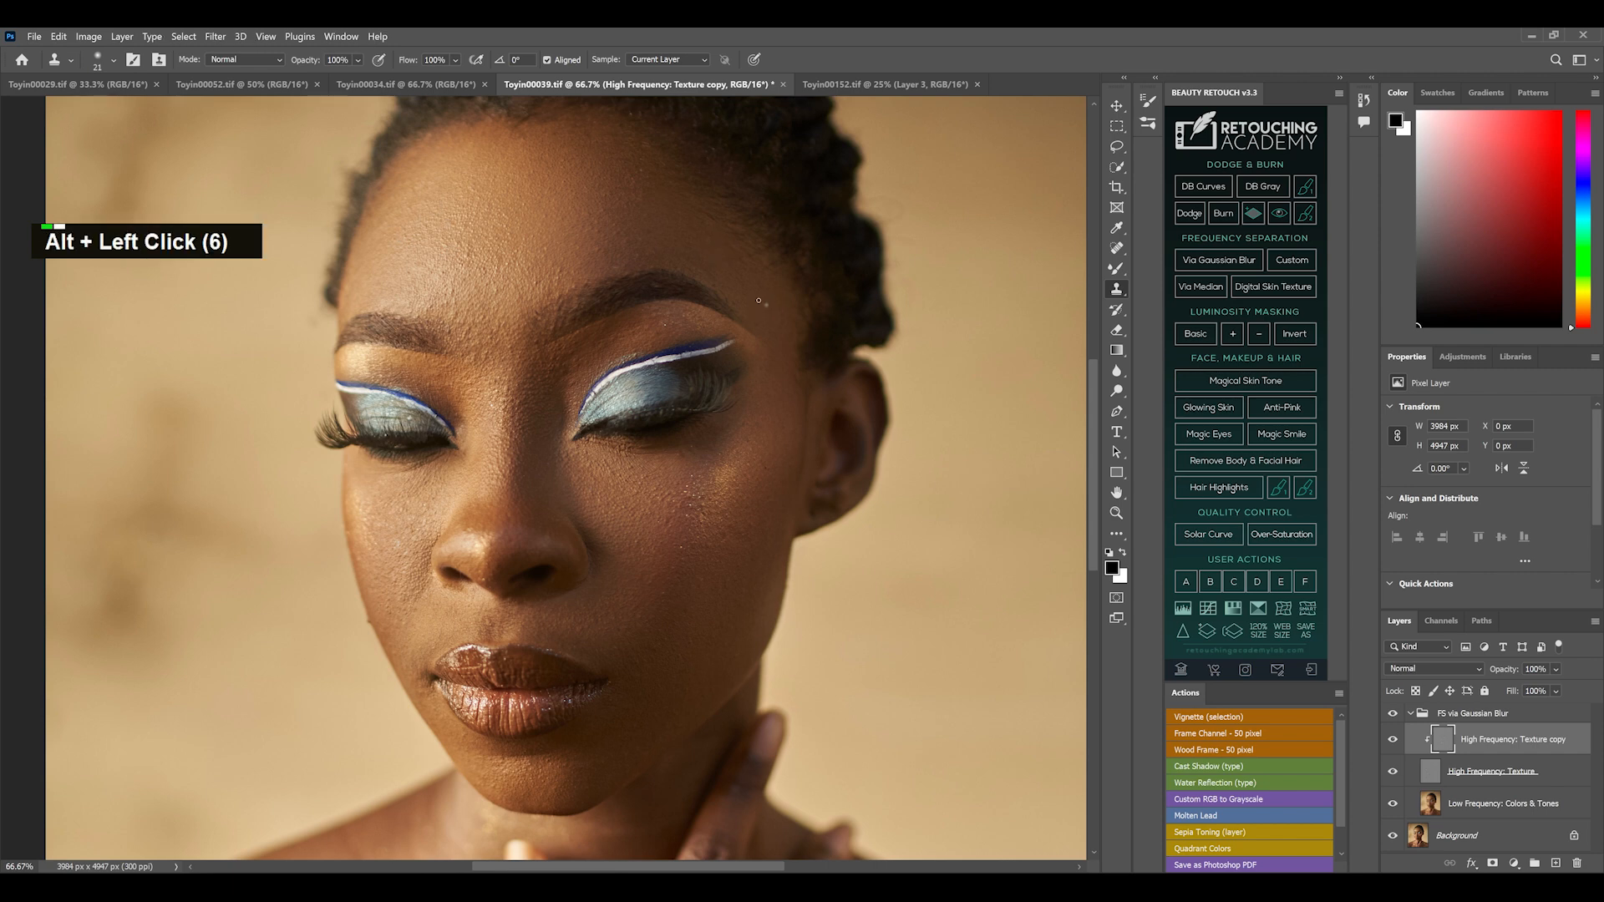
click(736, 299)
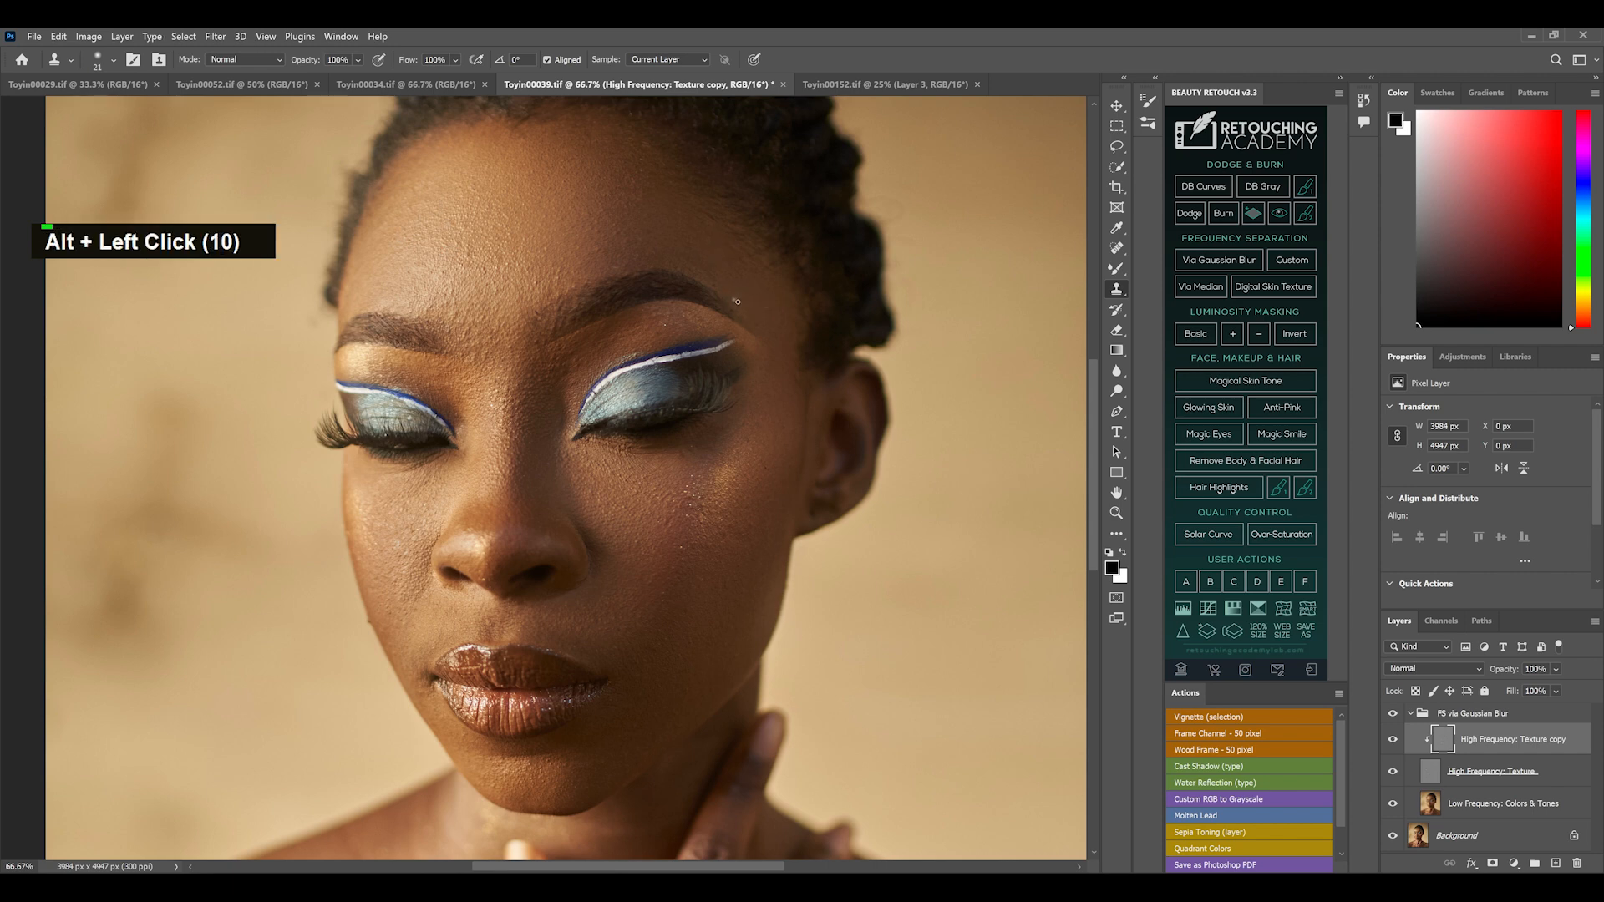
key(ctrl+0)
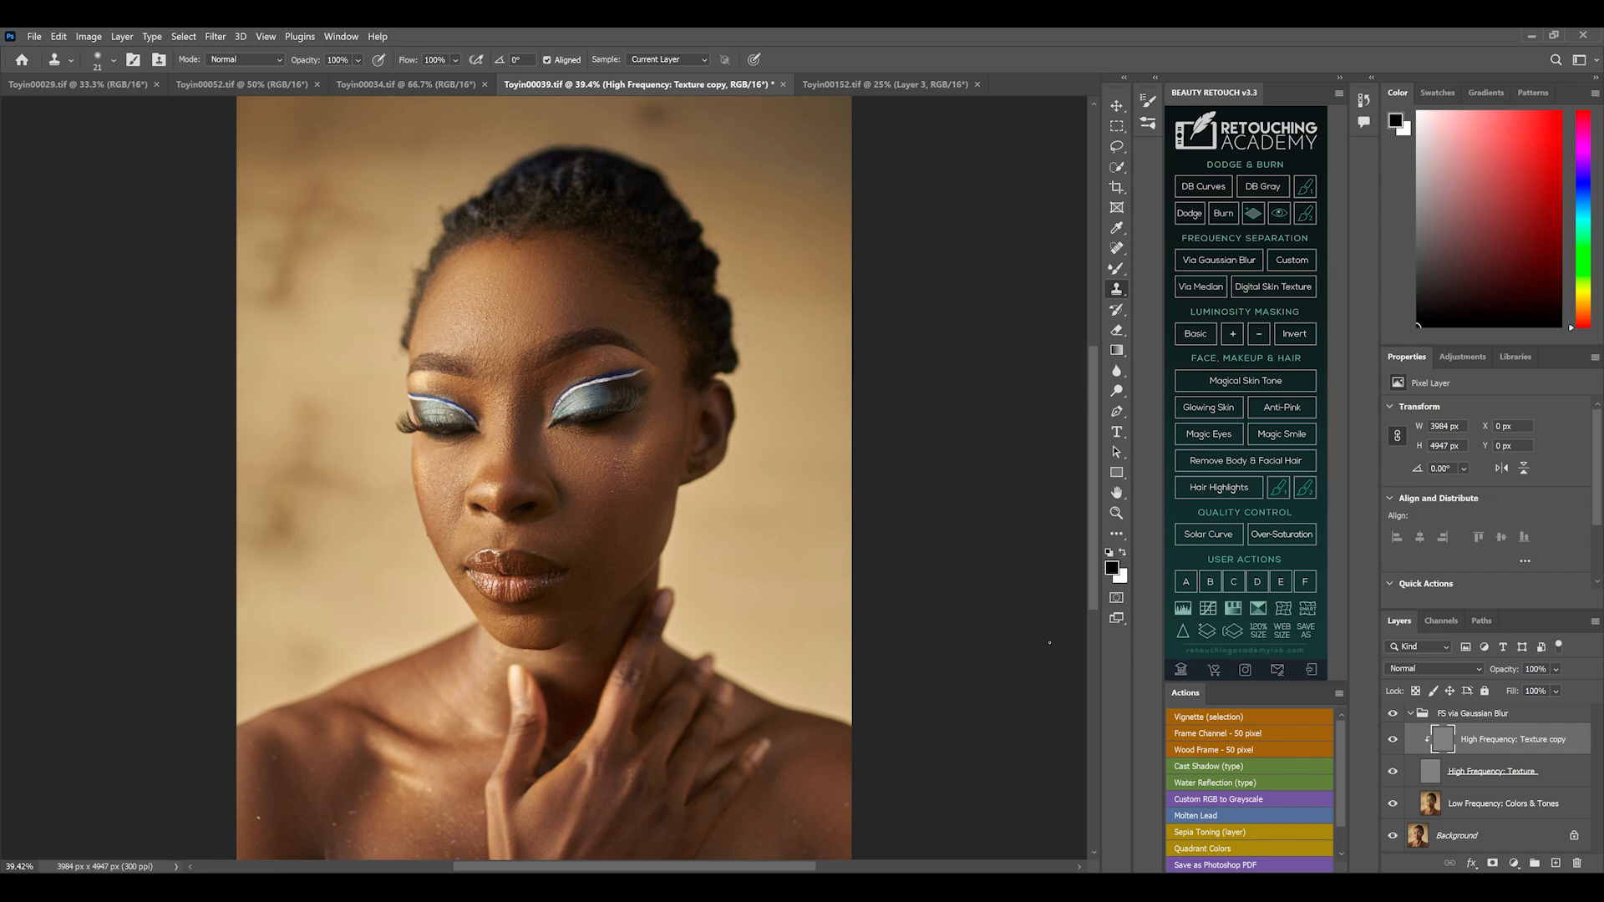
- Smooth the left shoulder tones with the Mixer Brush on the Low Frequency: Colors & Tones layer
click(1503, 804)
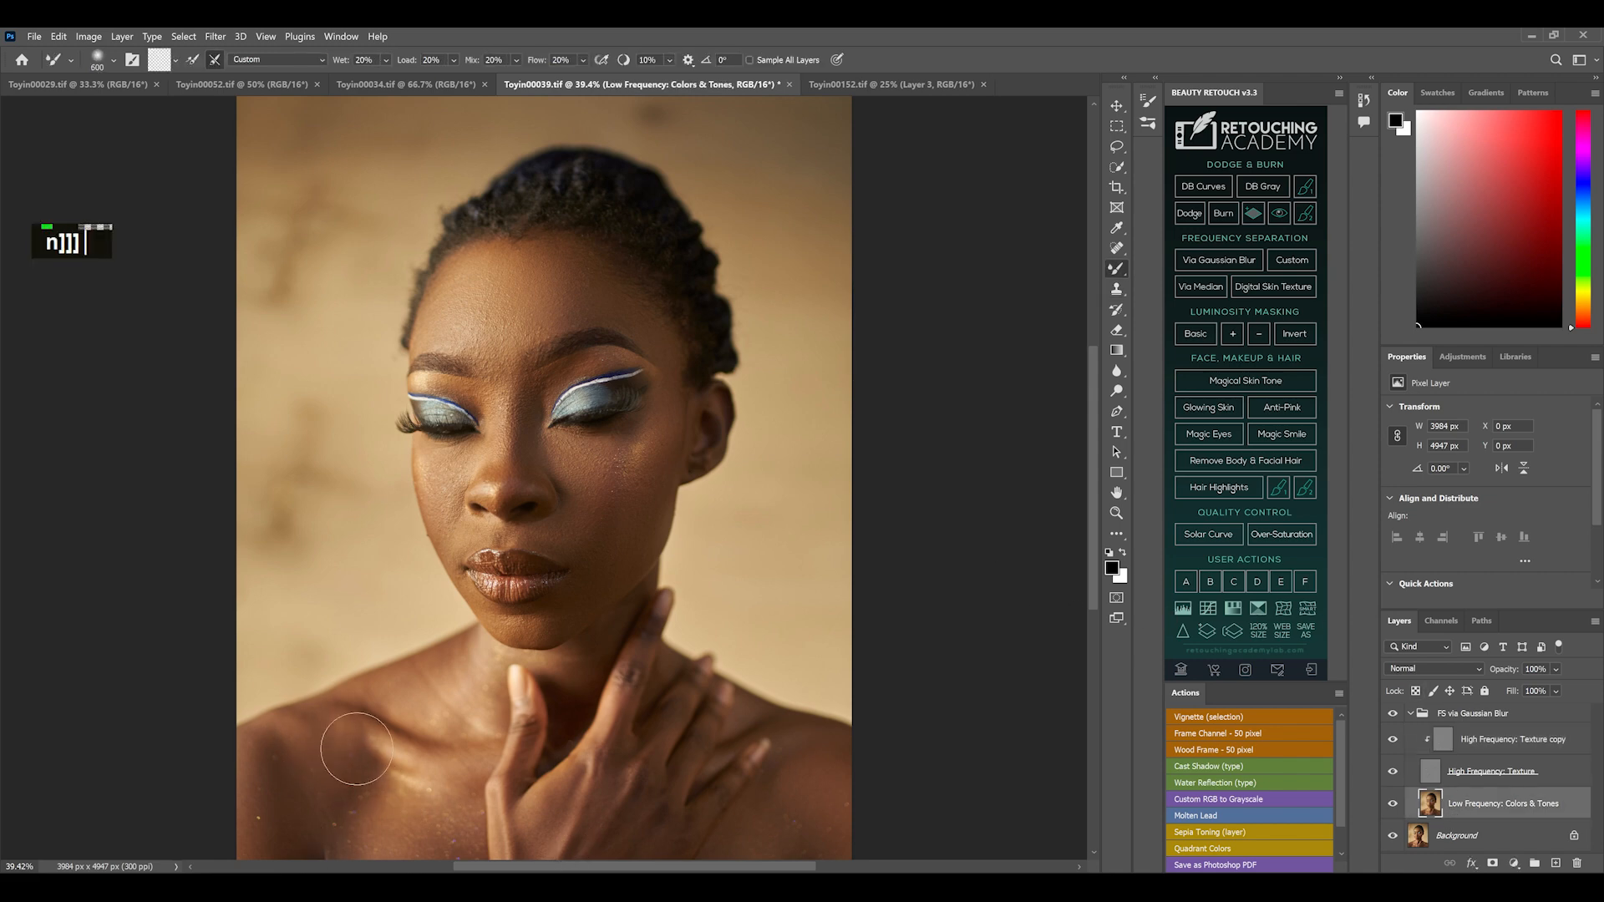
double_click(339, 767)
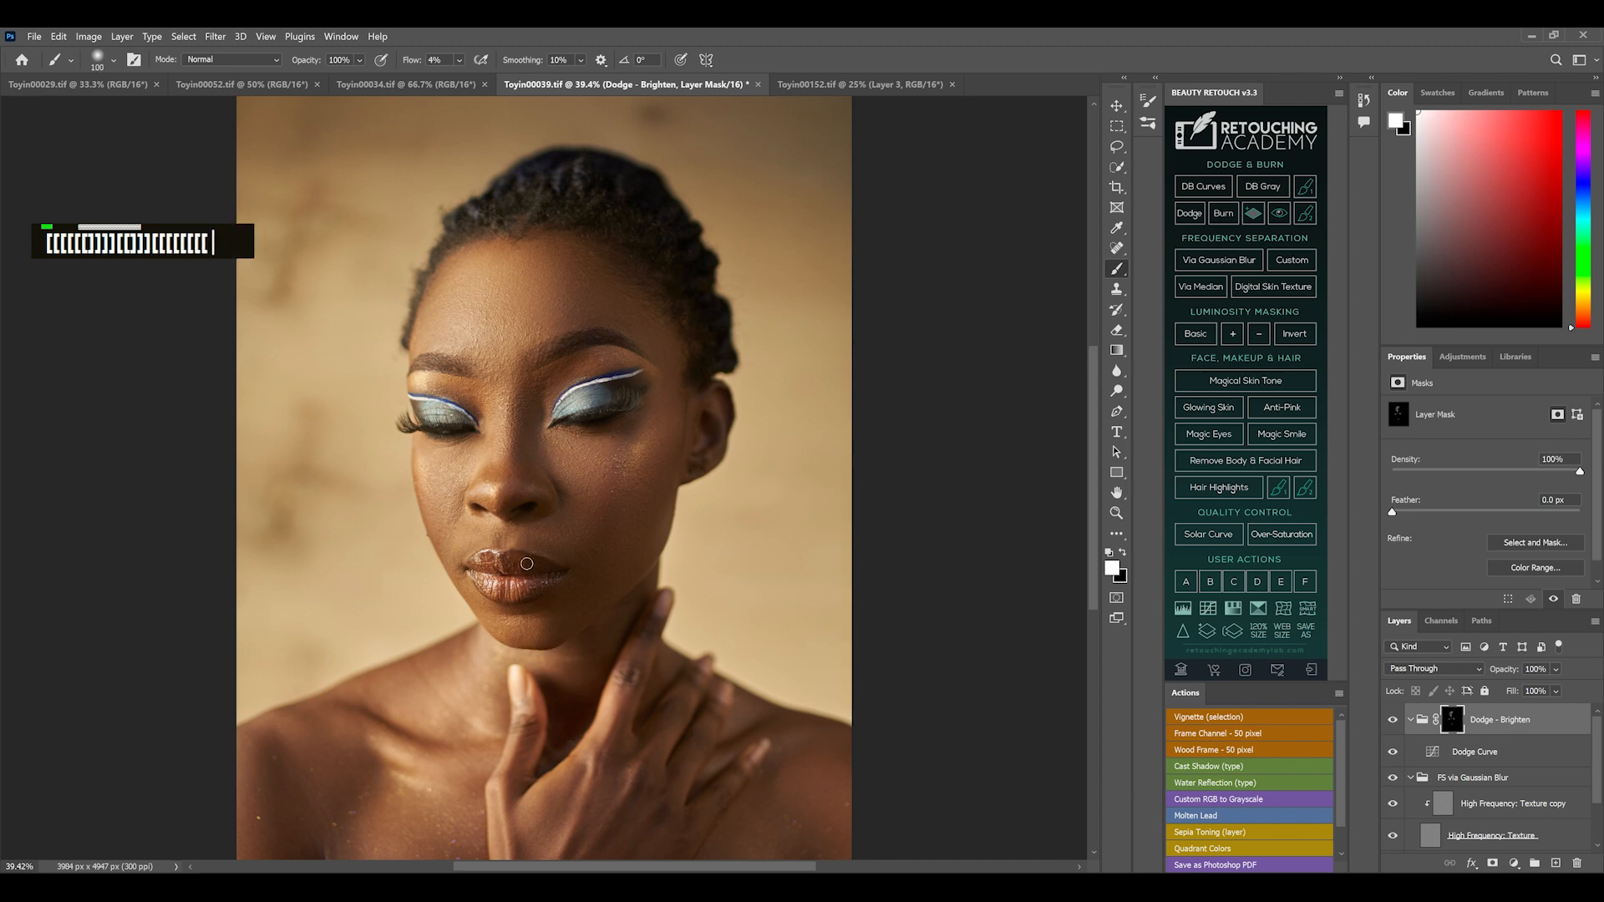
mouse_move(1169, 299)
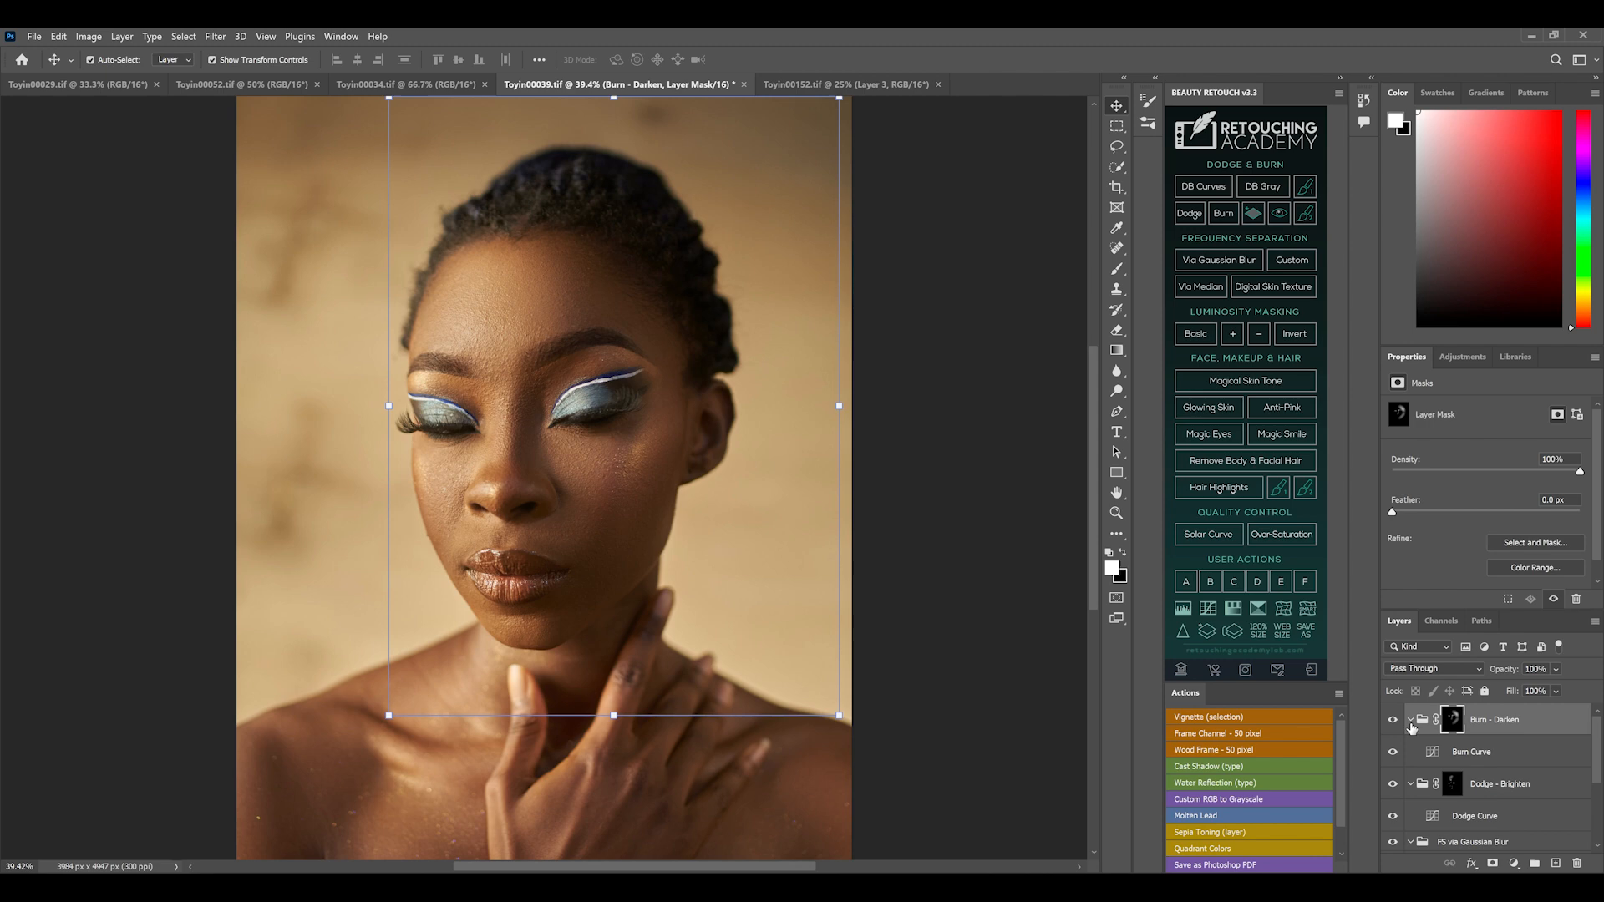
- Create blank Layer 1 above the dodge and burn groups with a 200-pixel brush ready
click(1412, 718)
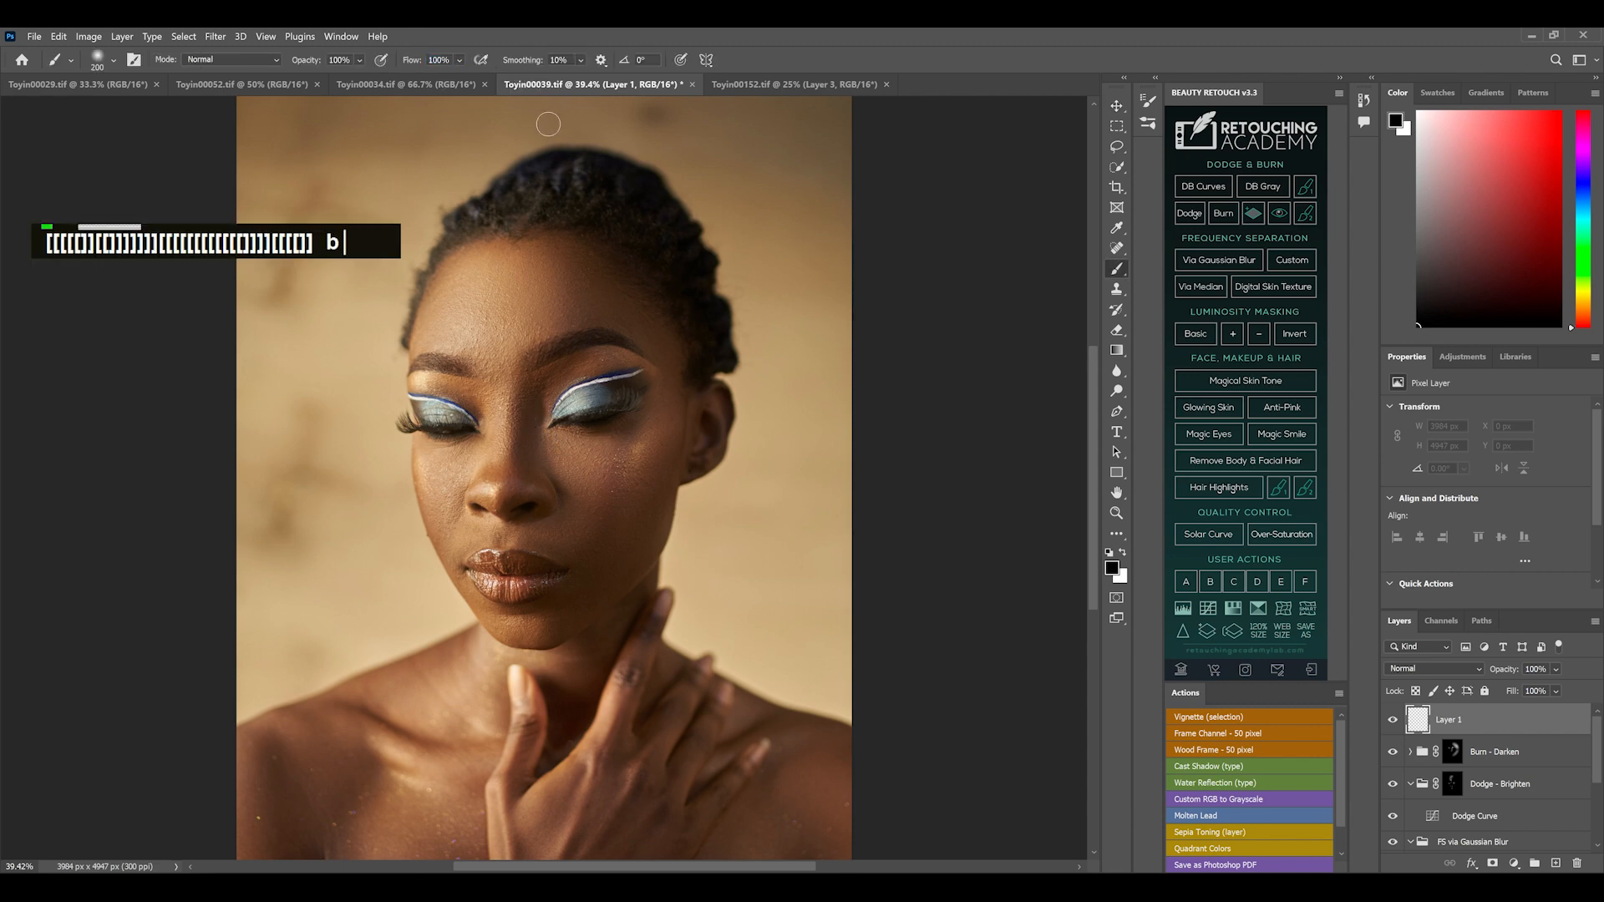
mouse_move(536, 162)
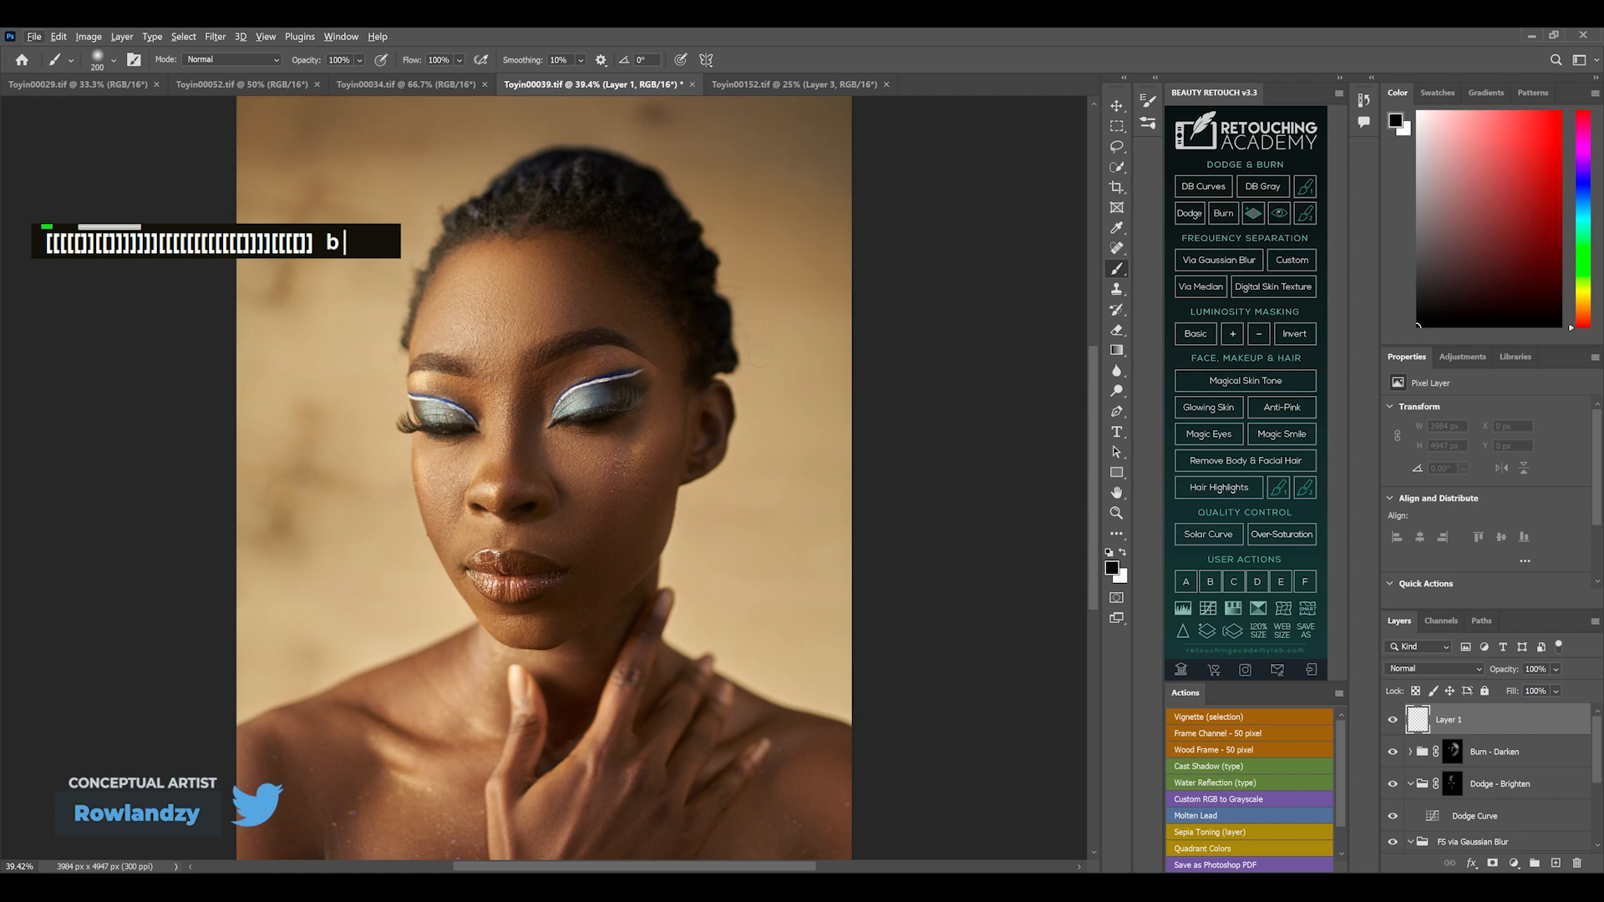
- Paint white strokes on the lips, above the right eye and down the cheek on Layer 1
text([[[[[[[[[[[)
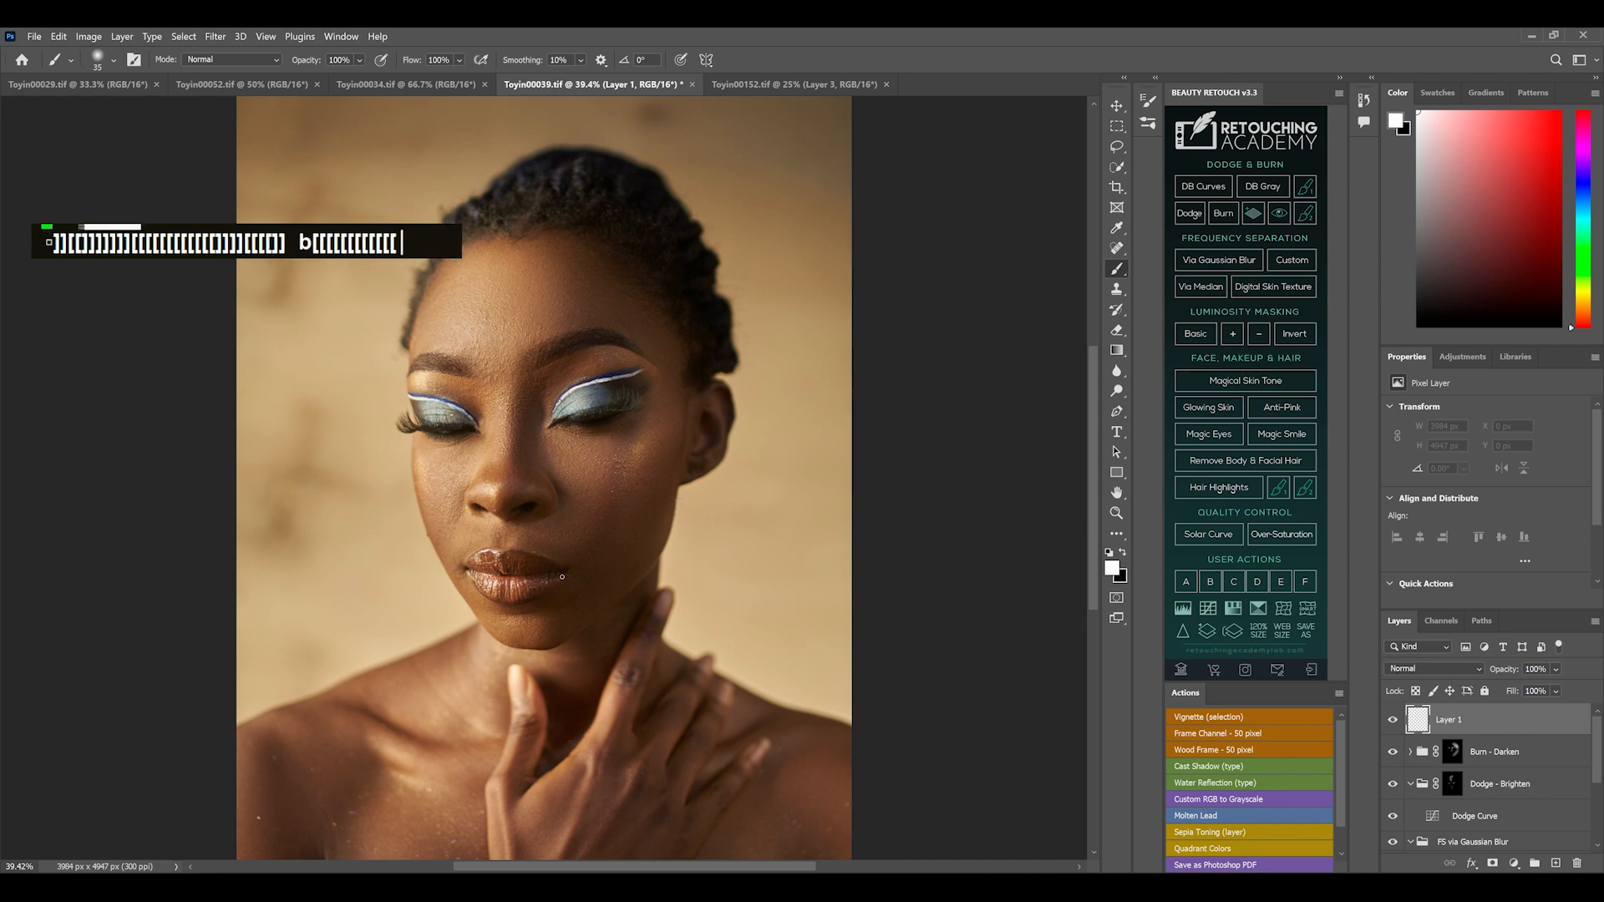
drag(553, 576, 548, 561)
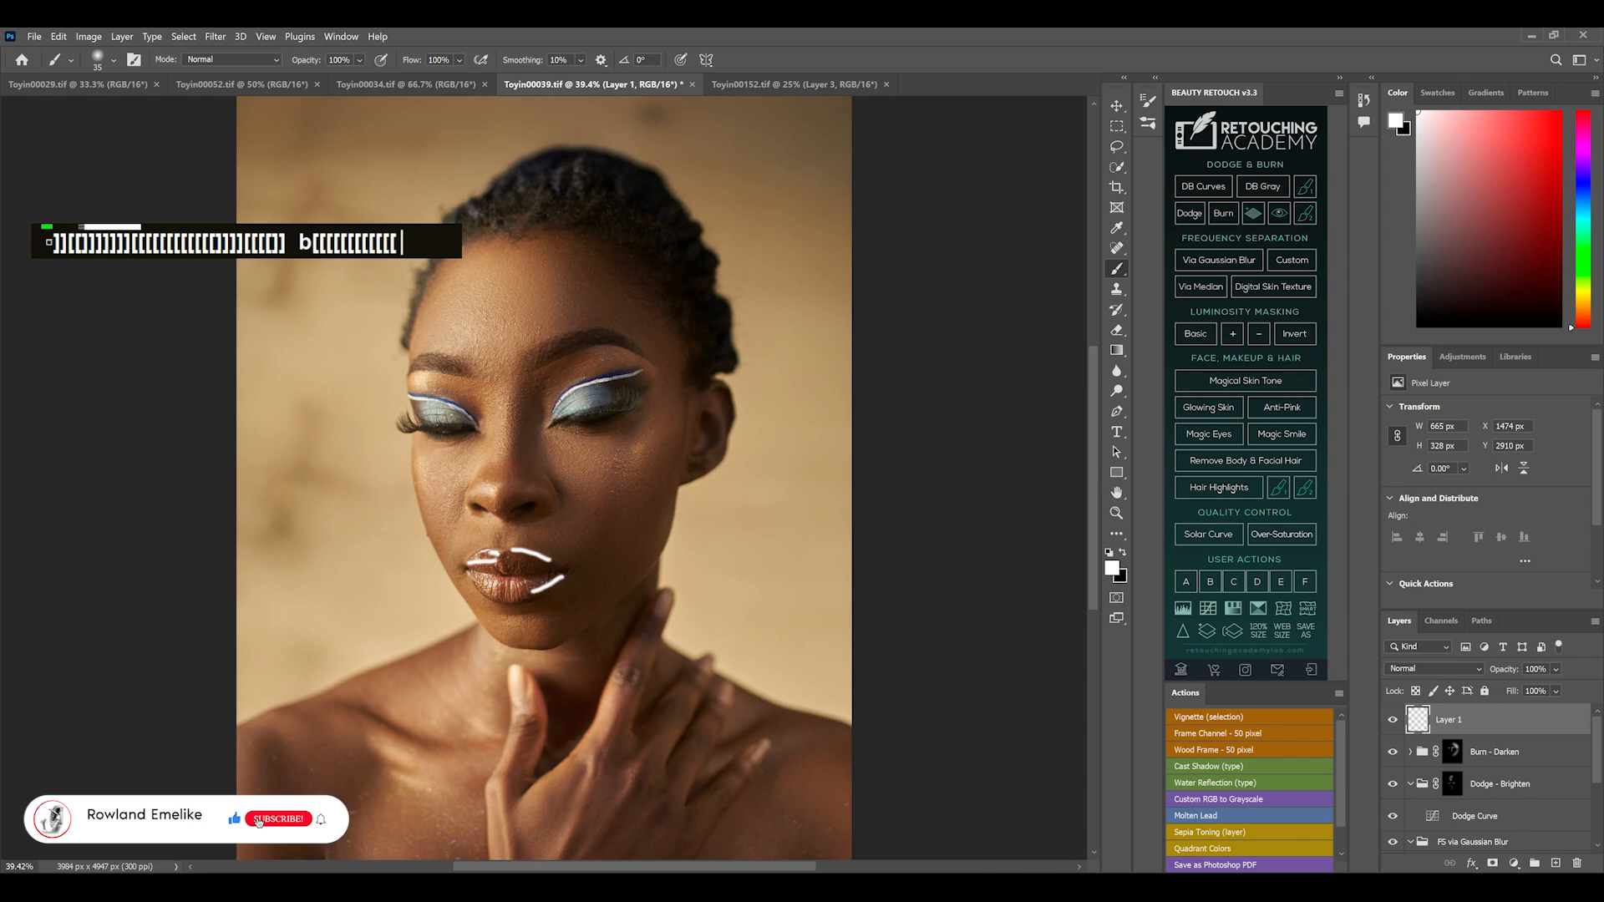
click(279, 819)
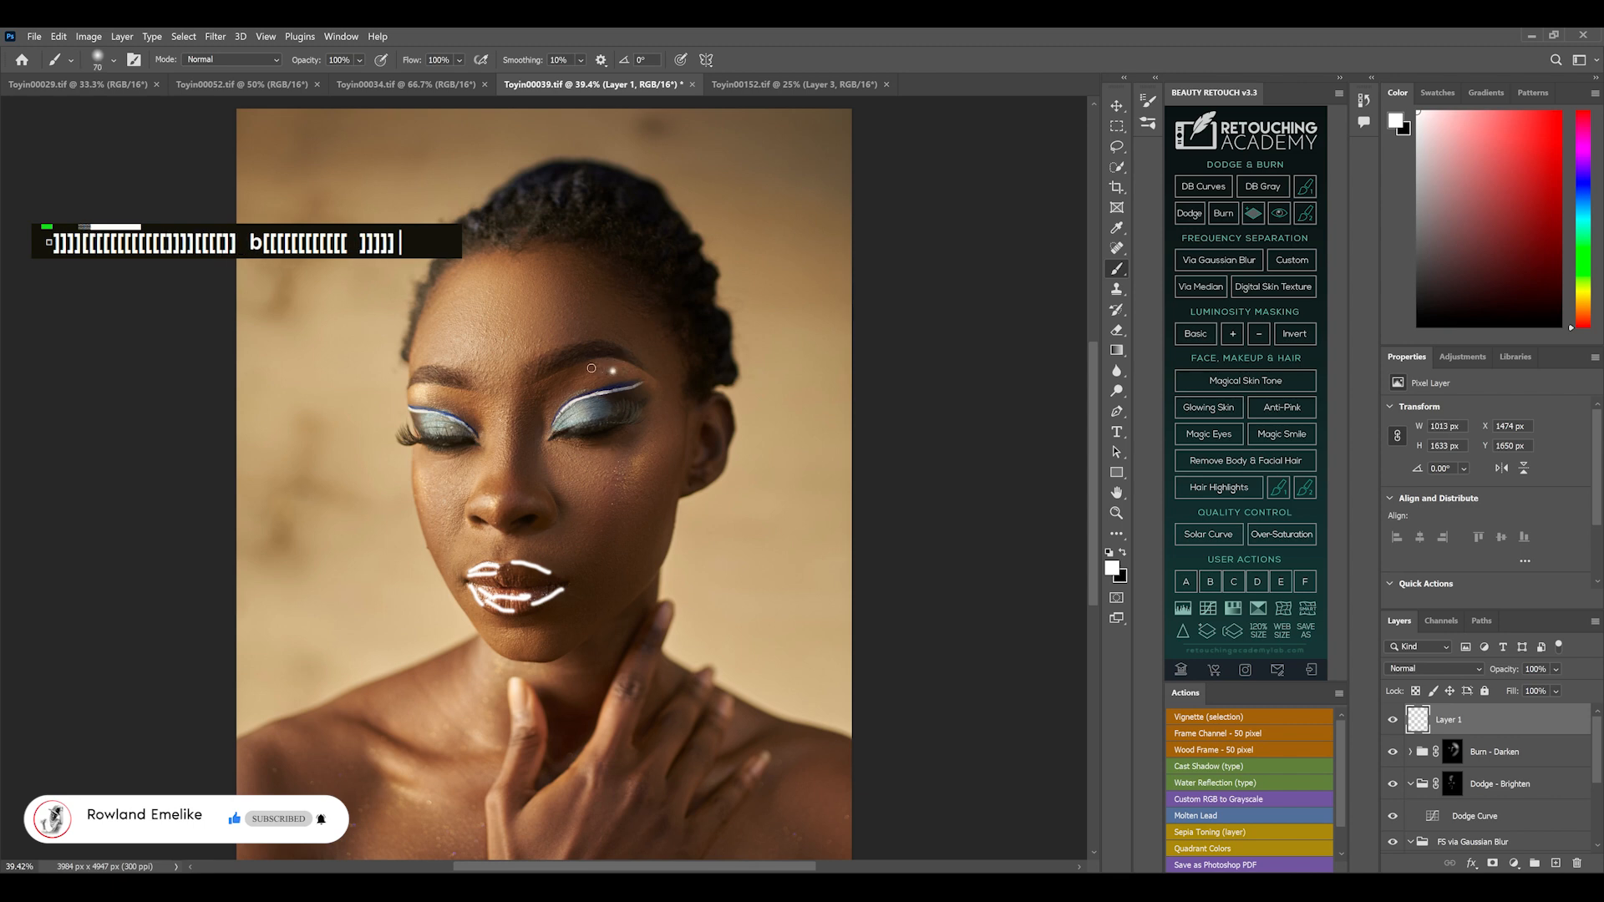
drag(590, 367, 647, 453)
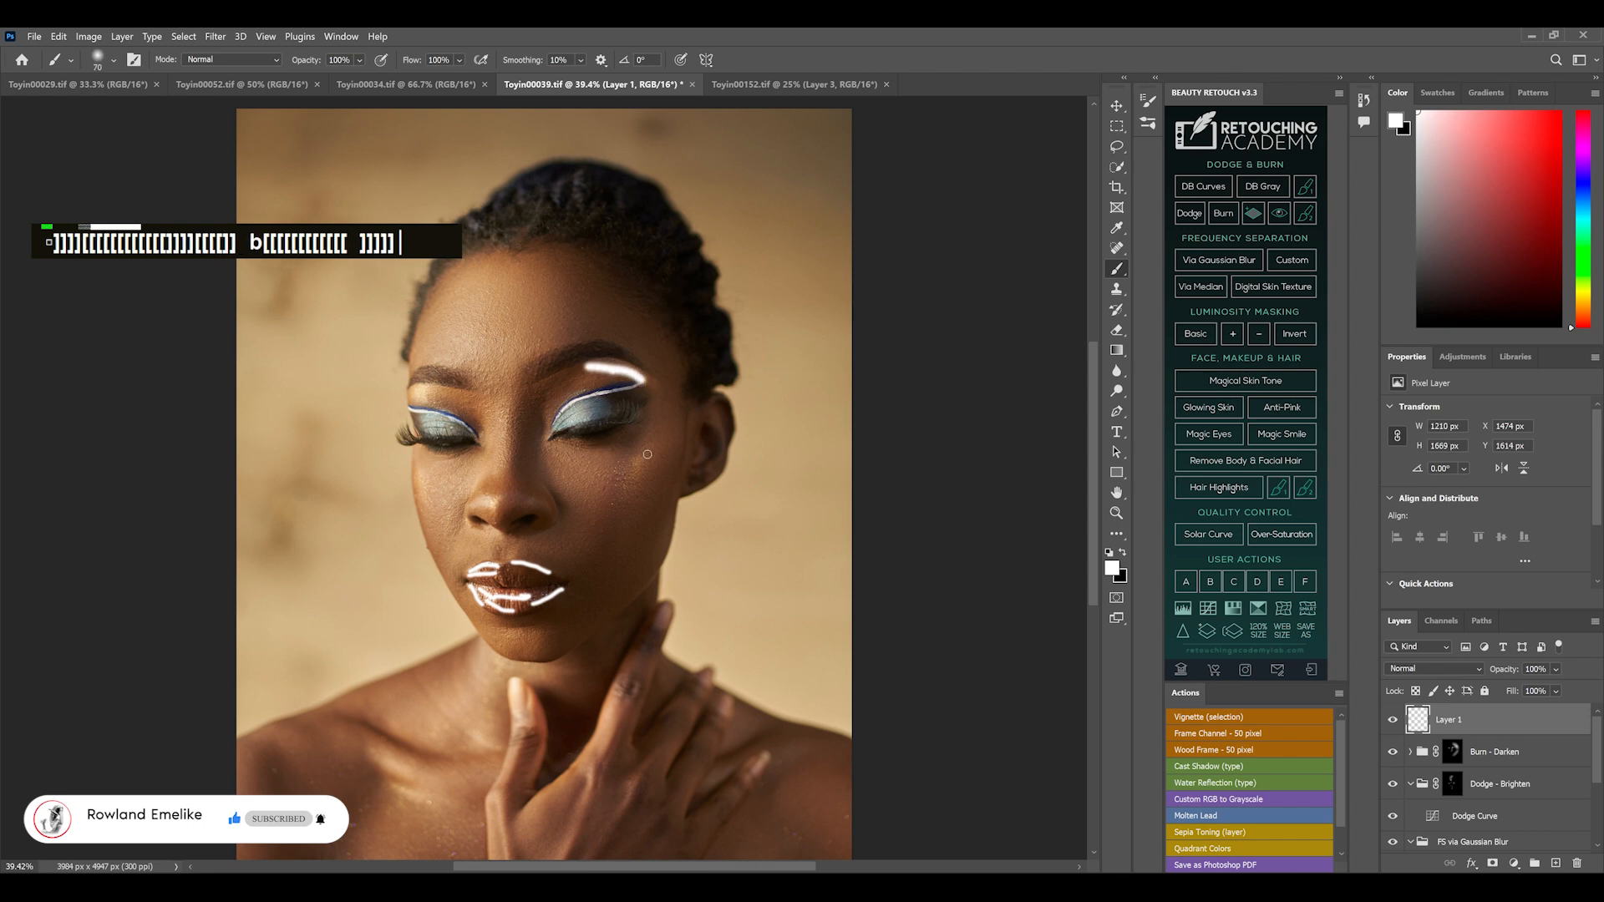
drag(647, 454, 632, 488)
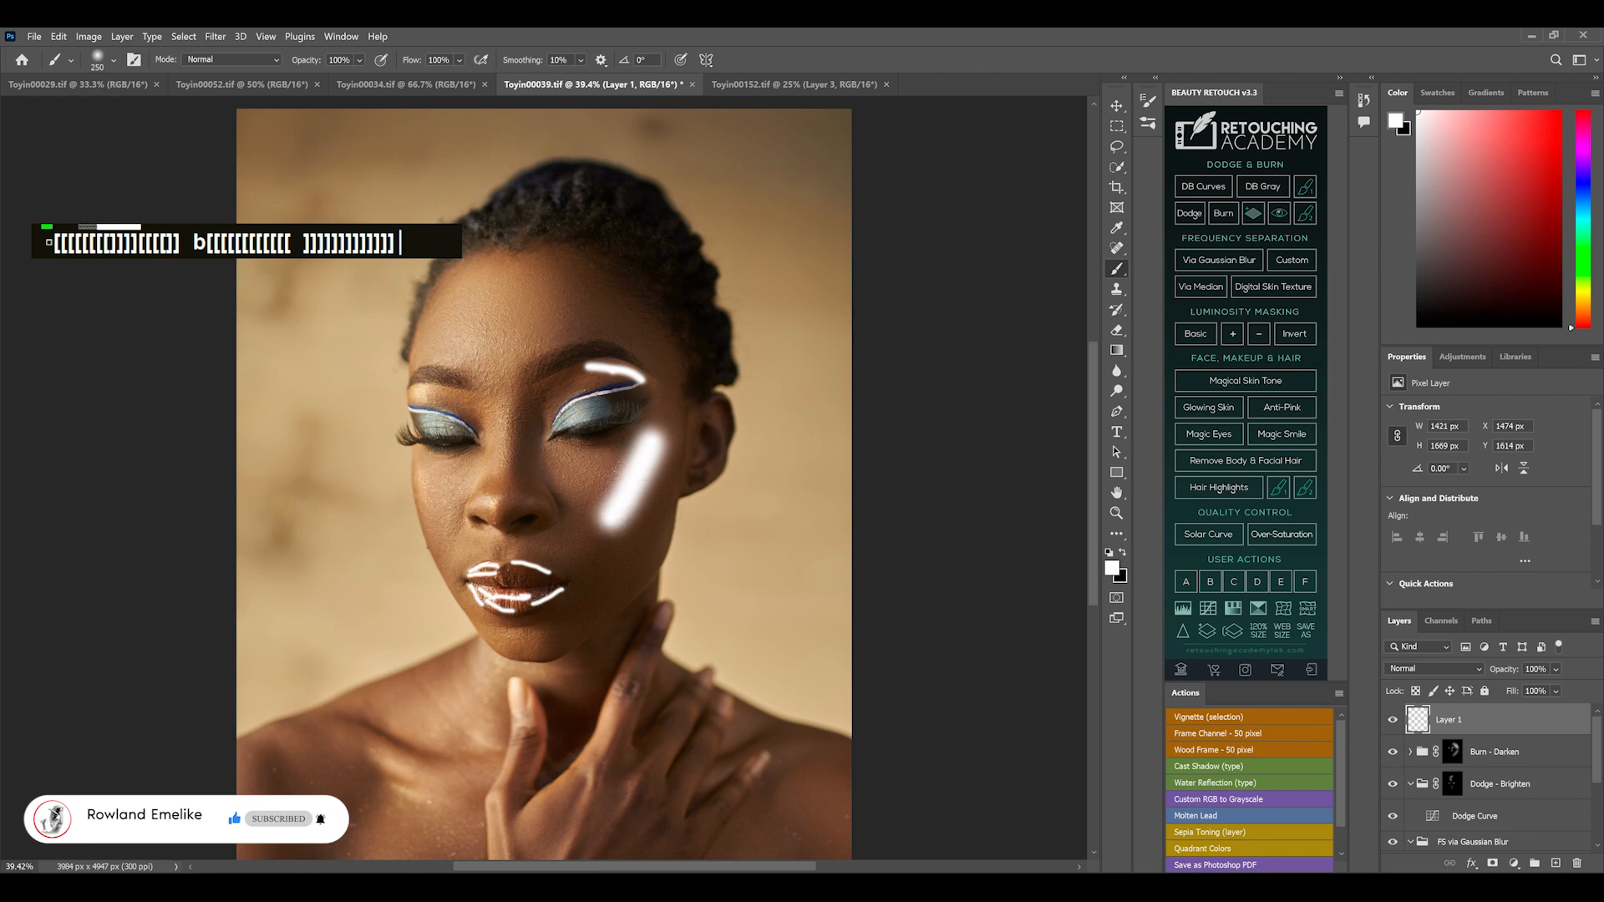
right_click(1493, 719)
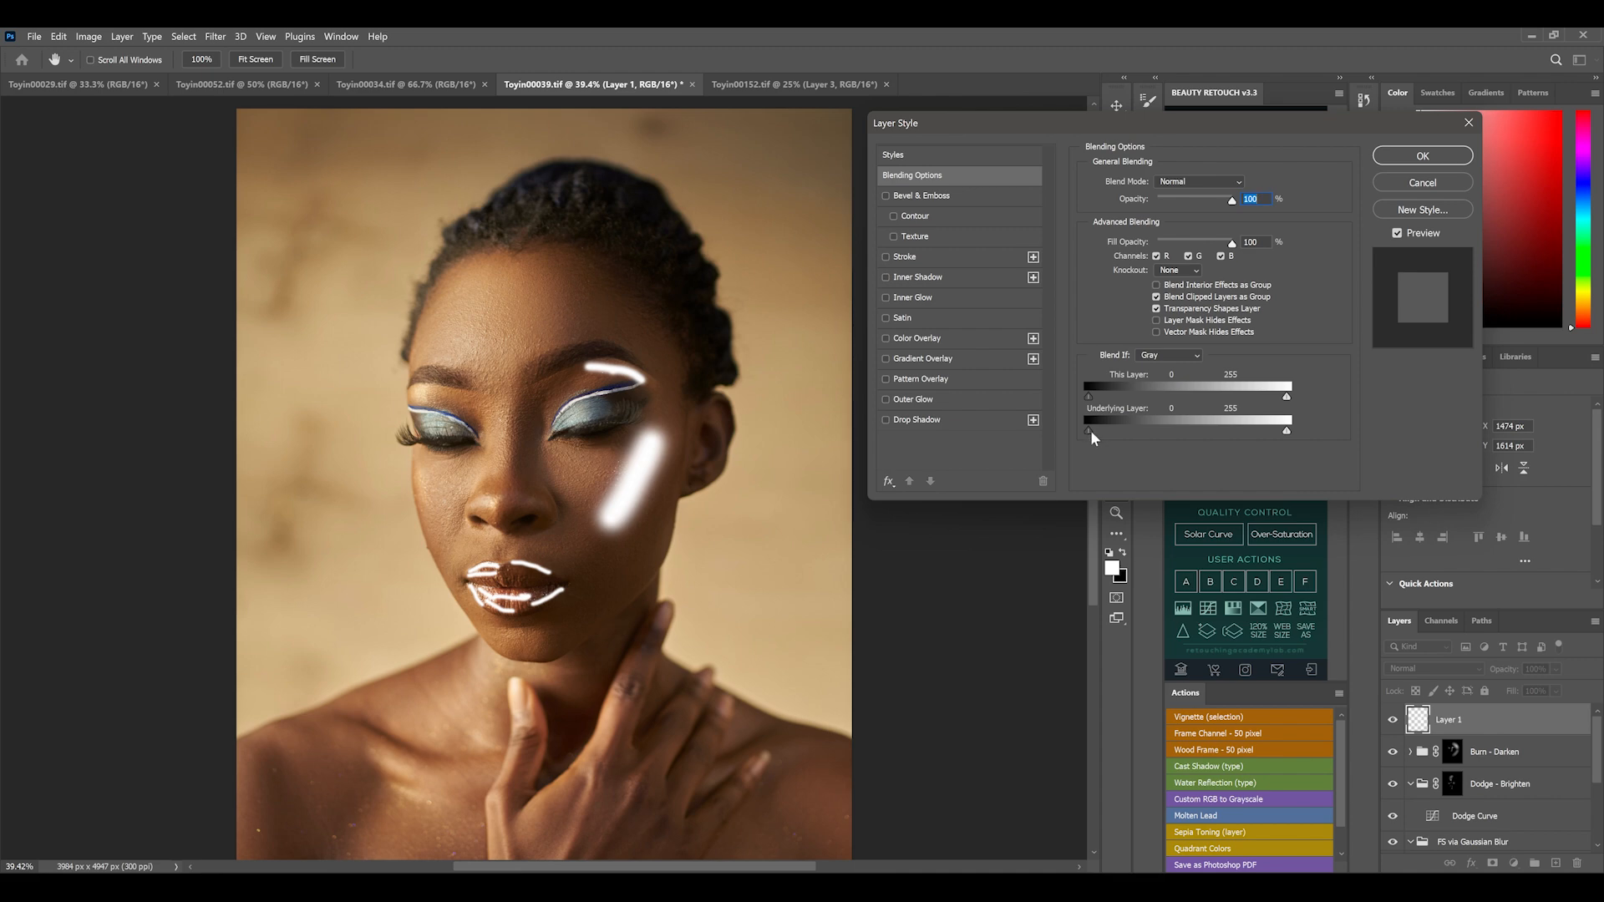
- Alt-split the Underlying Layer Blend If black slider to about 72/212 so highlights show only on bright tones
drag(1086, 429, 1132, 429)
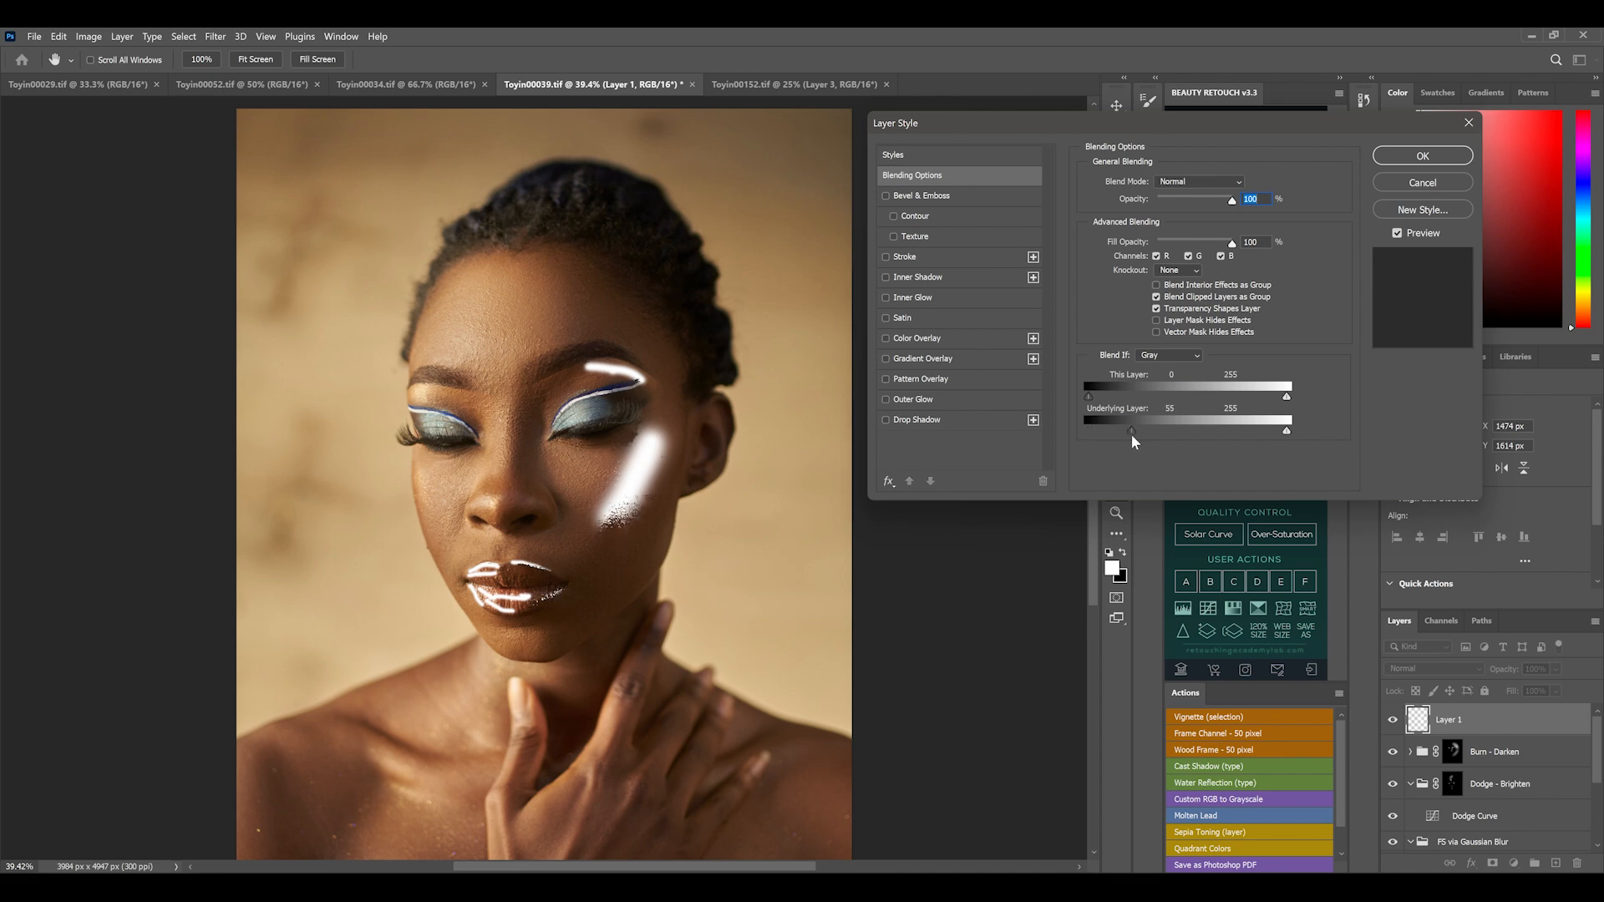
drag(1132, 429, 1160, 430)
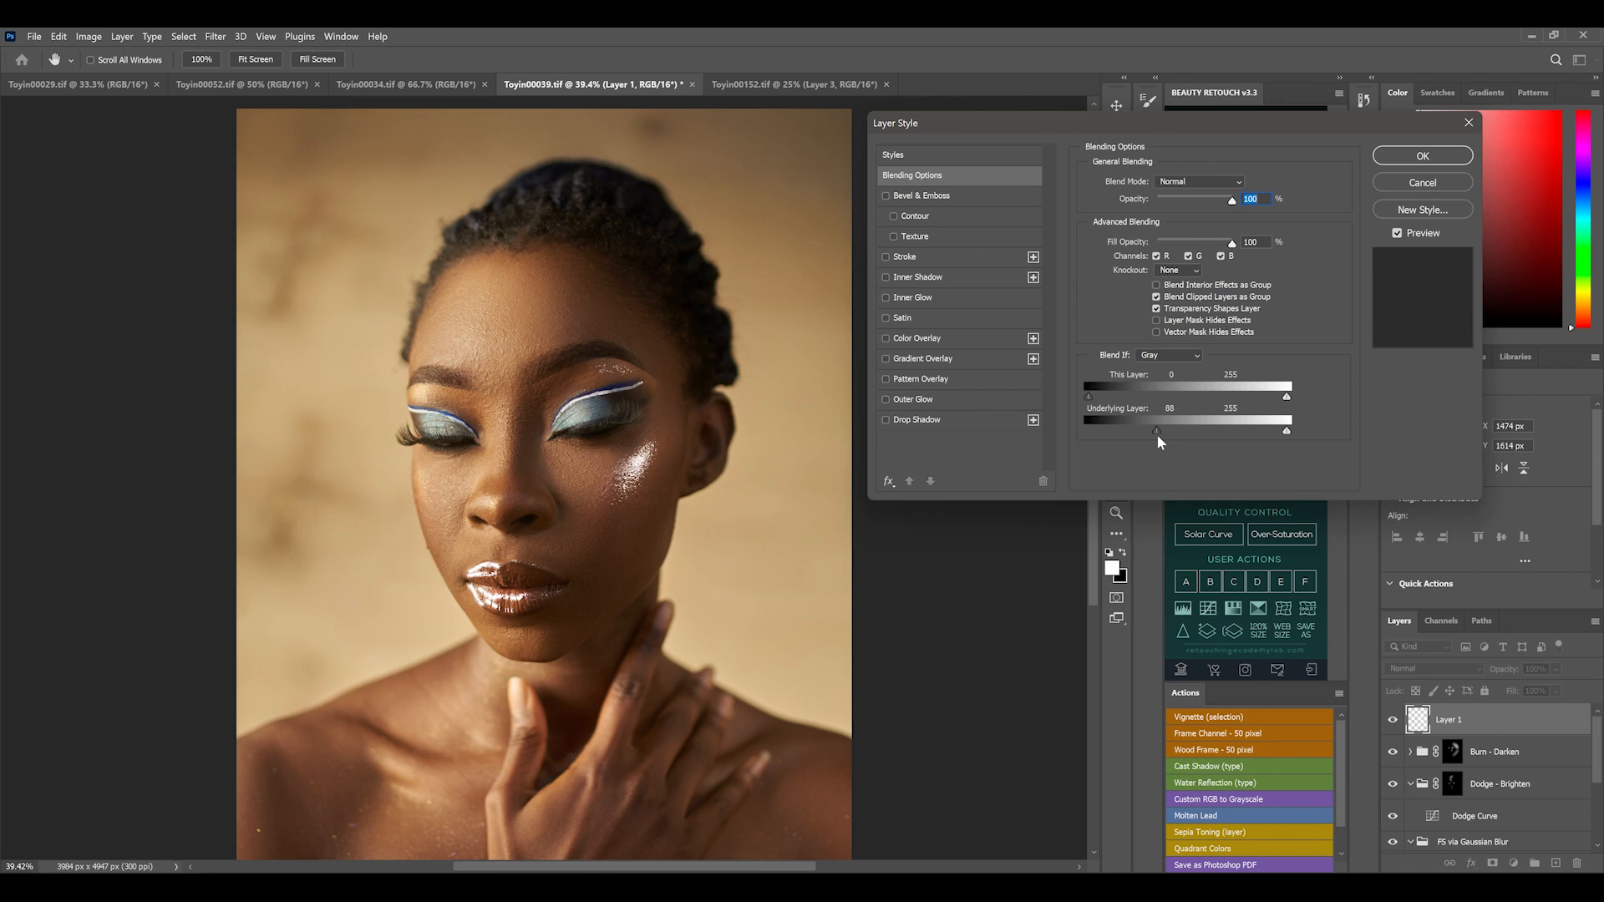
drag(1156, 429, 1174, 429)
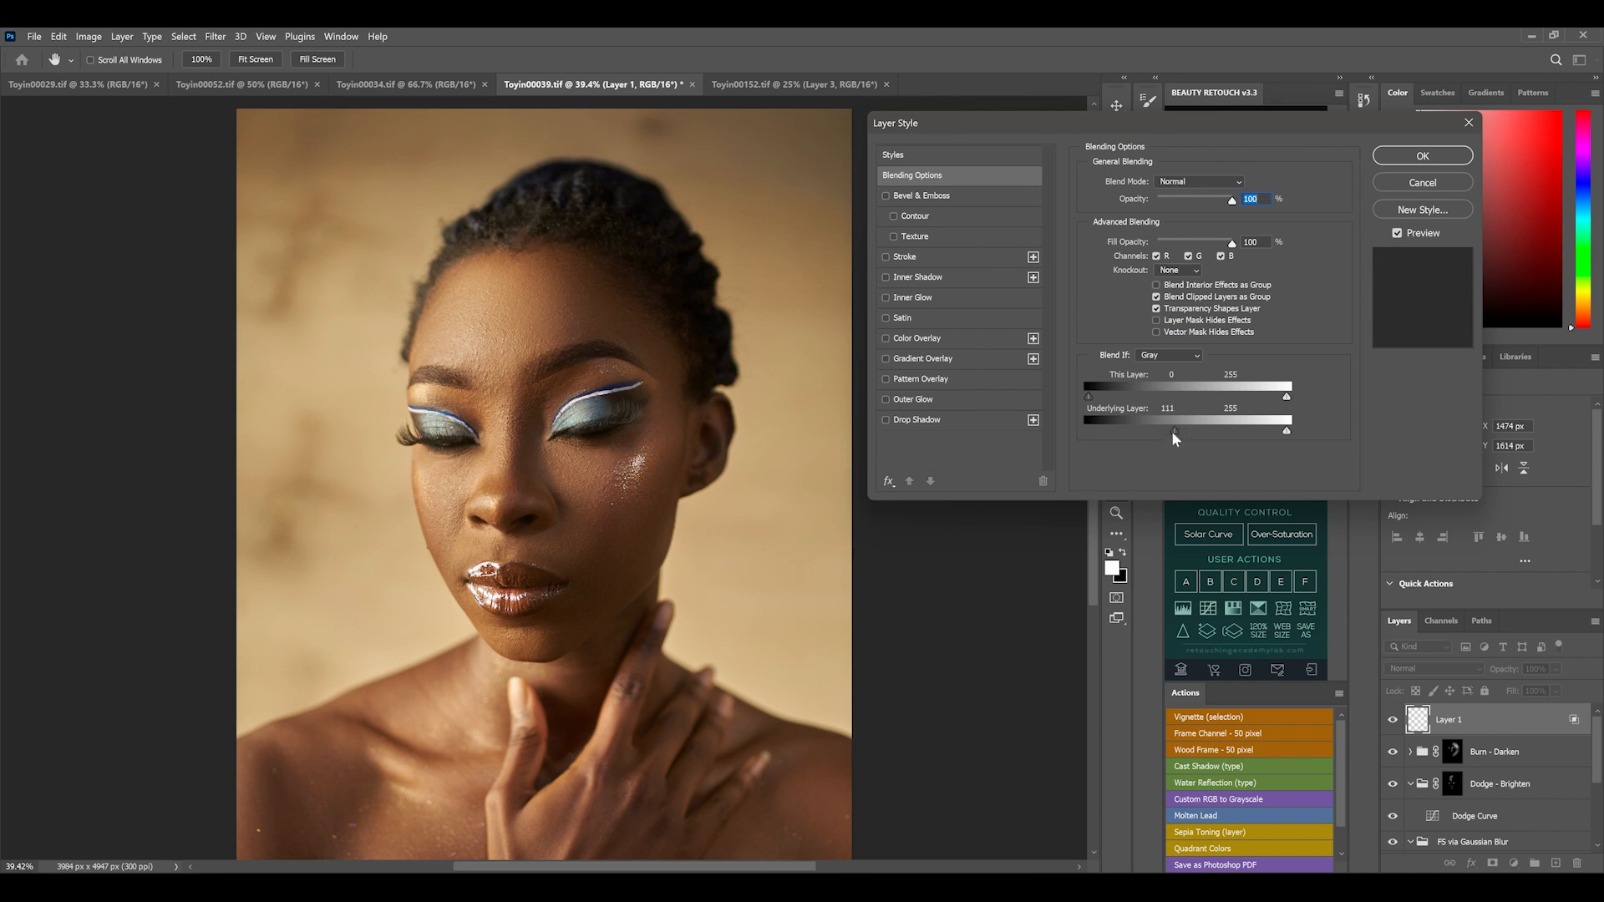
key(alt)
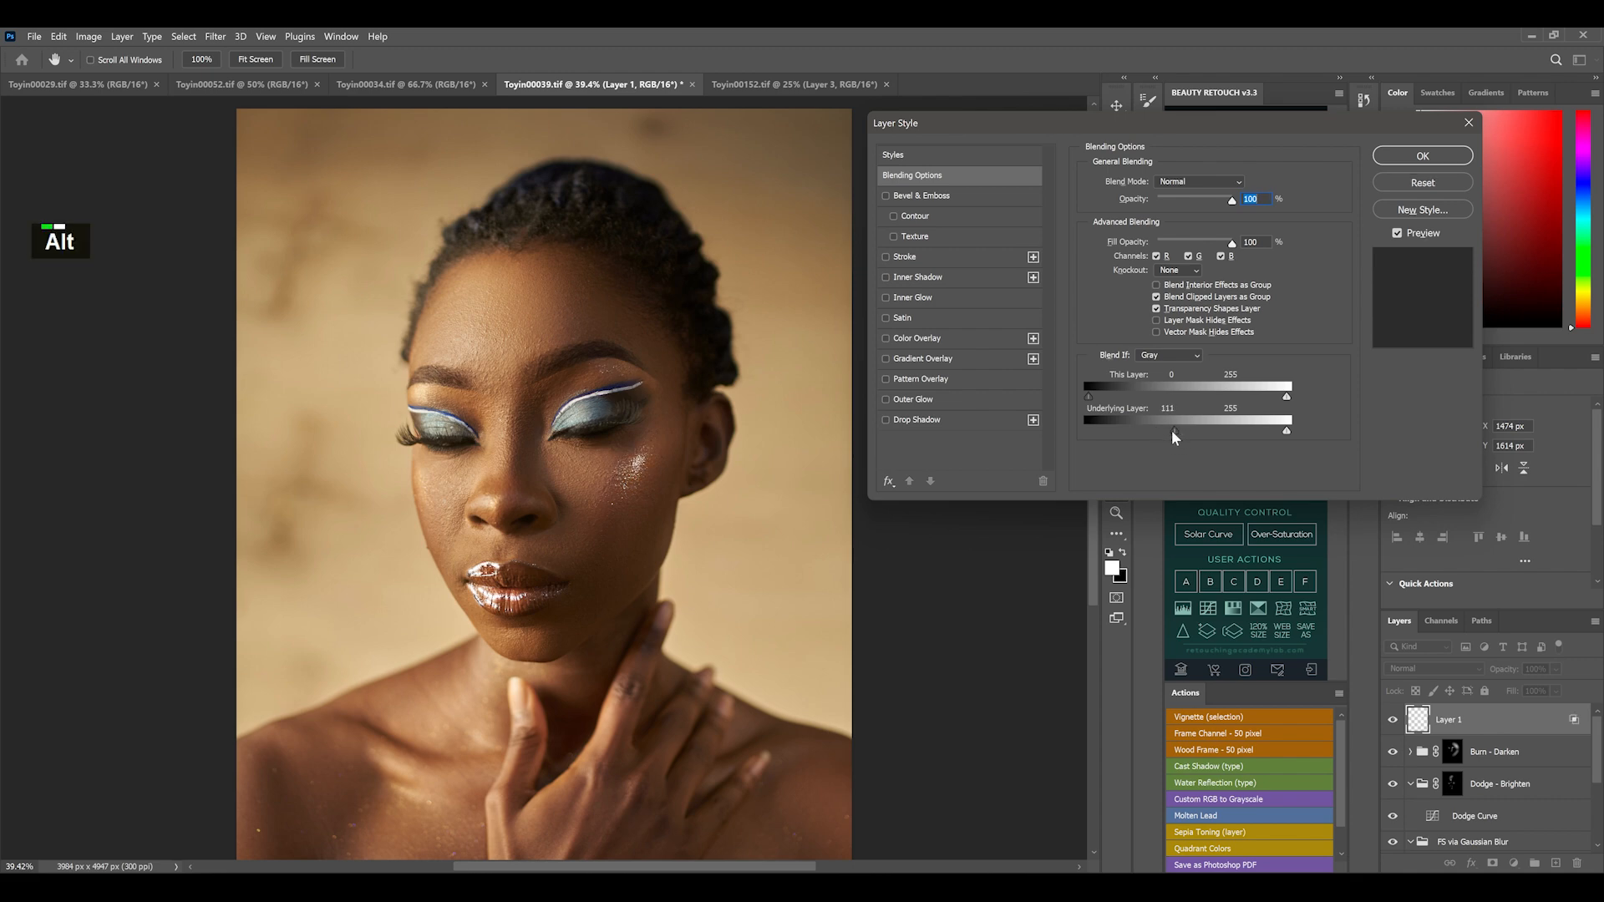
drag(1176, 421, 1148, 421)
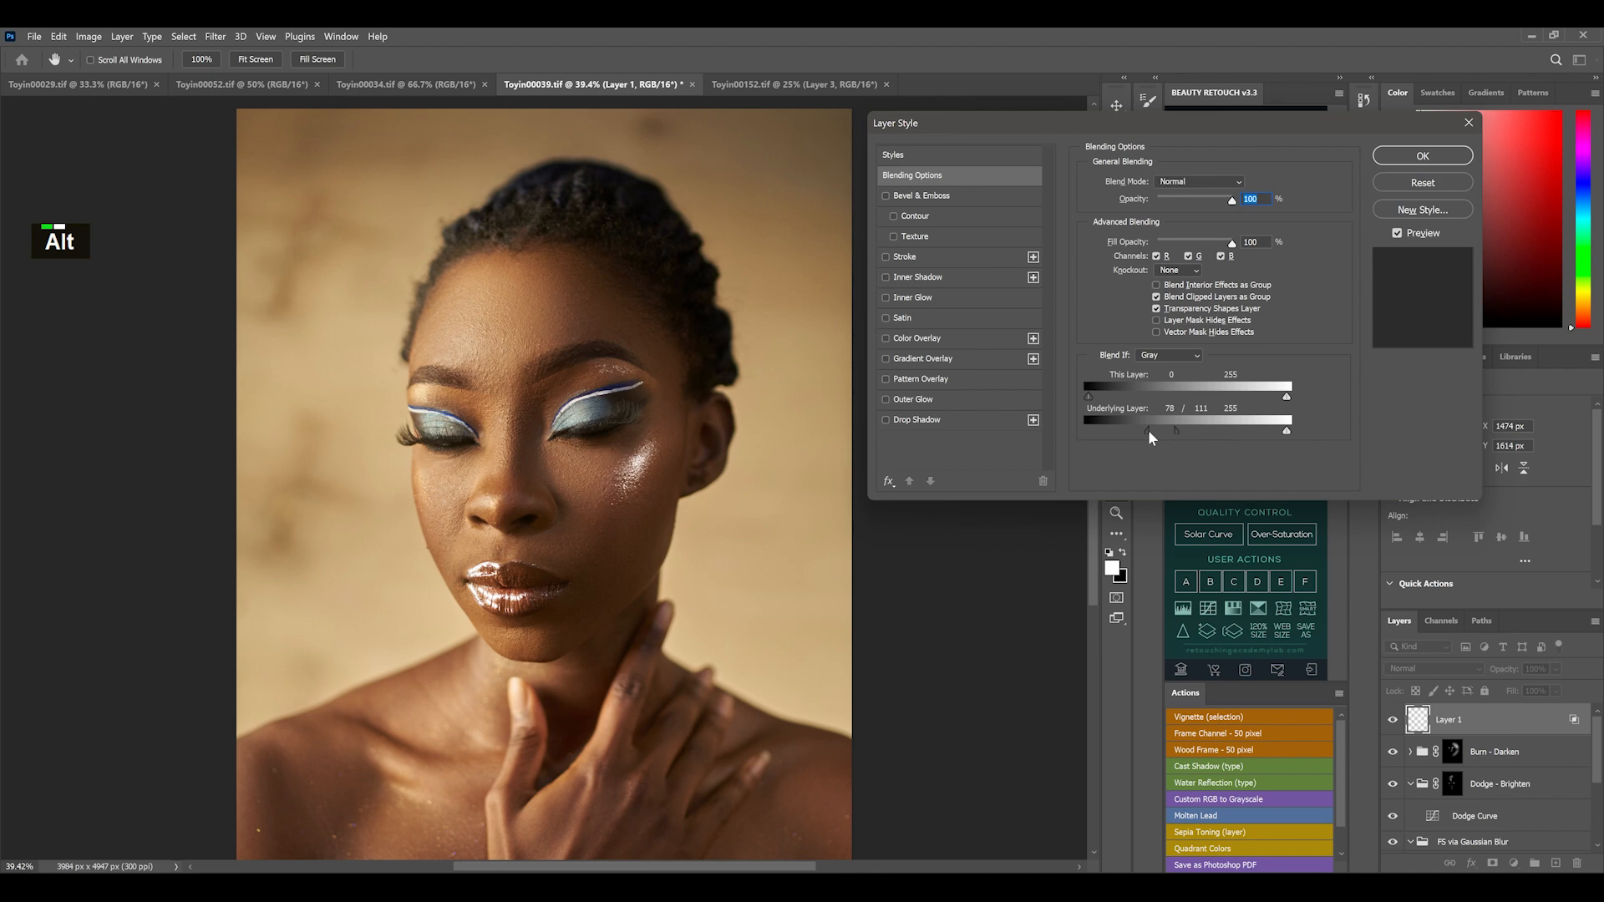
drag(1151, 430, 1174, 429)
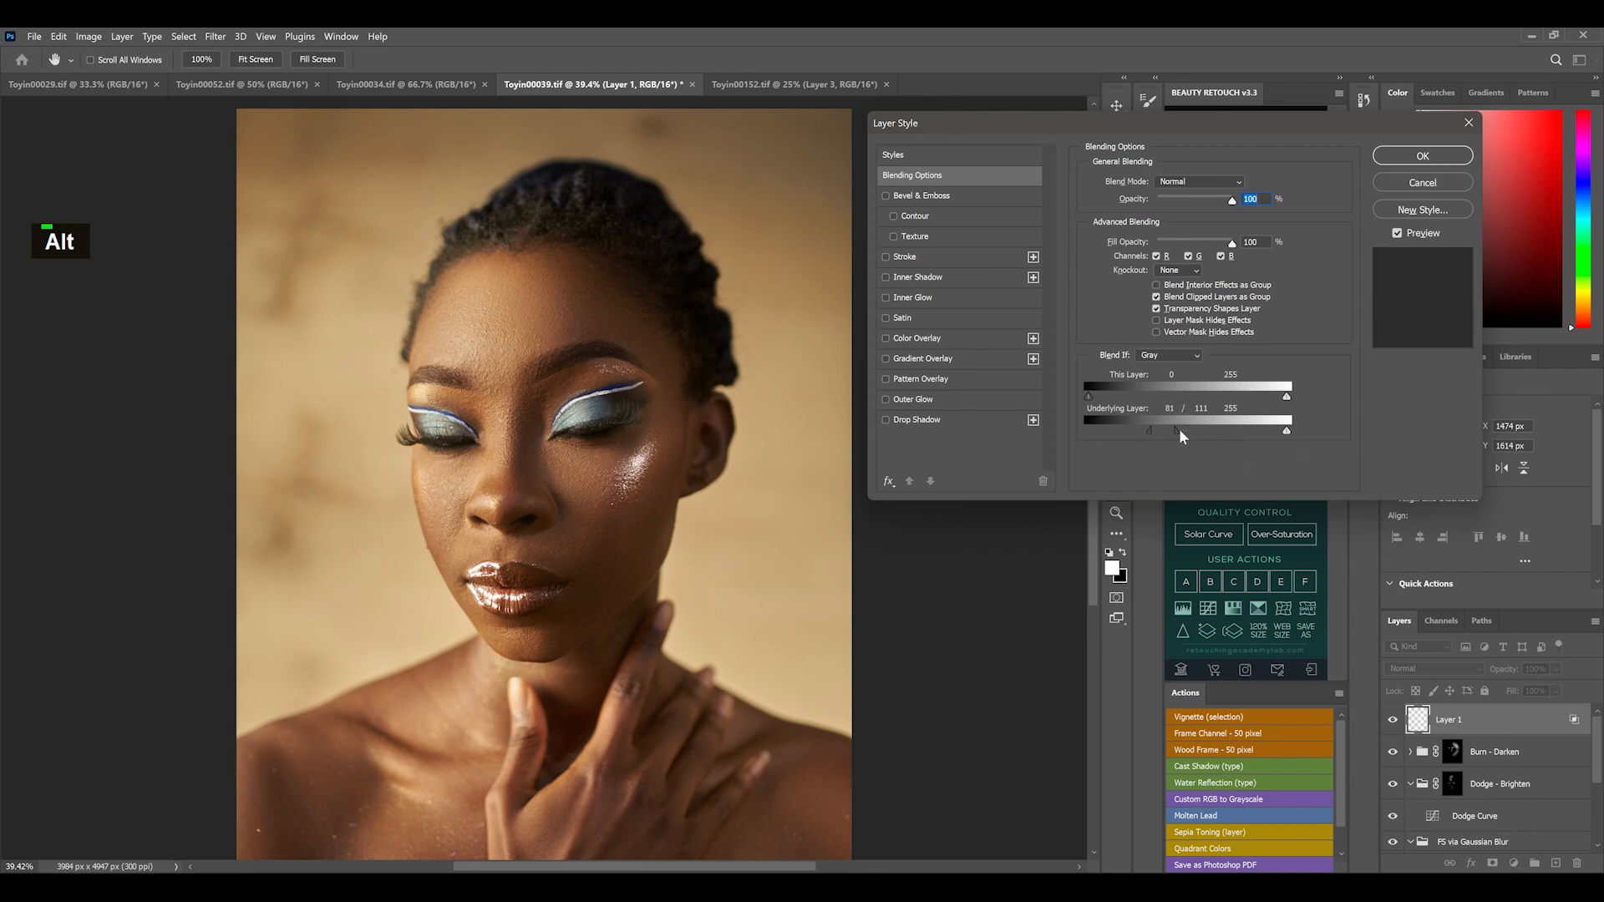
drag(1147, 431, 1204, 431)
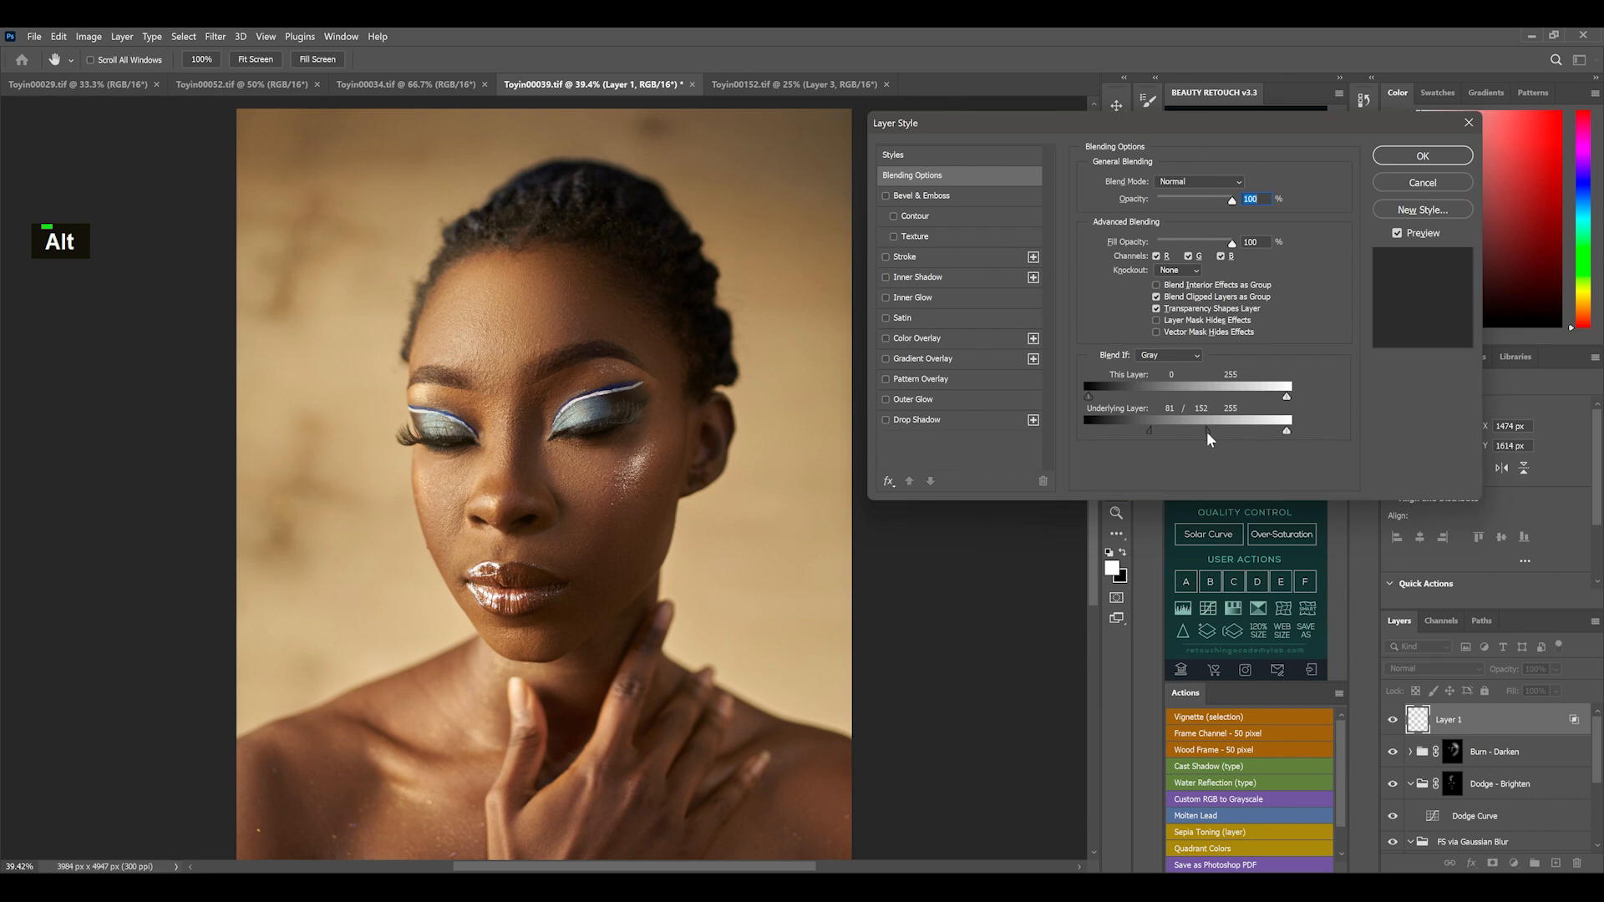
drag(1208, 431, 1250, 431)
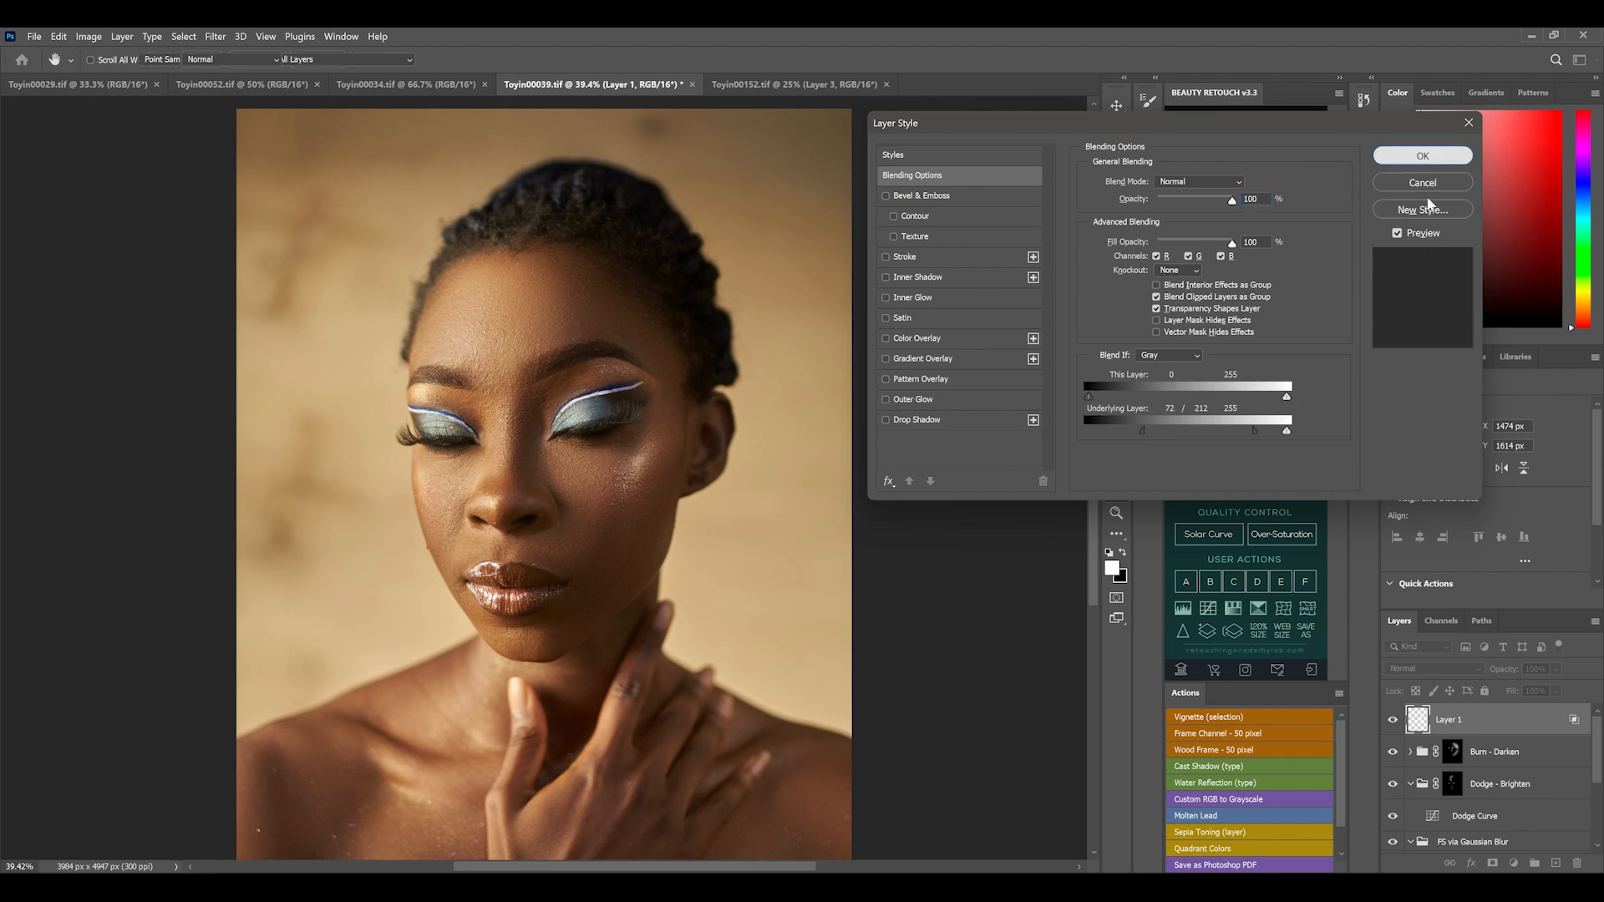
click(1420, 156)
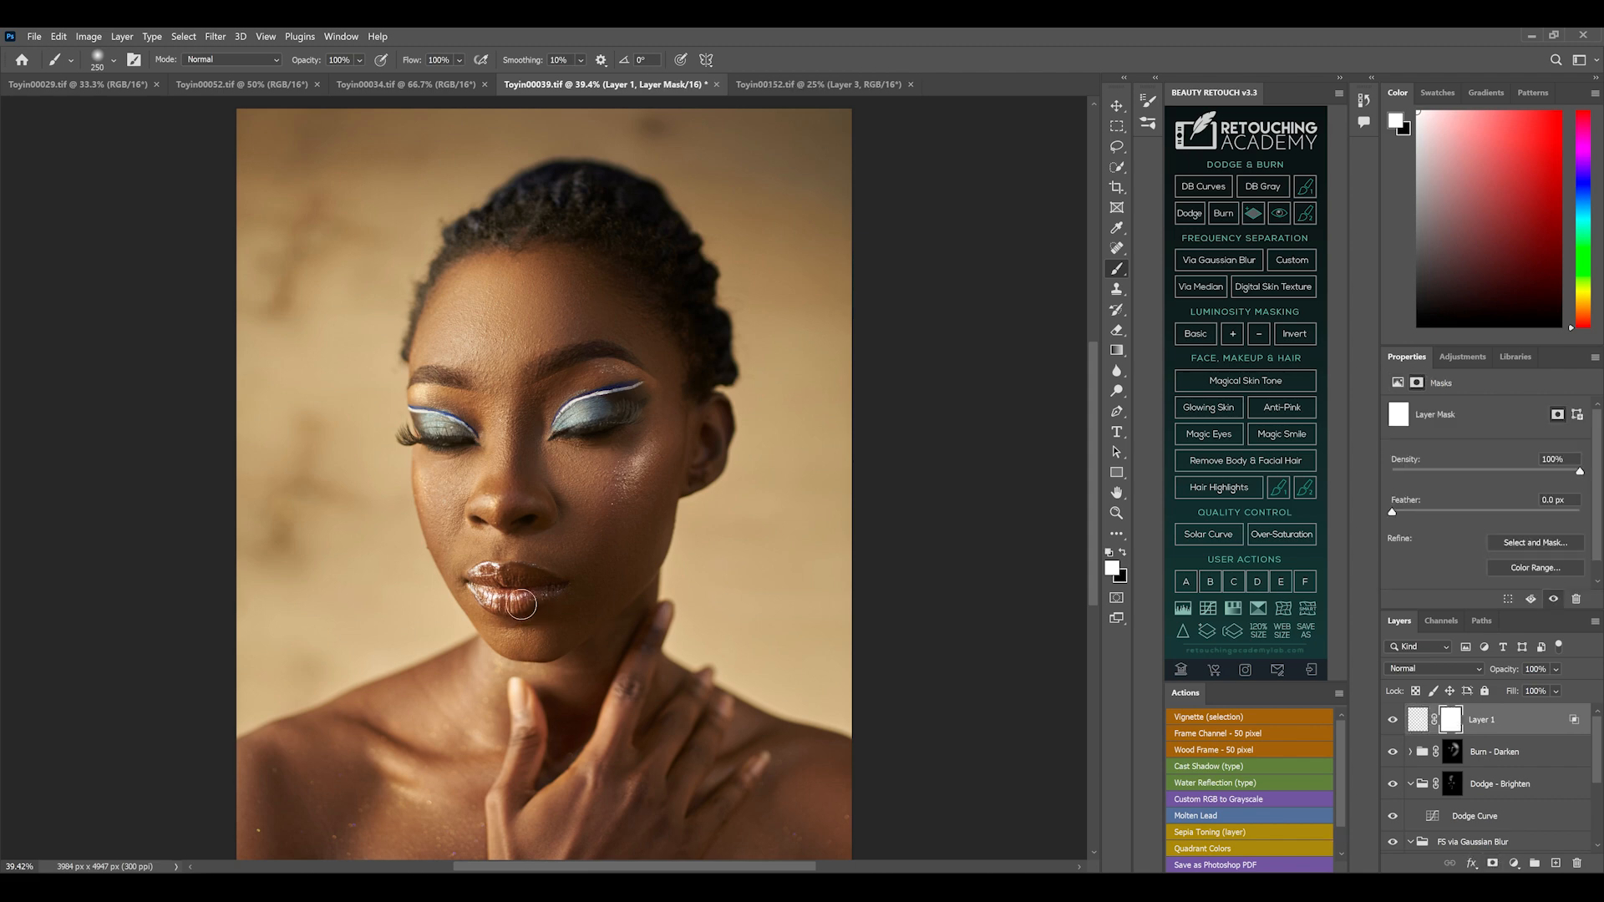
mouse_move(540, 598)
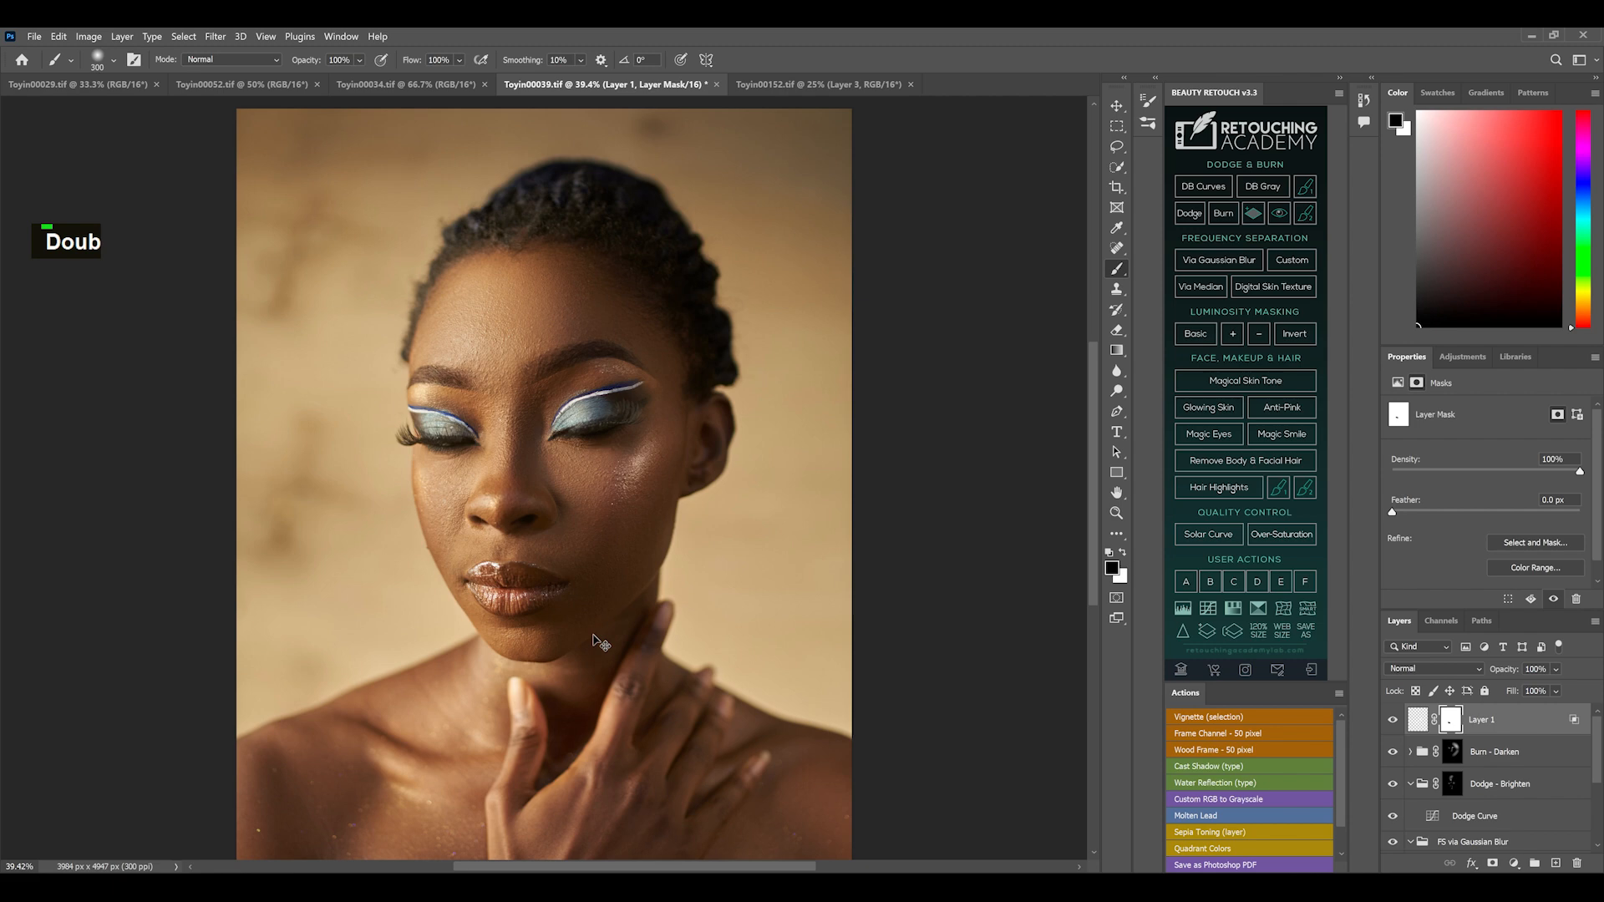
- Undo the last mask stroke and re-brush the glitter softly over the lips
key(ctrl)
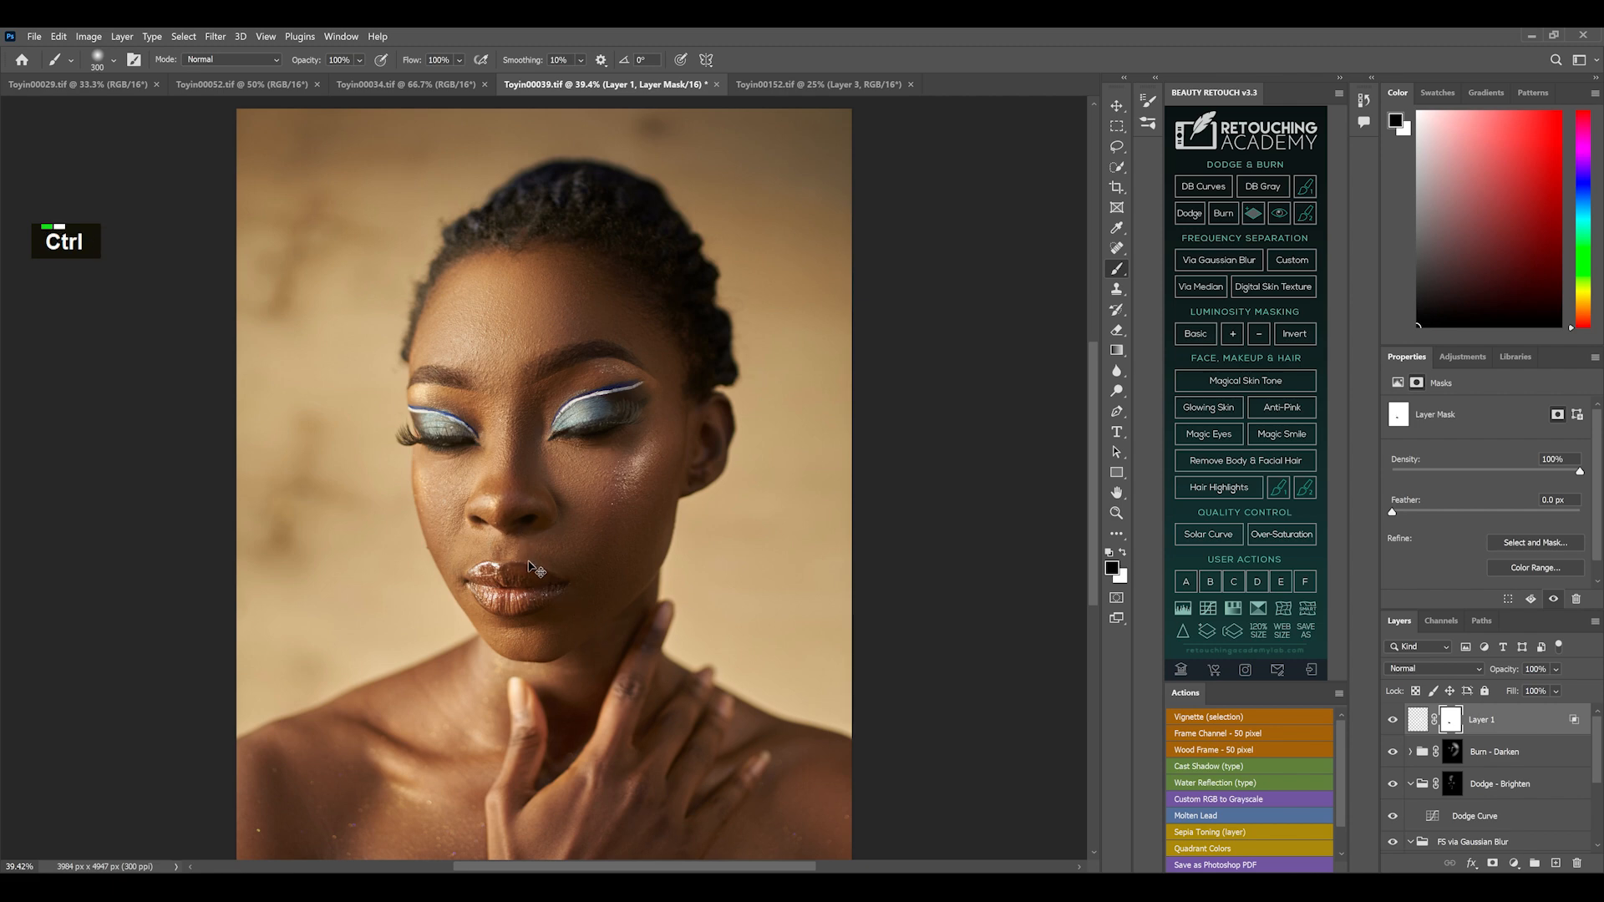
key(ctrl+z)
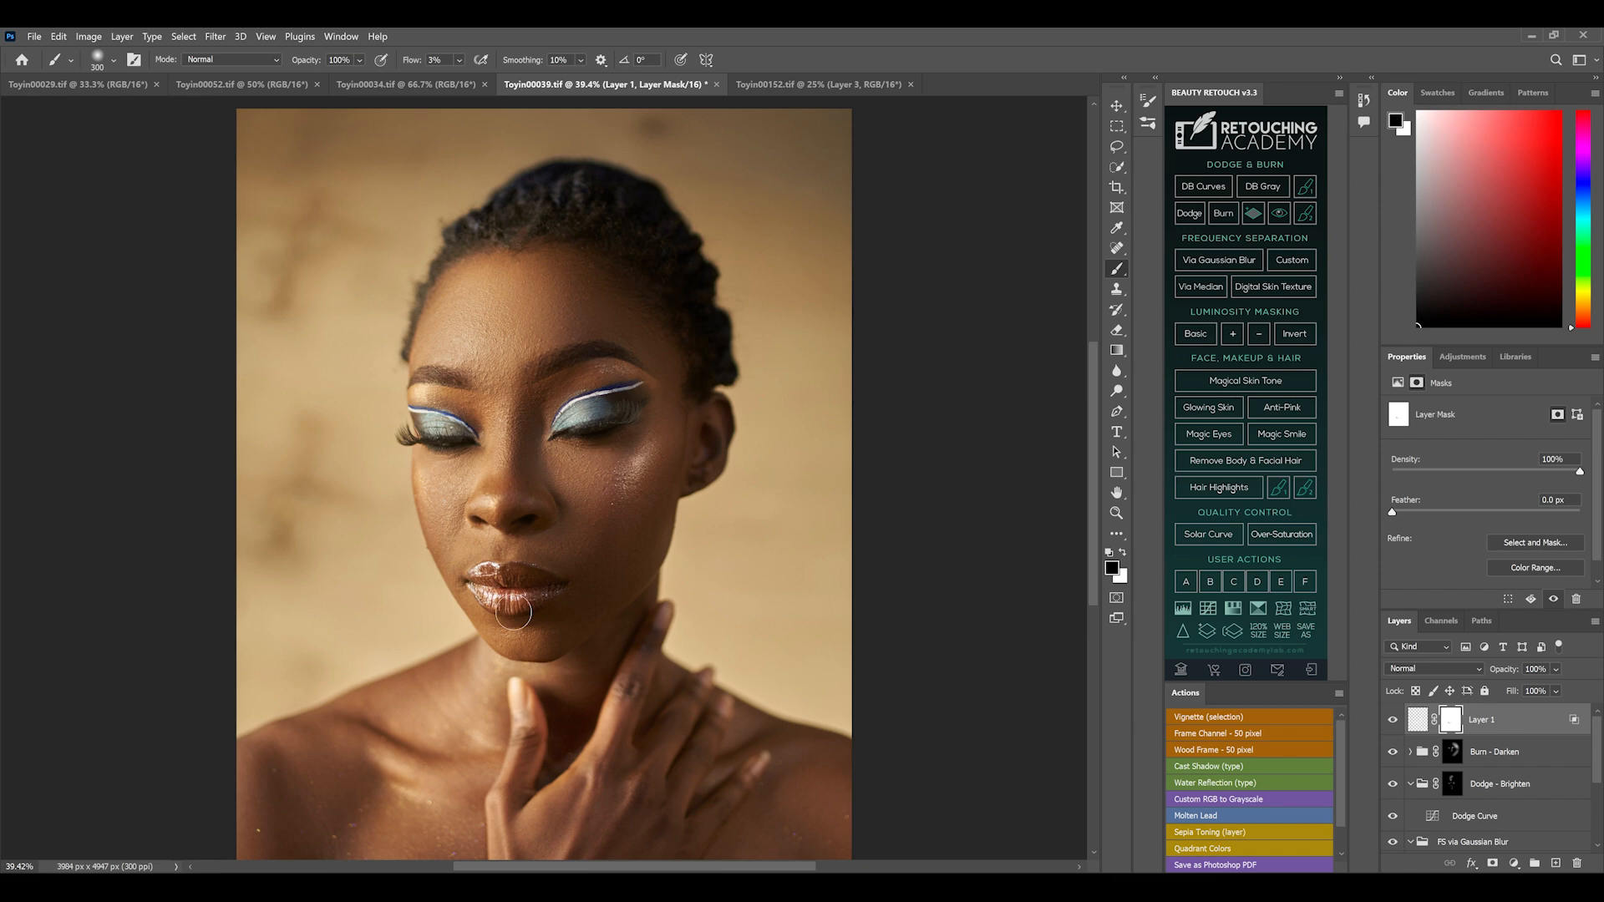
double_click(589, 611)
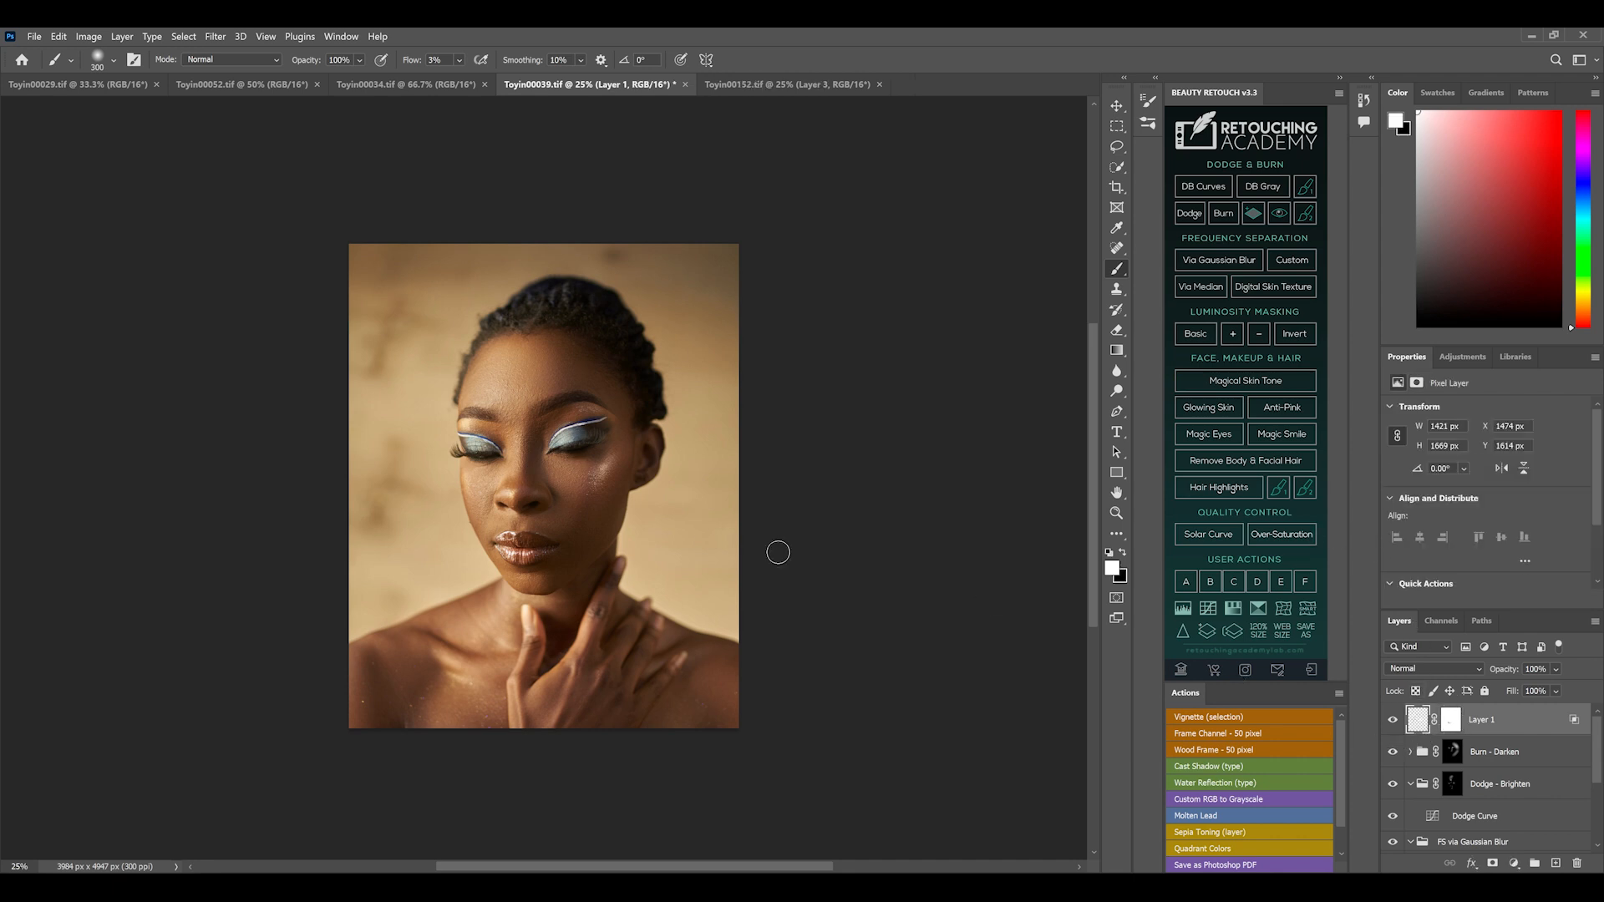
mouse_move(644, 687)
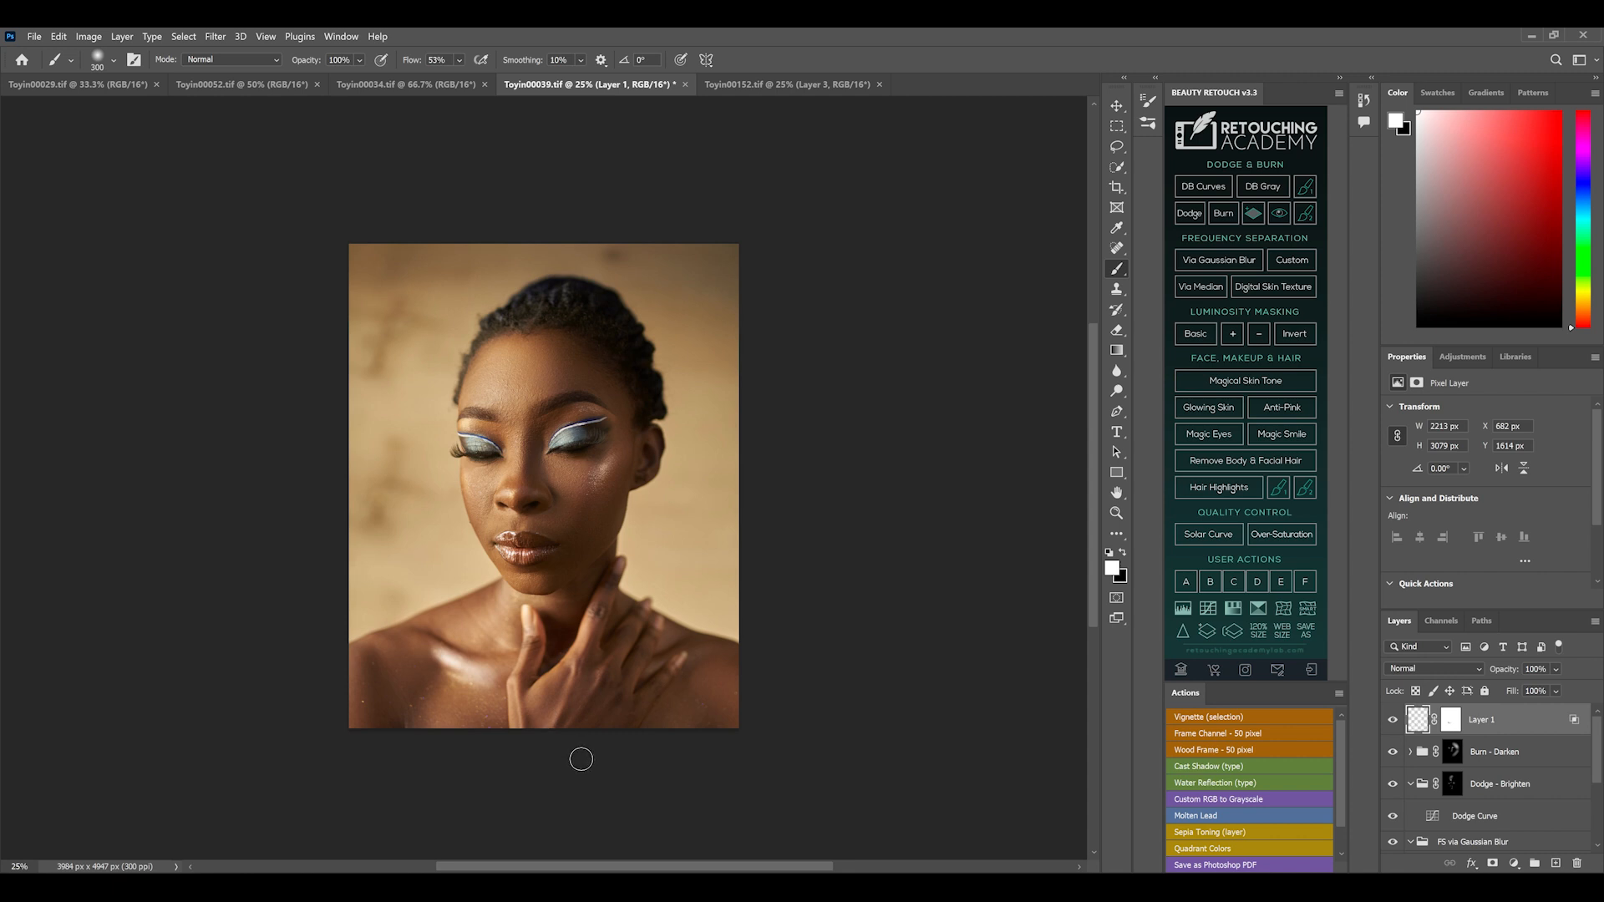
- Undo a stroke, select Layer 1 and solo the original Background layer for comparison
key(ctrl+z)
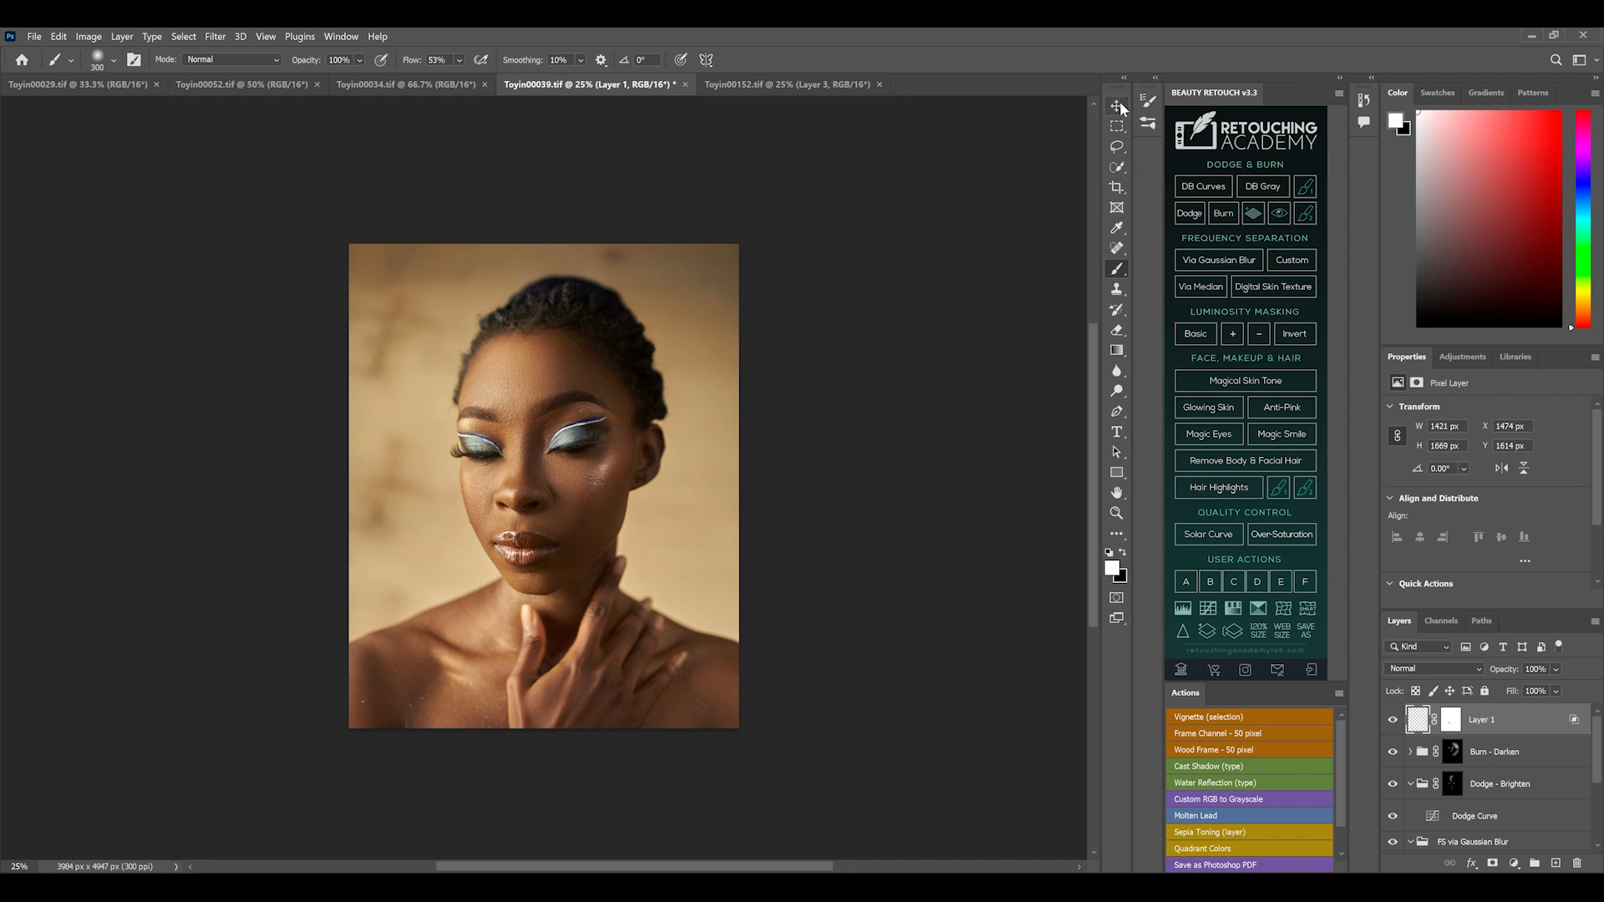
click(1116, 105)
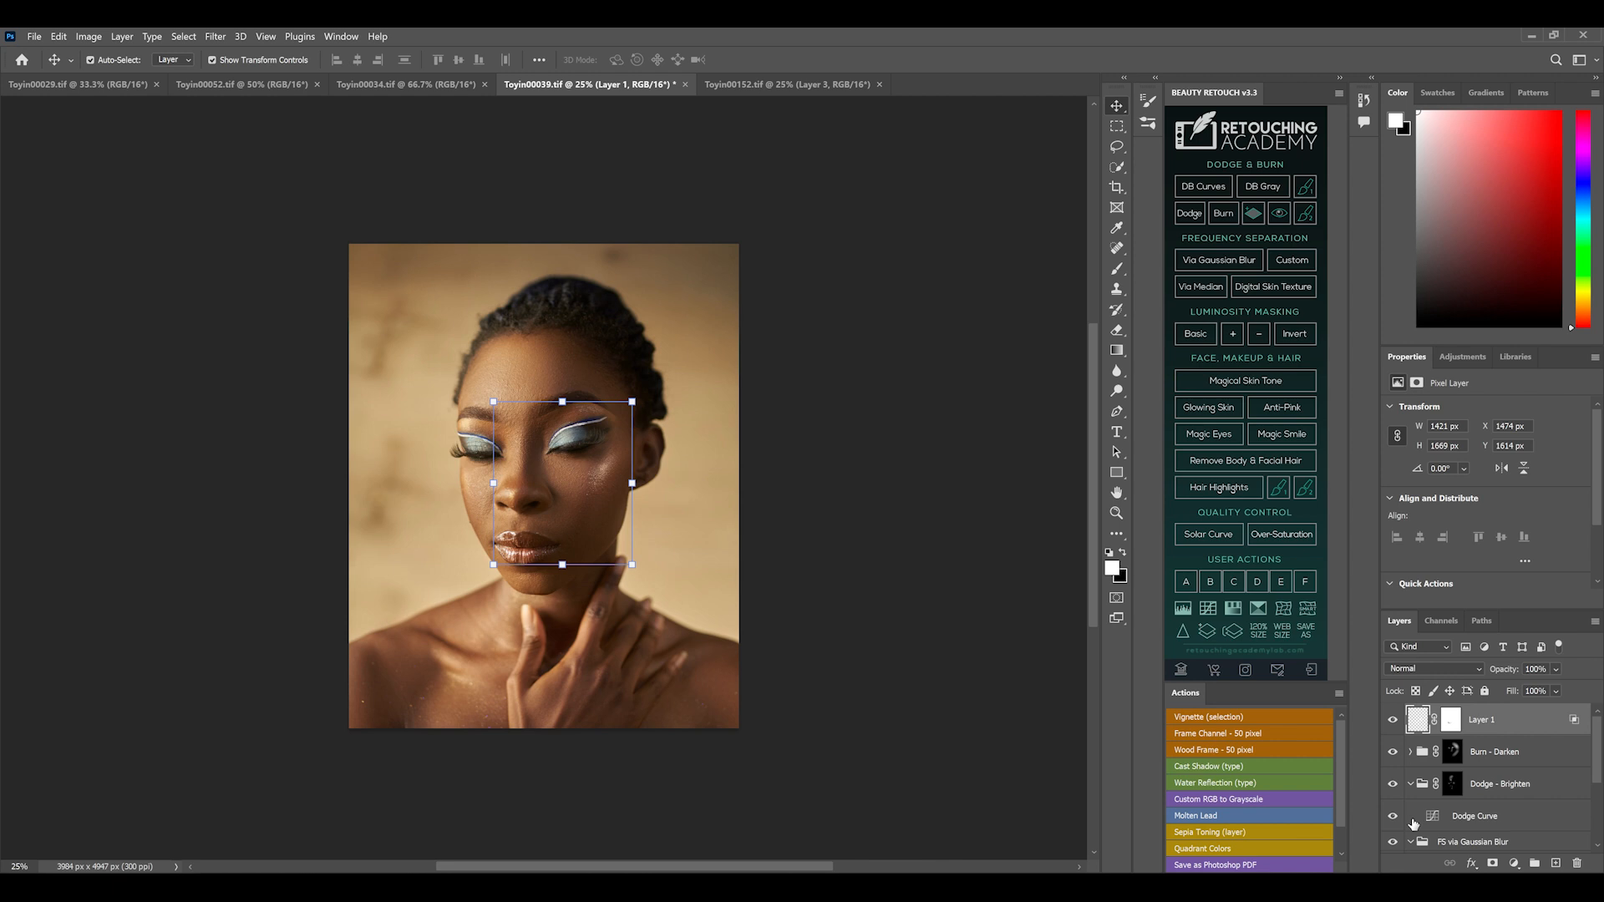
scroll(down, 3)
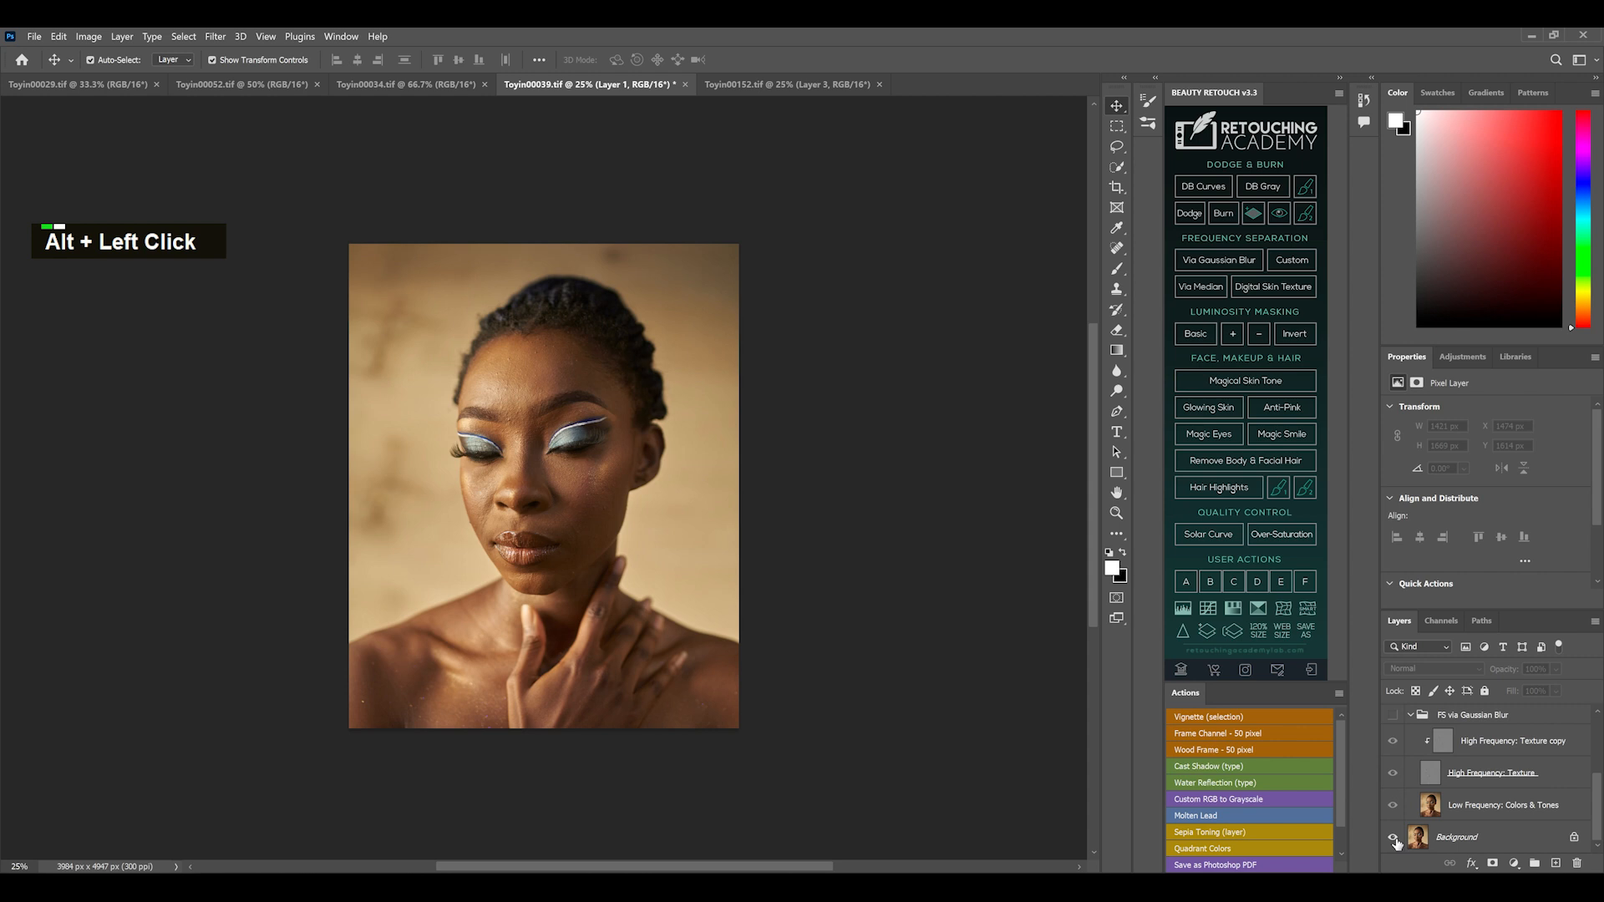
click(1393, 842)
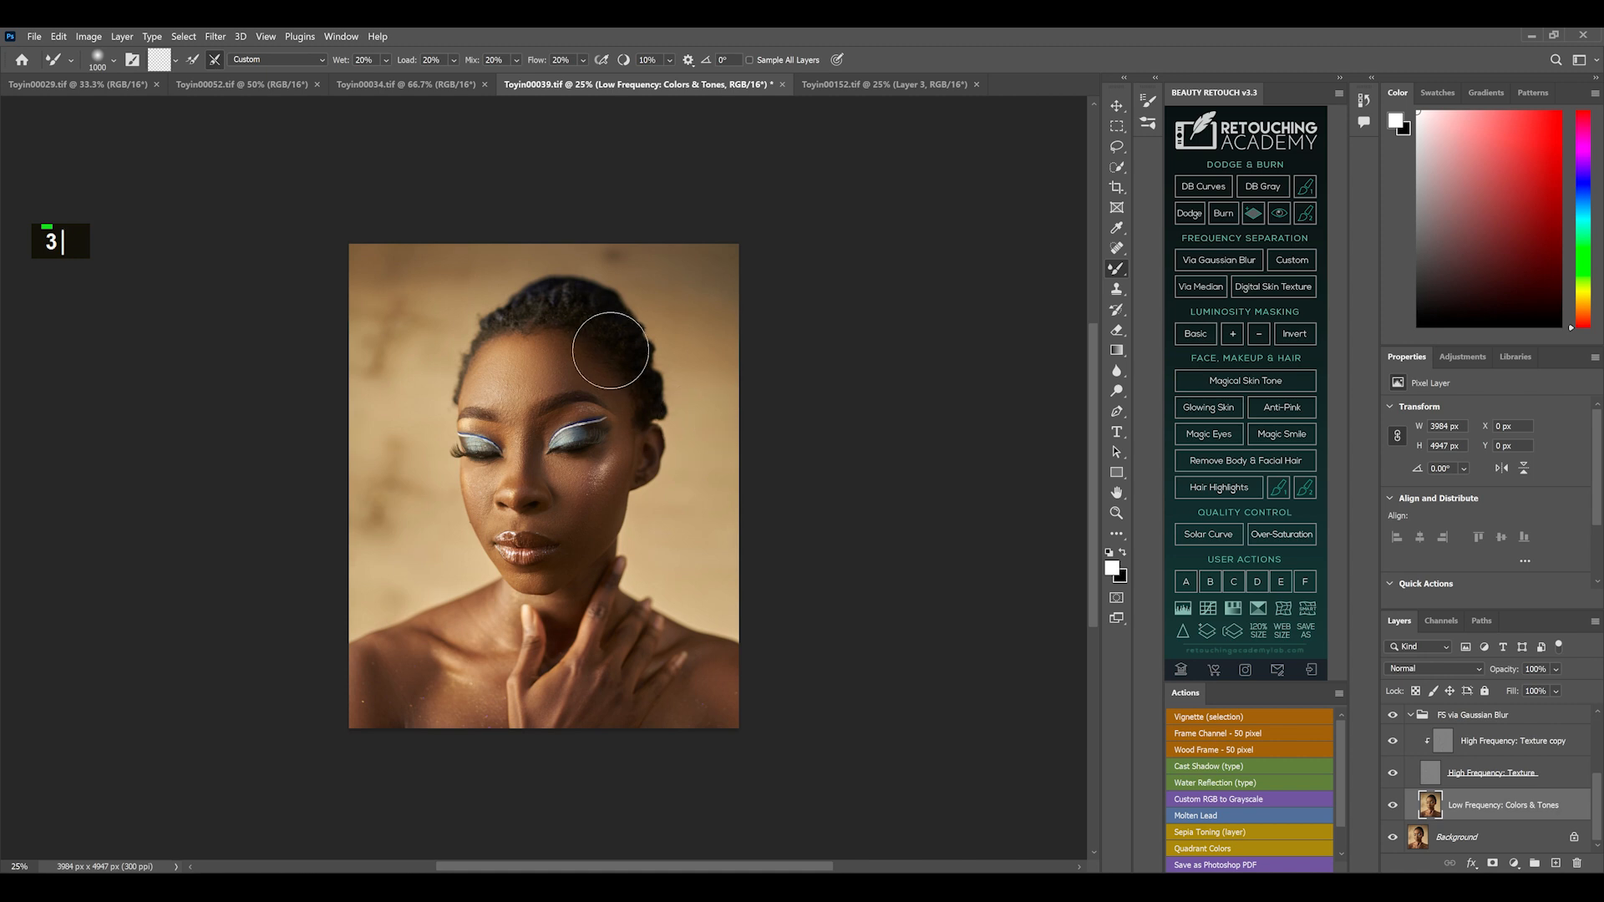
mouse_move(668, 396)
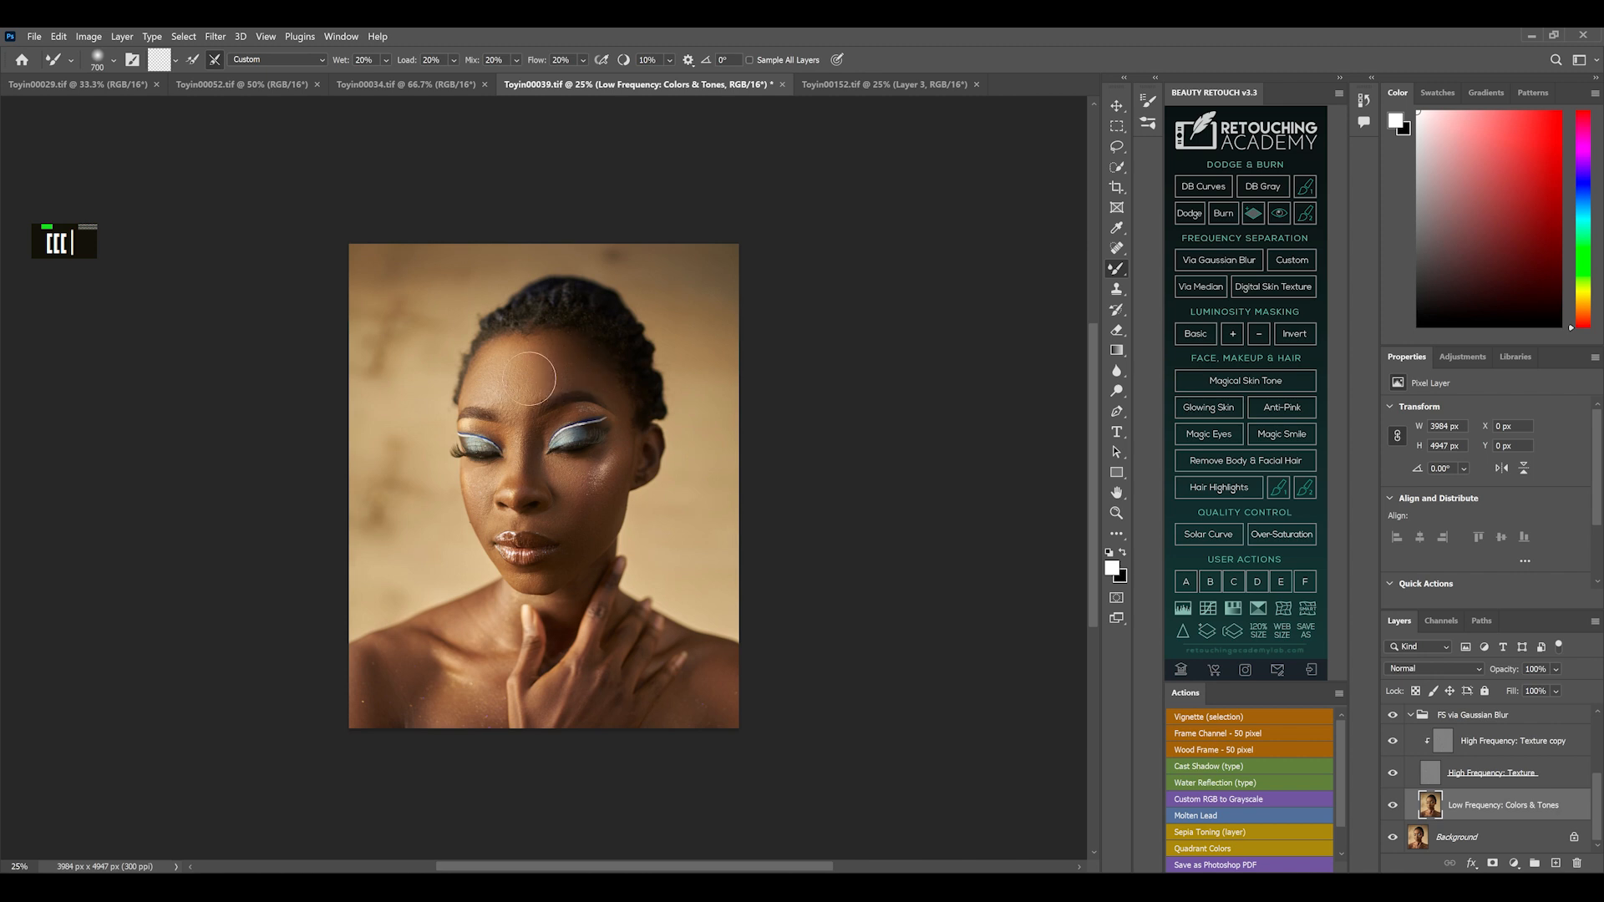
- Blend the uneven forehead tones with a large Mixer Brush on the Low Frequency layer
double_click(537, 370)
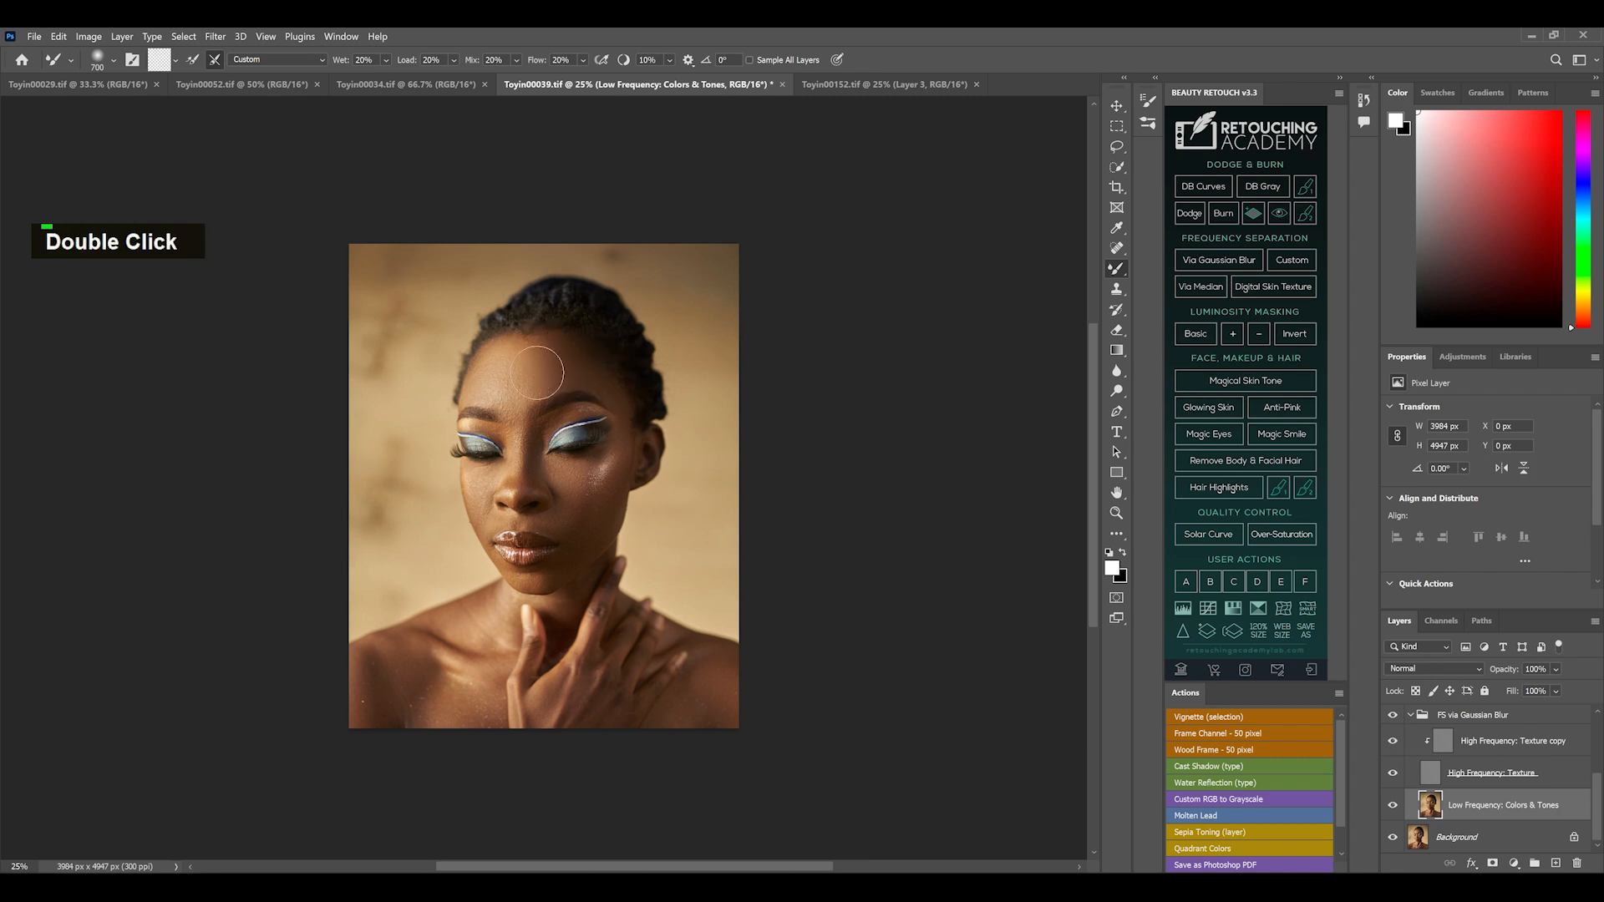
mouse_move(539, 341)
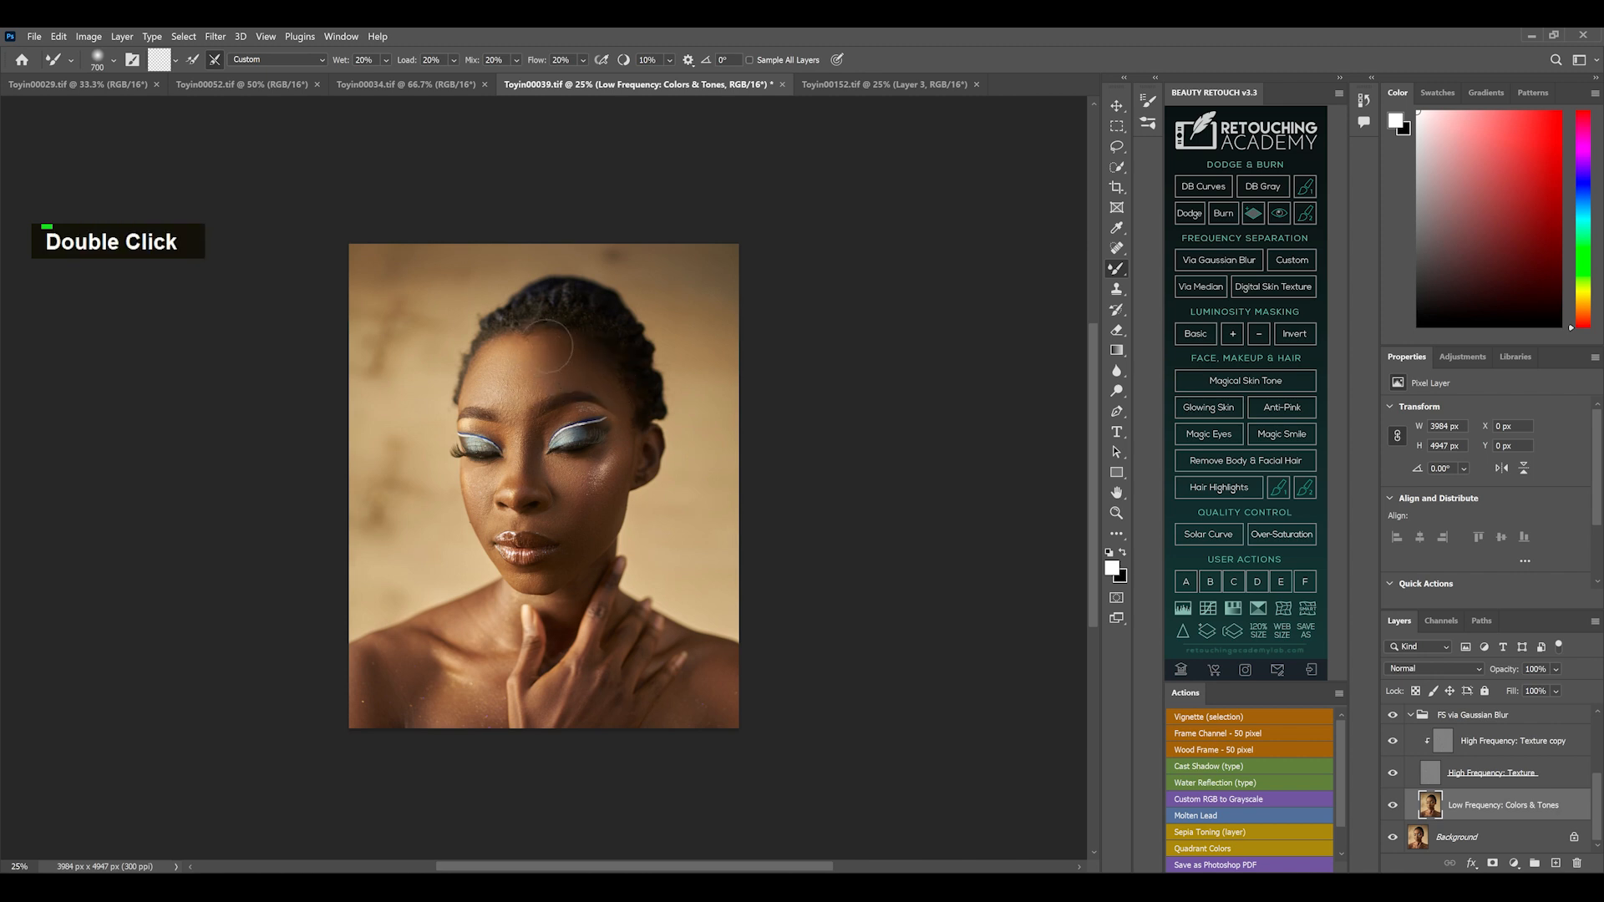
mouse_move(1017, 618)
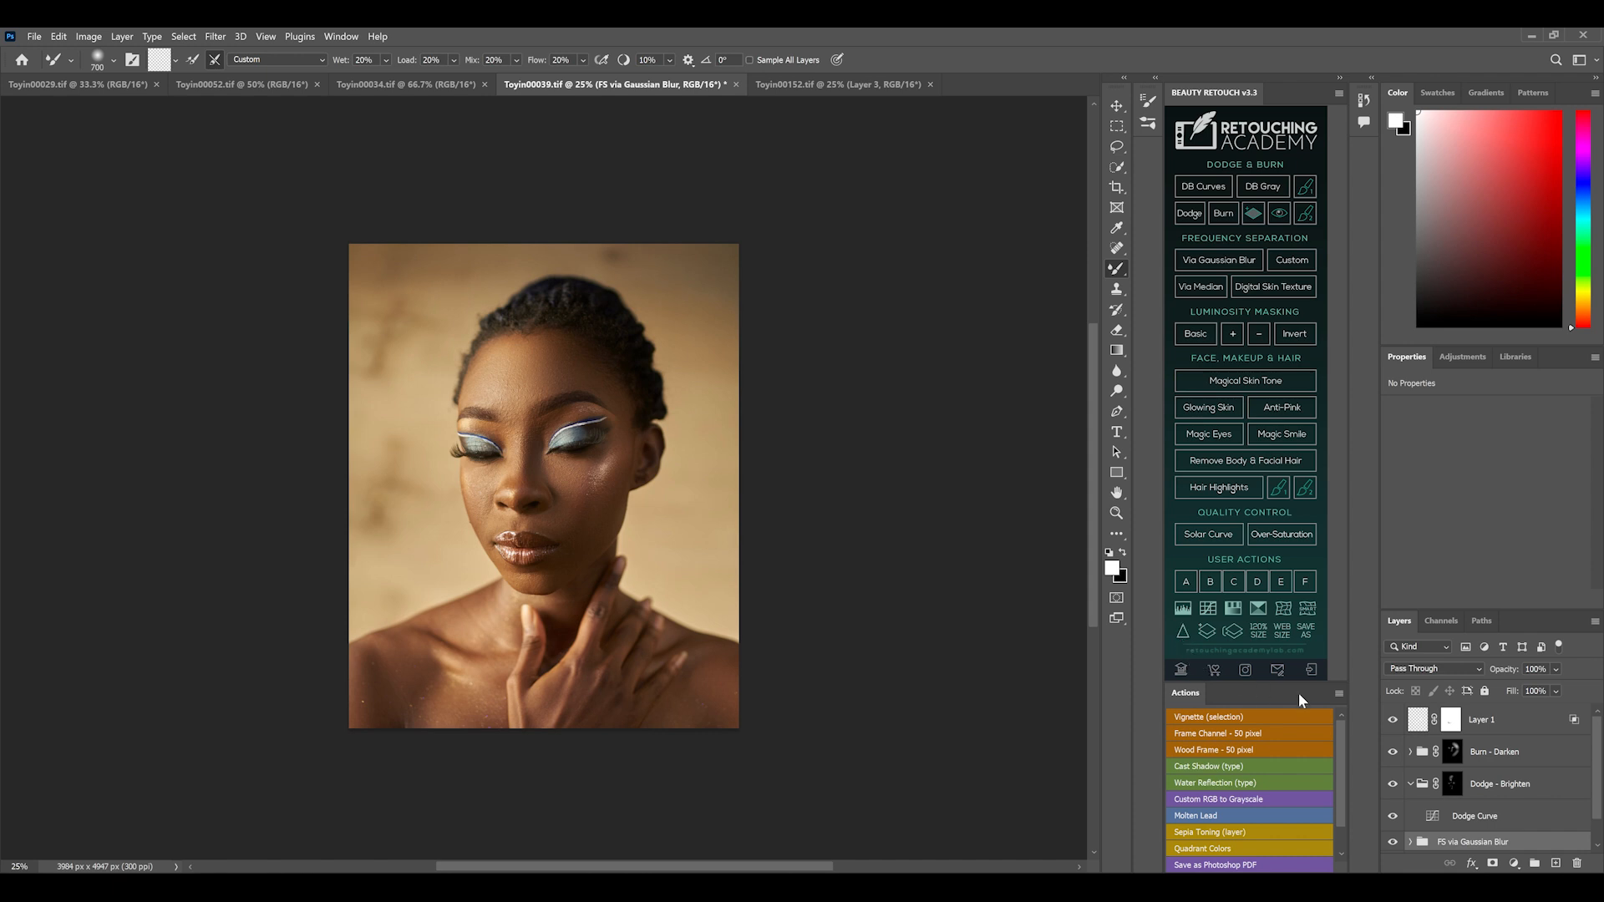
mouse_move(1278, 692)
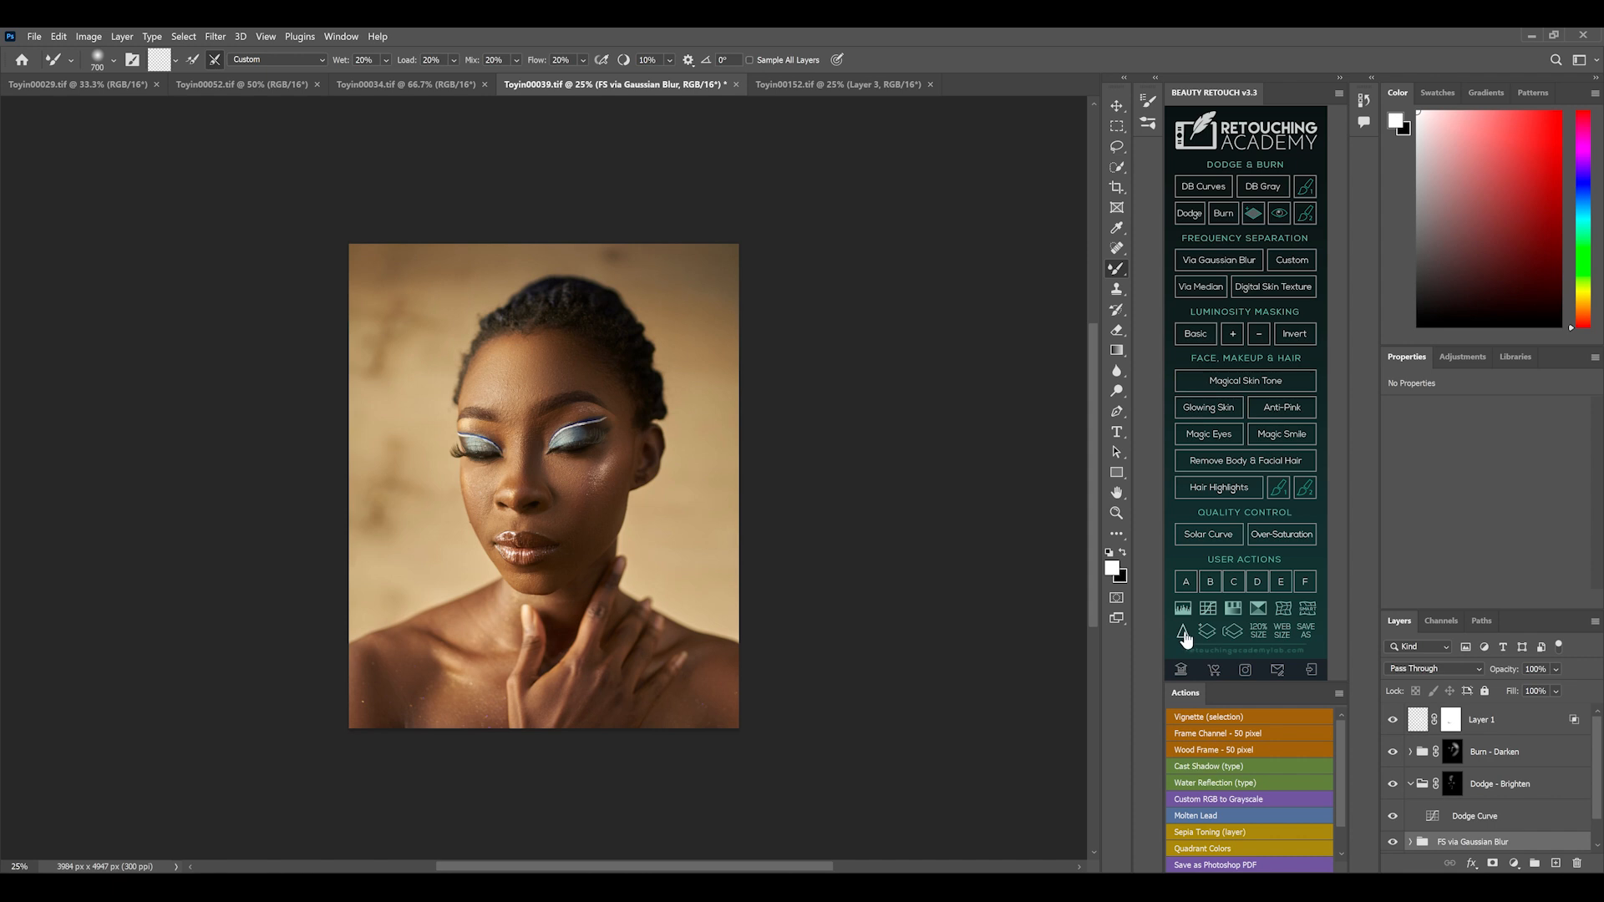
mouse_move(1185, 640)
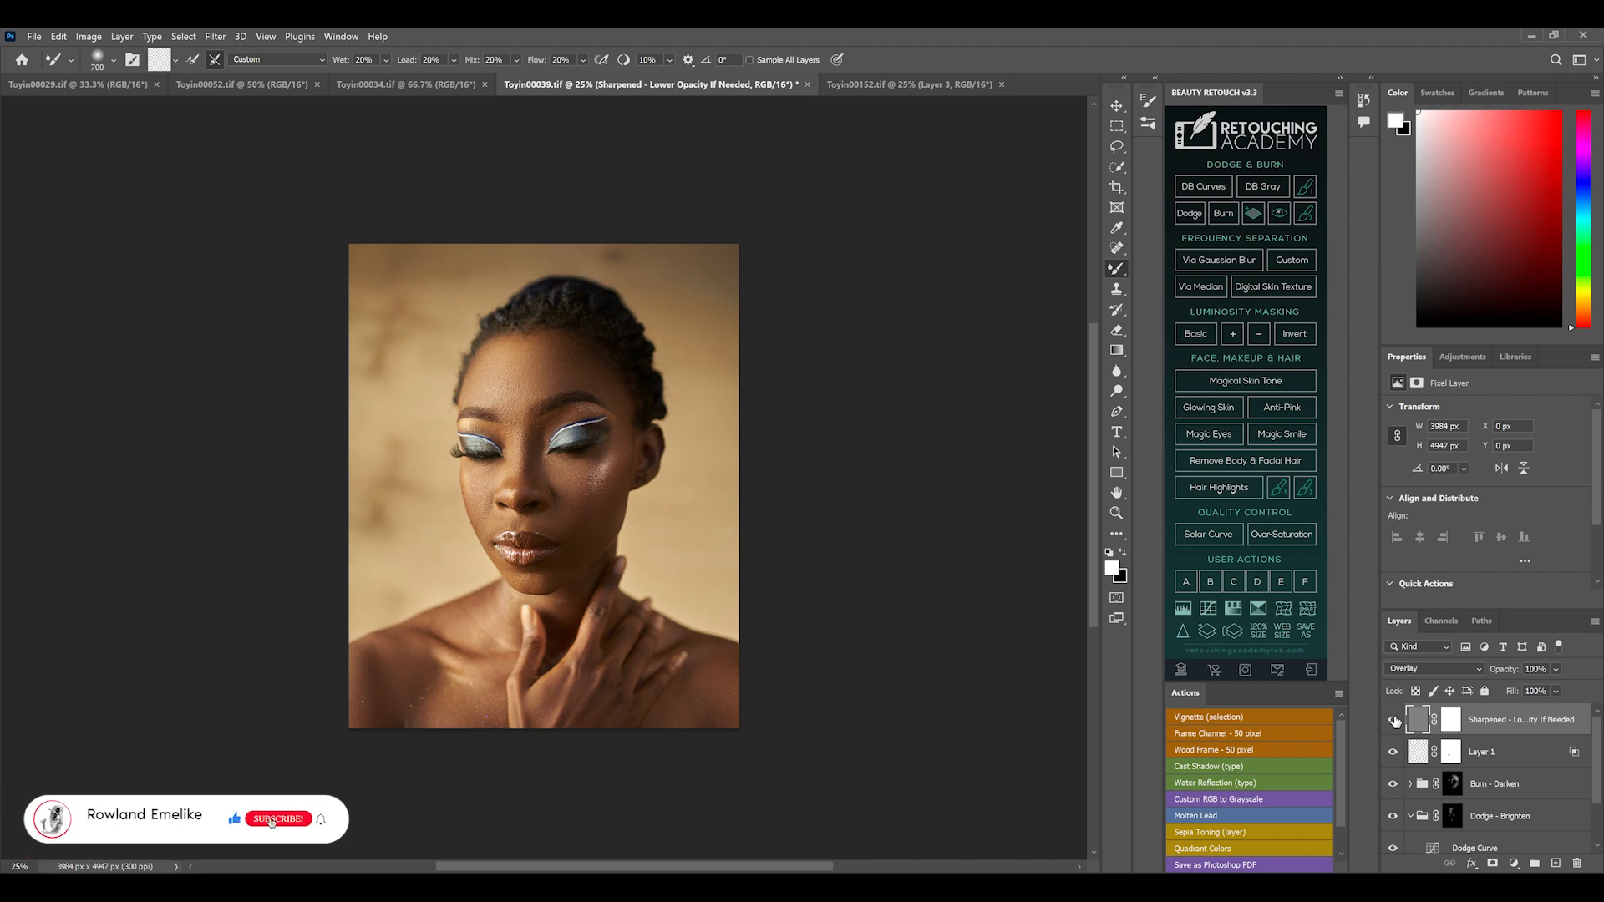
- Toggle the new Overlay 'Sharpened' layer's visibility to compare the result
click(277, 818)
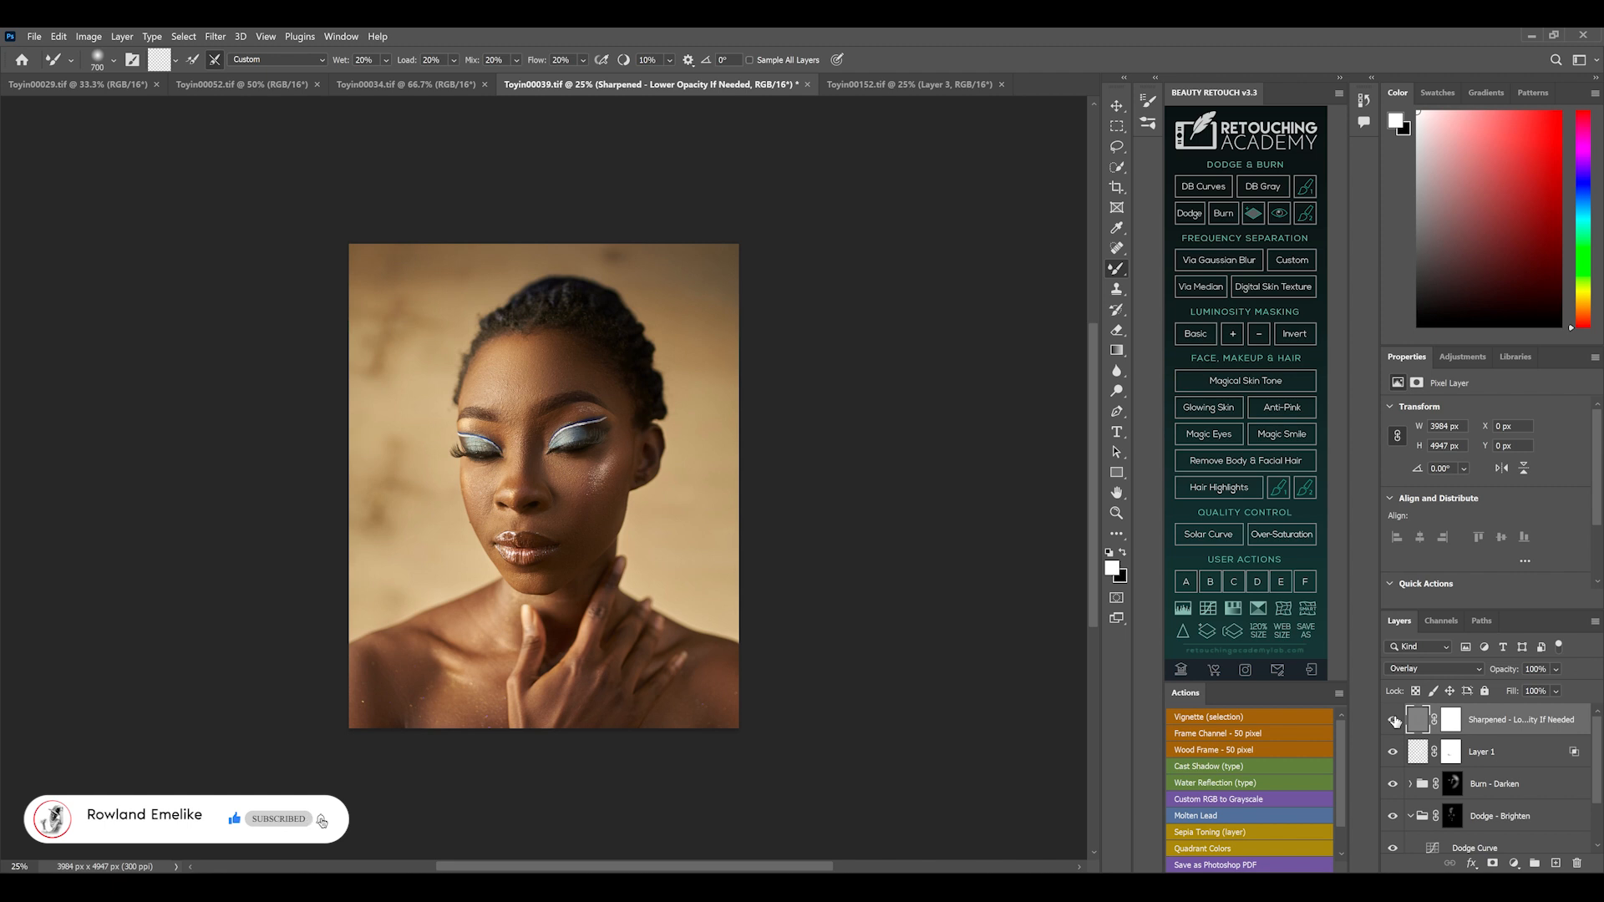